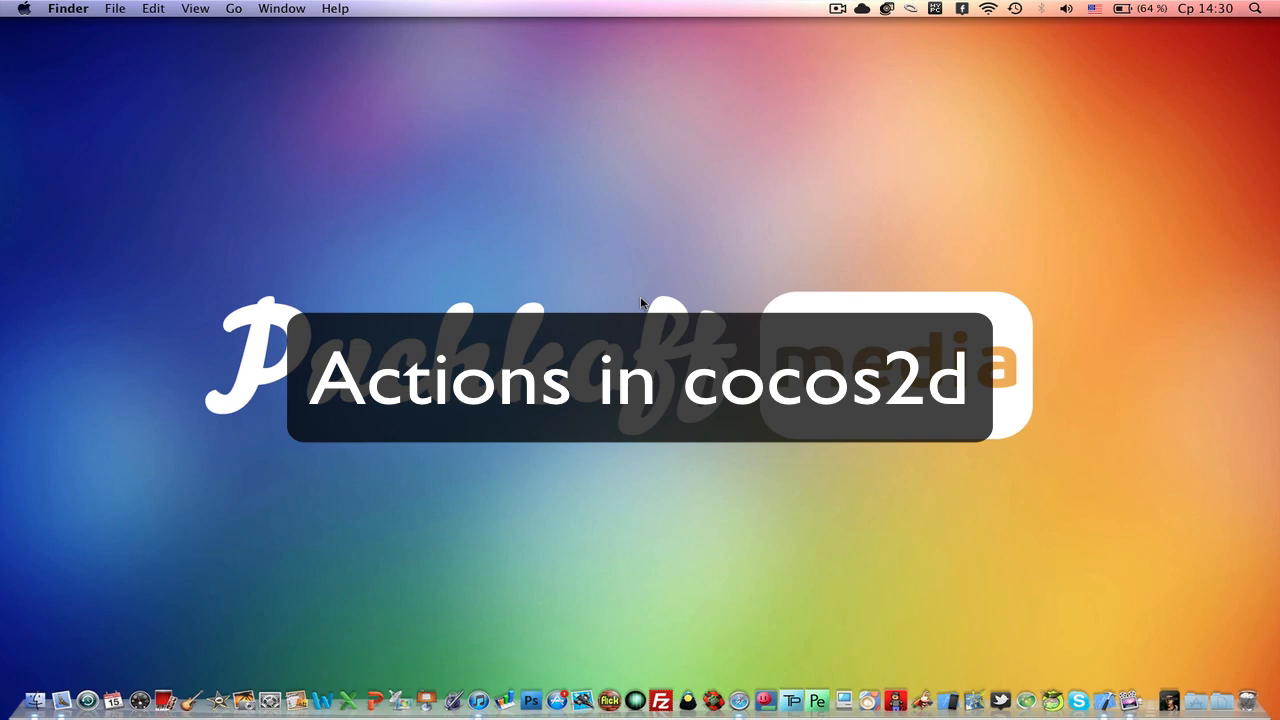
{"action": "mouse_move", "coordinate": [1002, 126]}
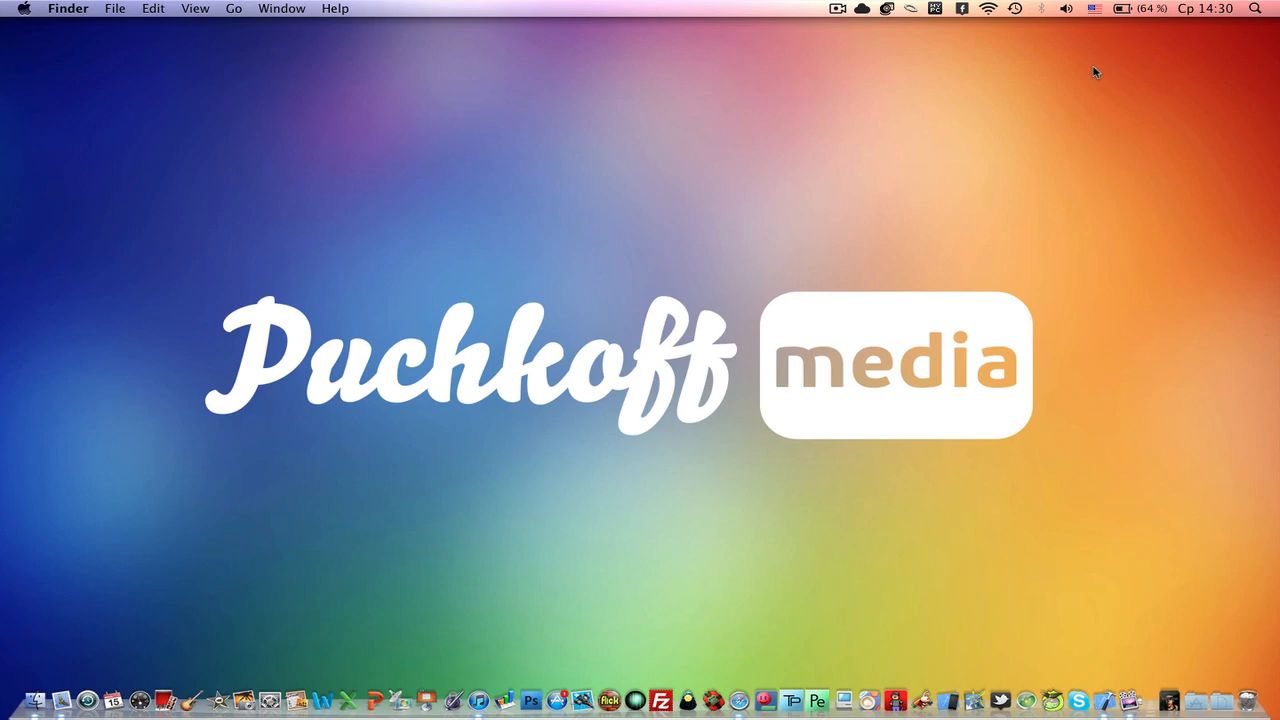
{"action": "mouse_move", "coordinate": [1183, 678]}
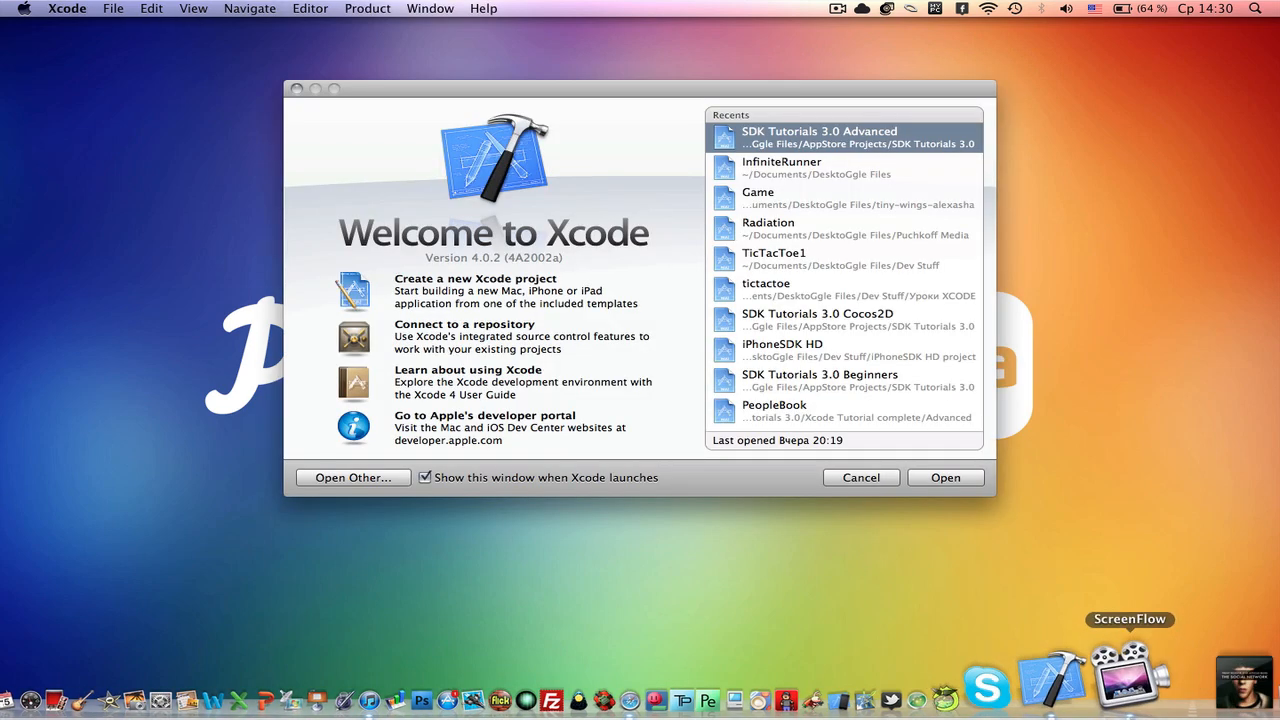
{"action": "mouse_move", "coordinate": [515, 290]}
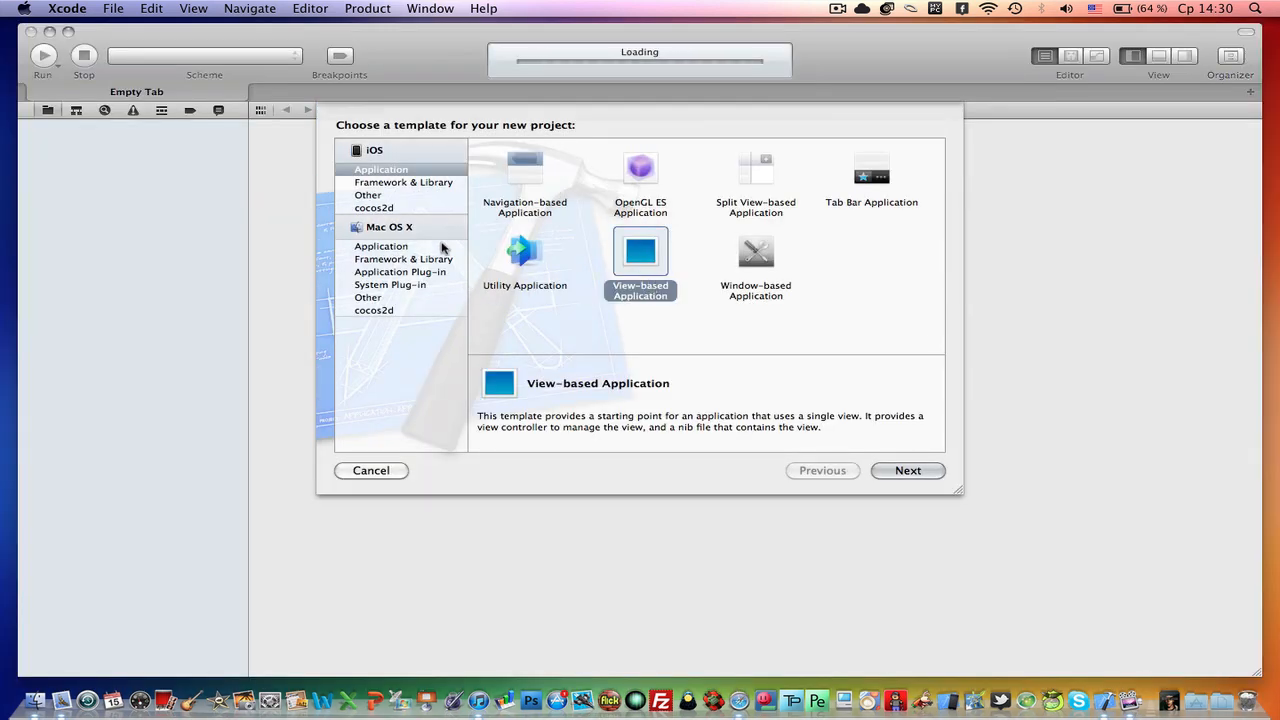
Step: Create project 'Actions' from the iOS cocos2d template and save it to the Desktop
{"action": "left_click", "coordinate": [375, 150]}
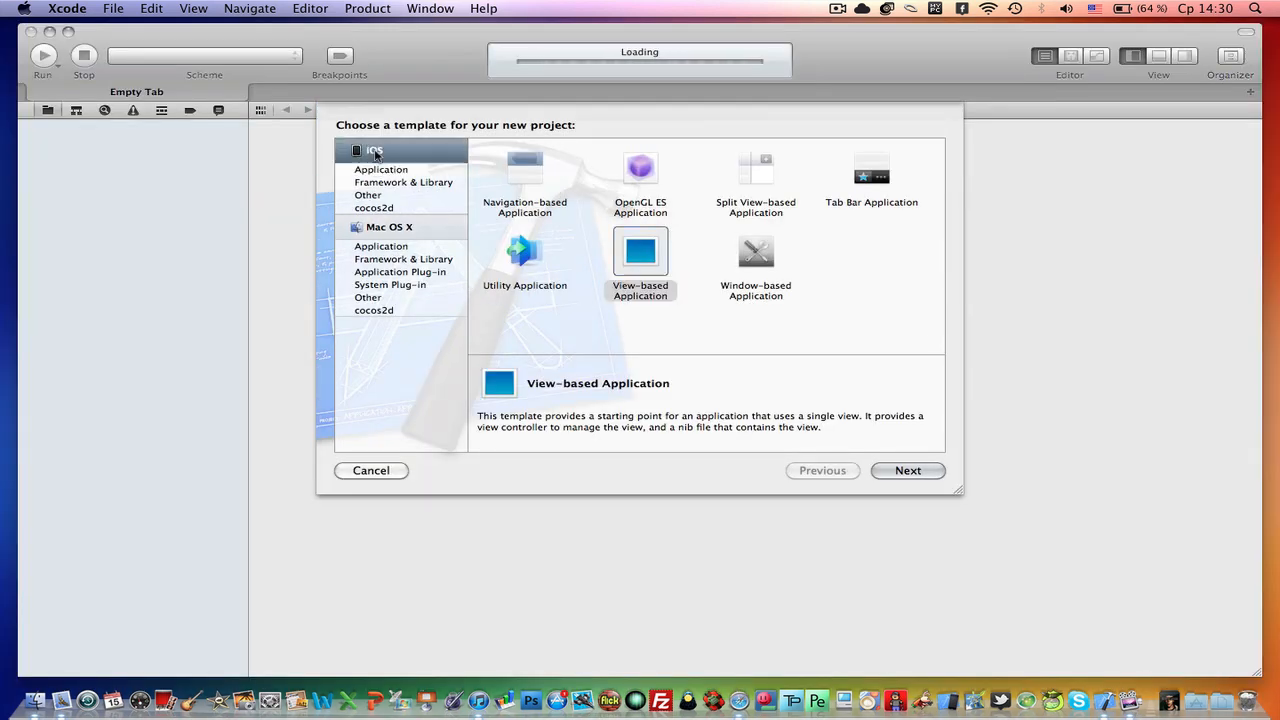
{"action": "scroll", "scroll_direction": "down", "scroll_amount": 3}
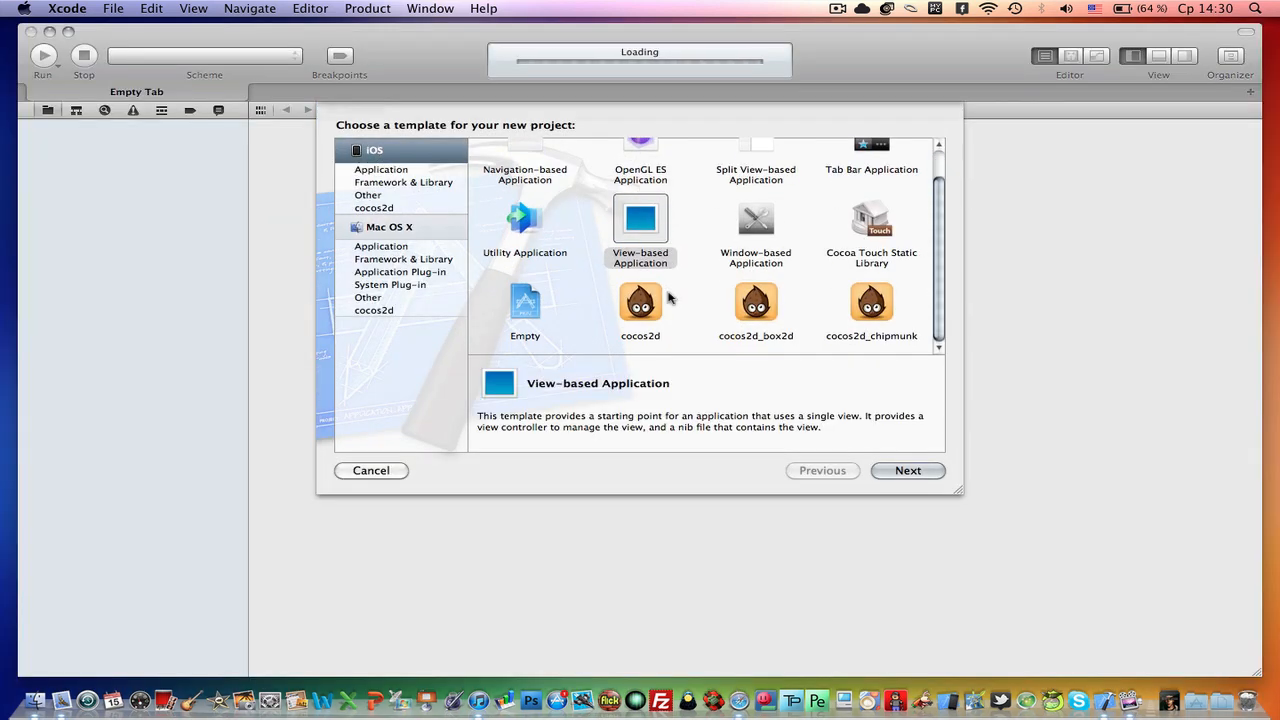
{"action": "left_click", "coordinate": [640, 303]}
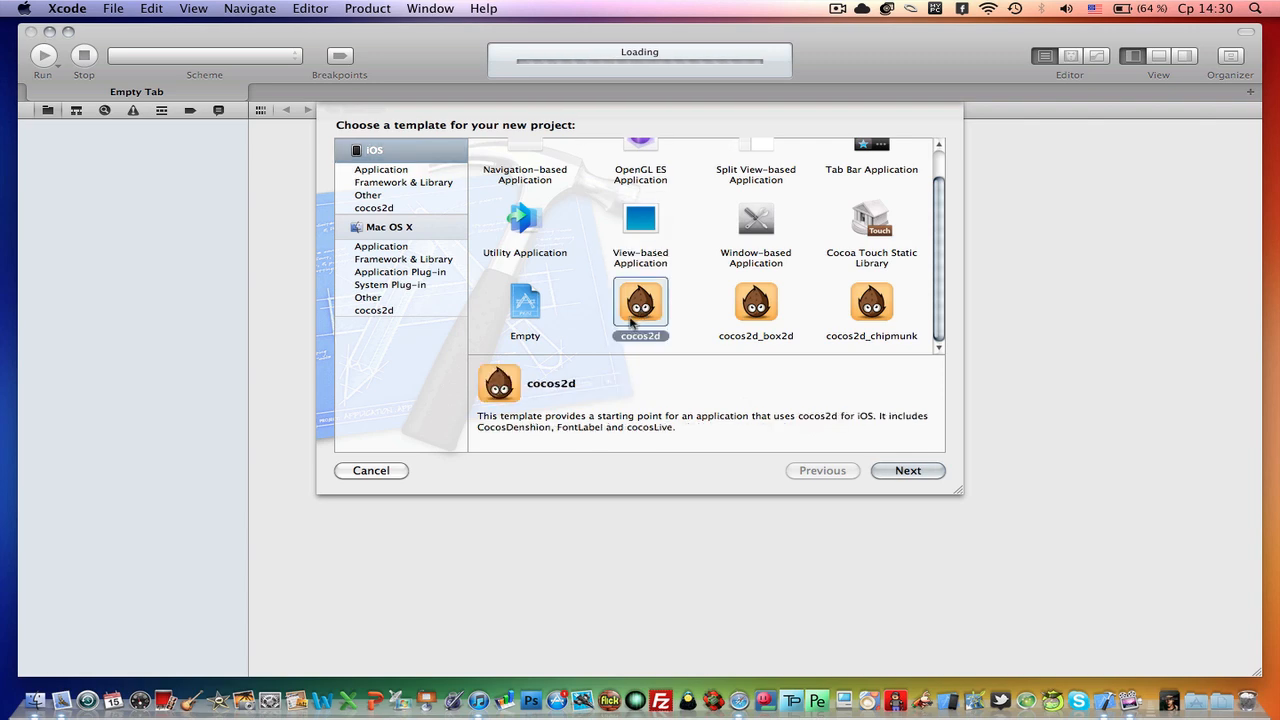
{"action": "left_click", "coordinate": [907, 470]}
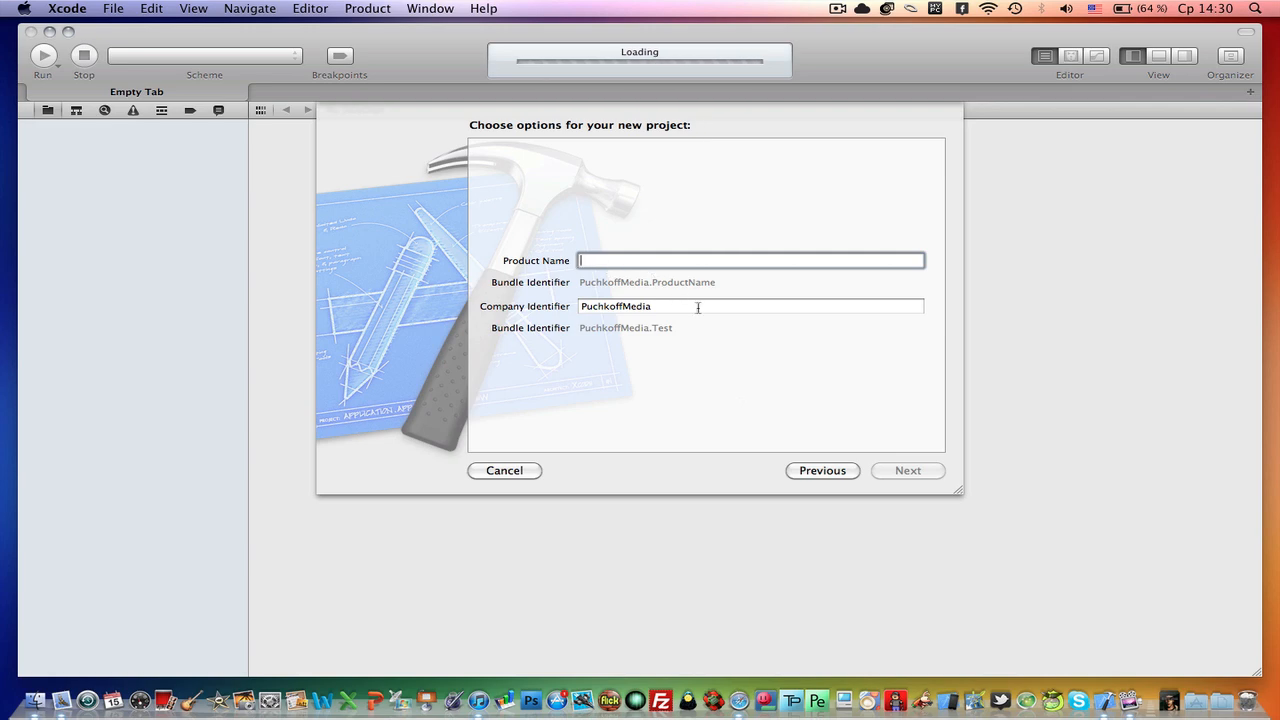
{"action": "type", "text": "Actions"}
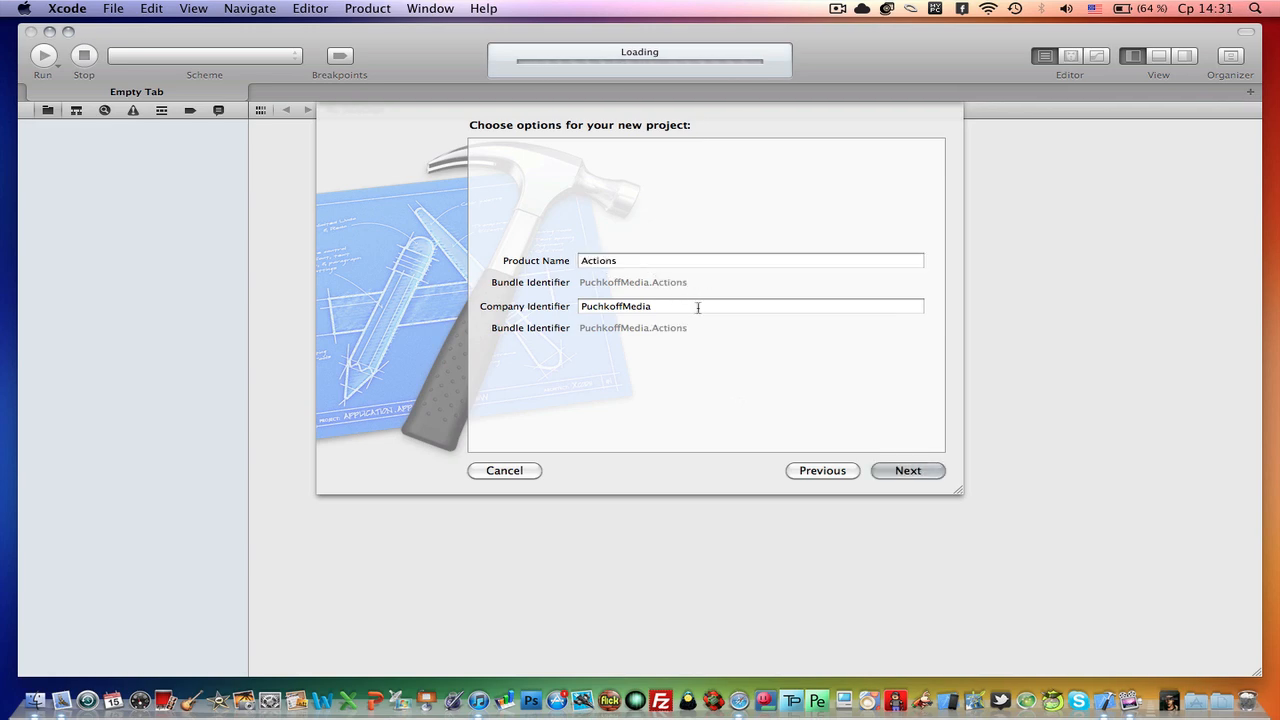
{"action": "left_click", "coordinate": [907, 470]}
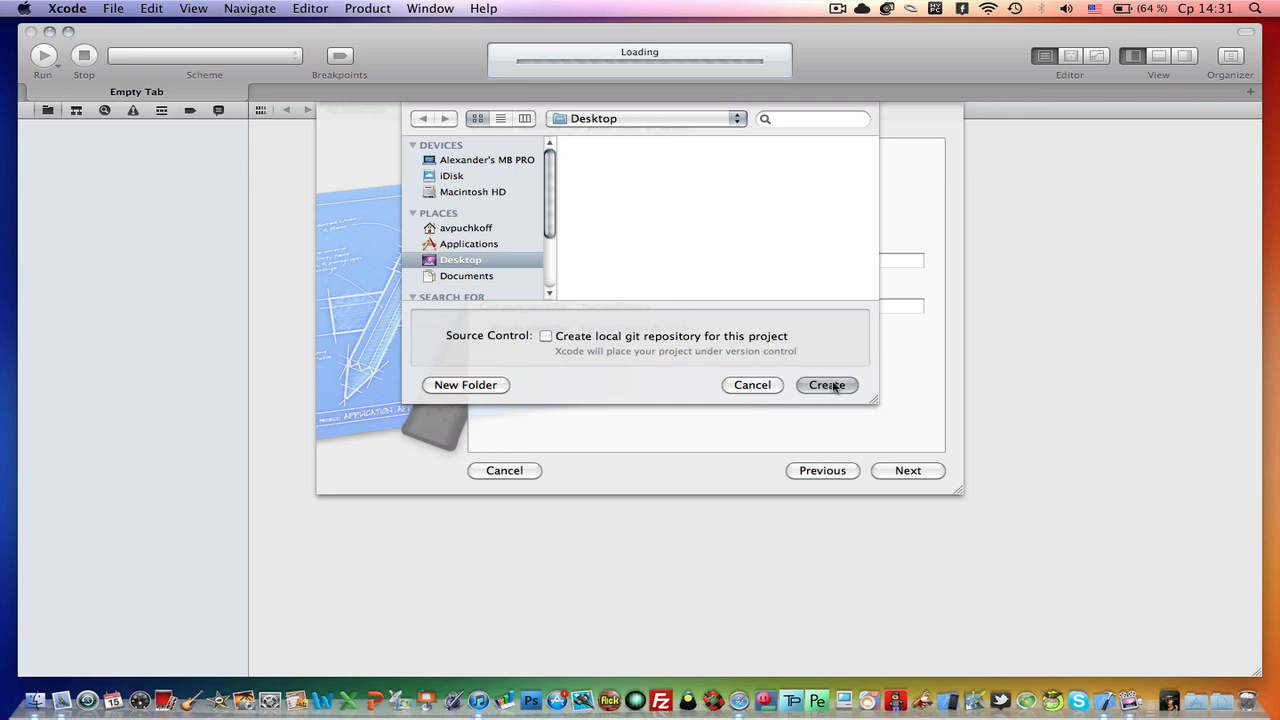
{"action": "left_click", "coordinate": [827, 385]}
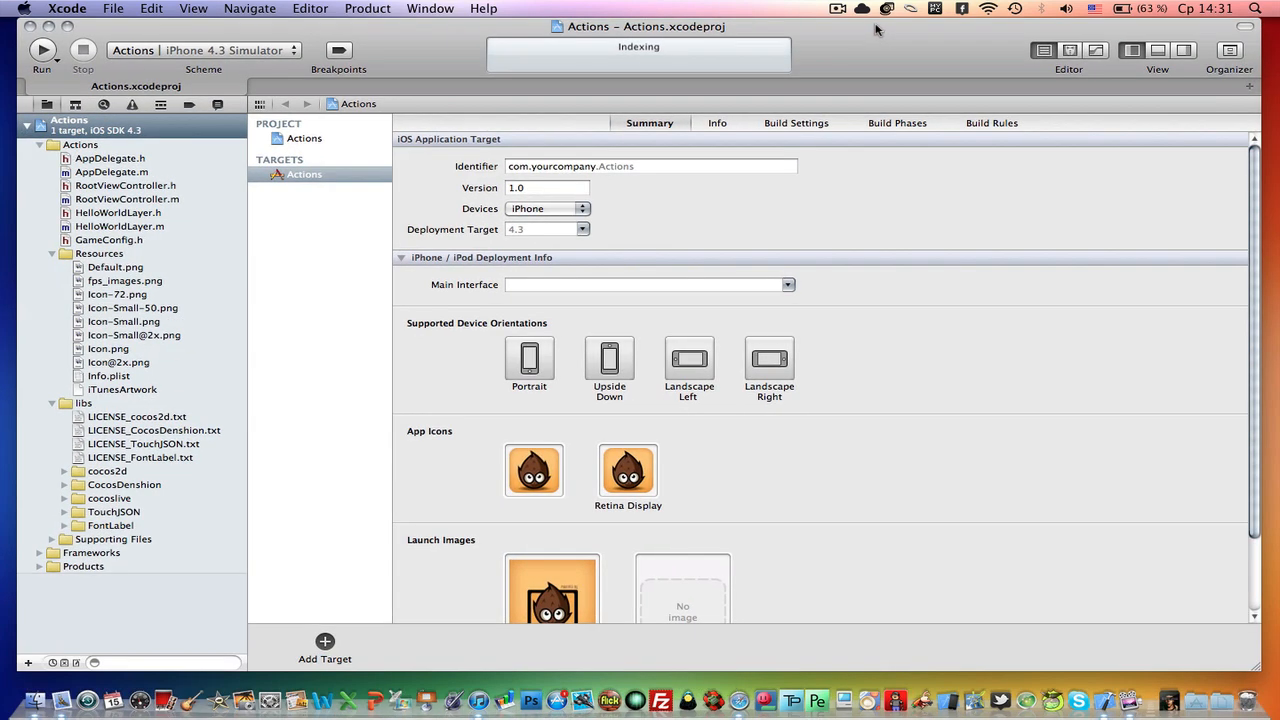
{"action": "left_click", "coordinate": [108, 348]}
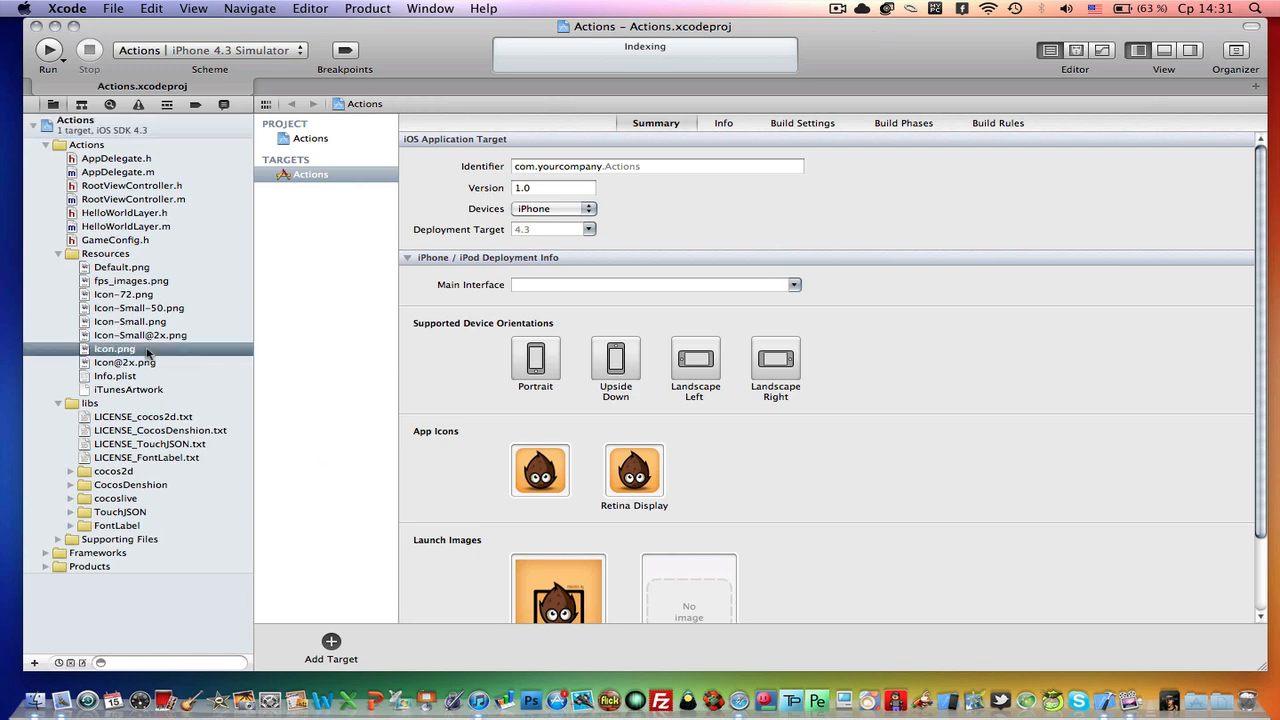
{"action": "left_click", "coordinate": [140, 335]}
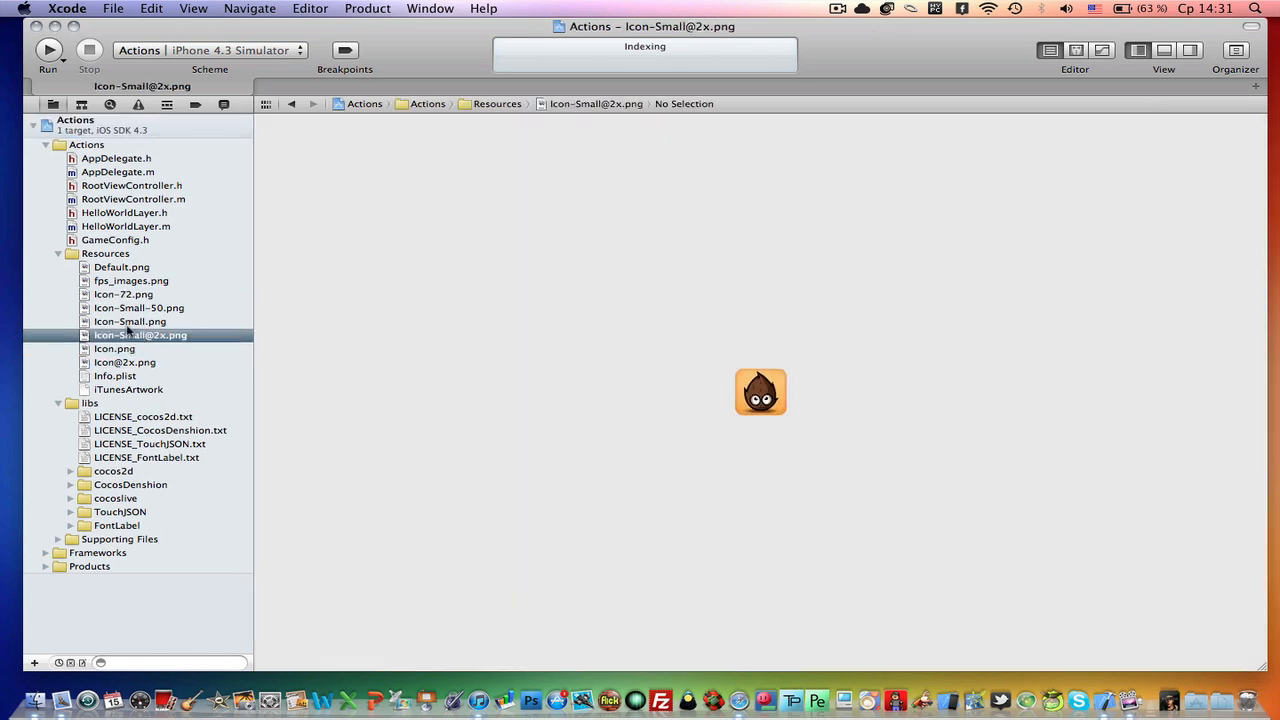
{"action": "left_click", "coordinate": [130, 321]}
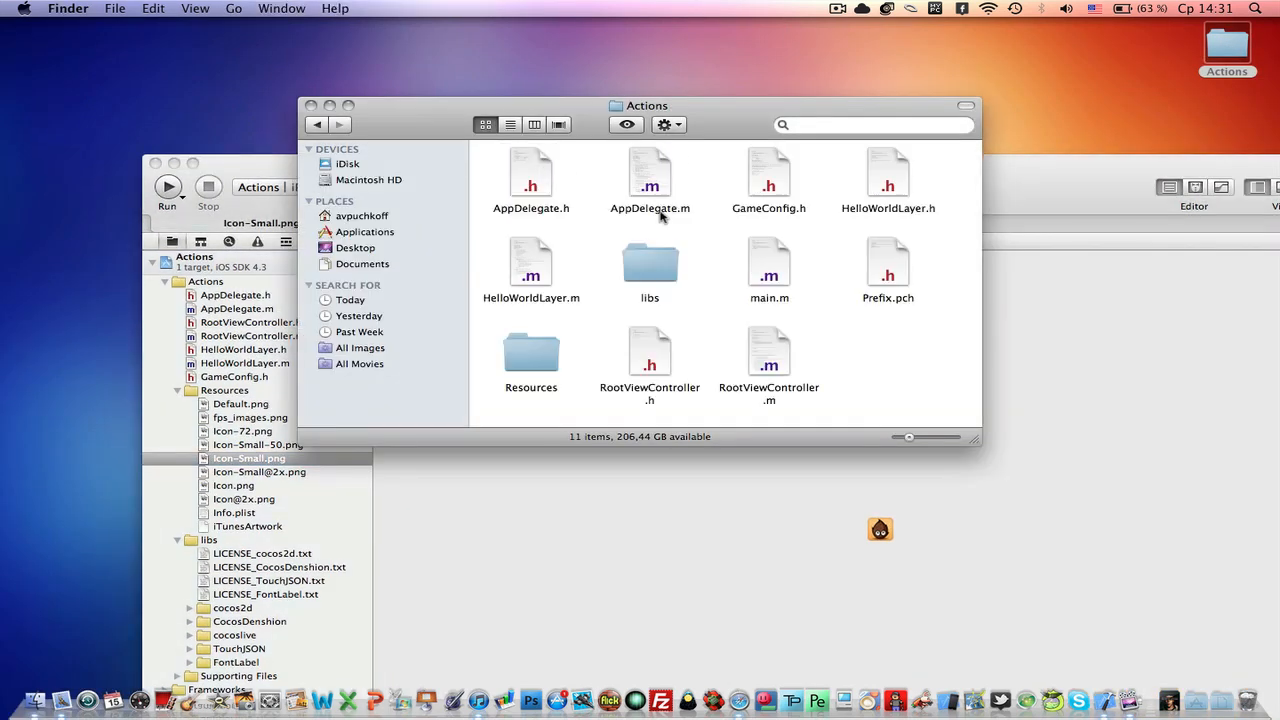
Step: Duplicate Icon-72.png in the Actions Resources folder and move the copy onto the Desktop
{"action": "left_click", "coordinate": [530, 355]}
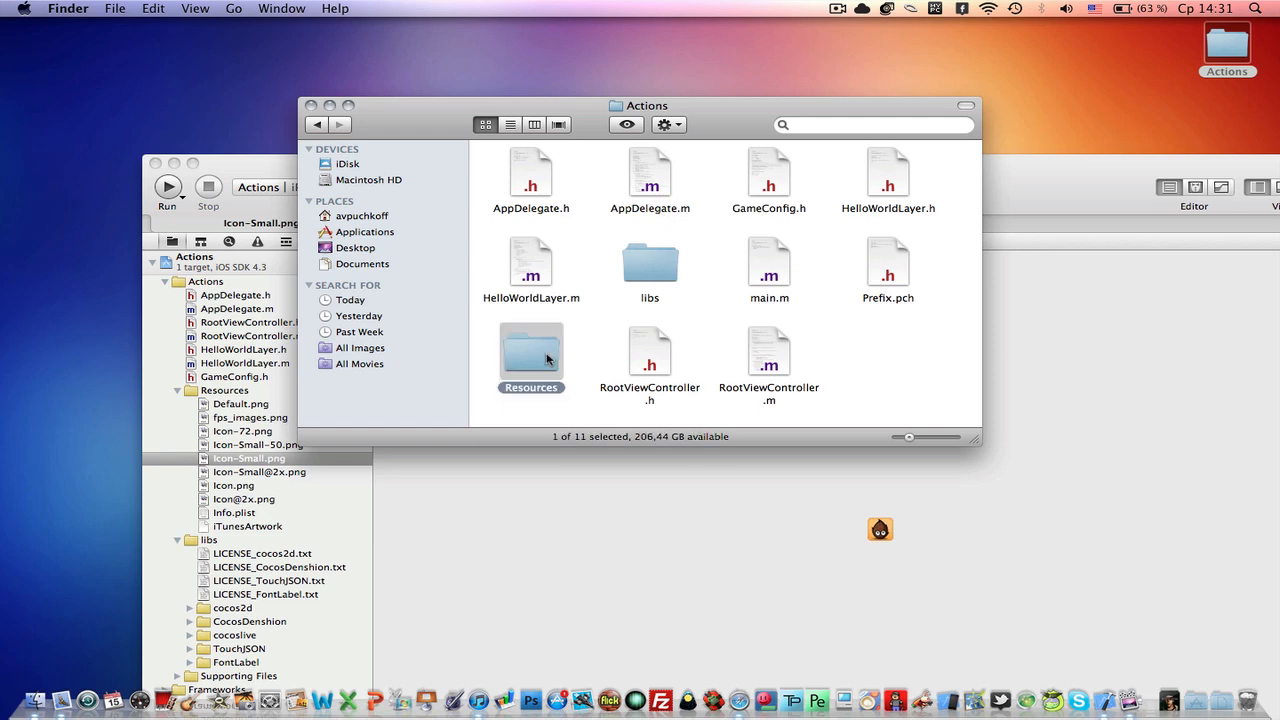
{"action": "double_click", "coordinate": [531, 352]}
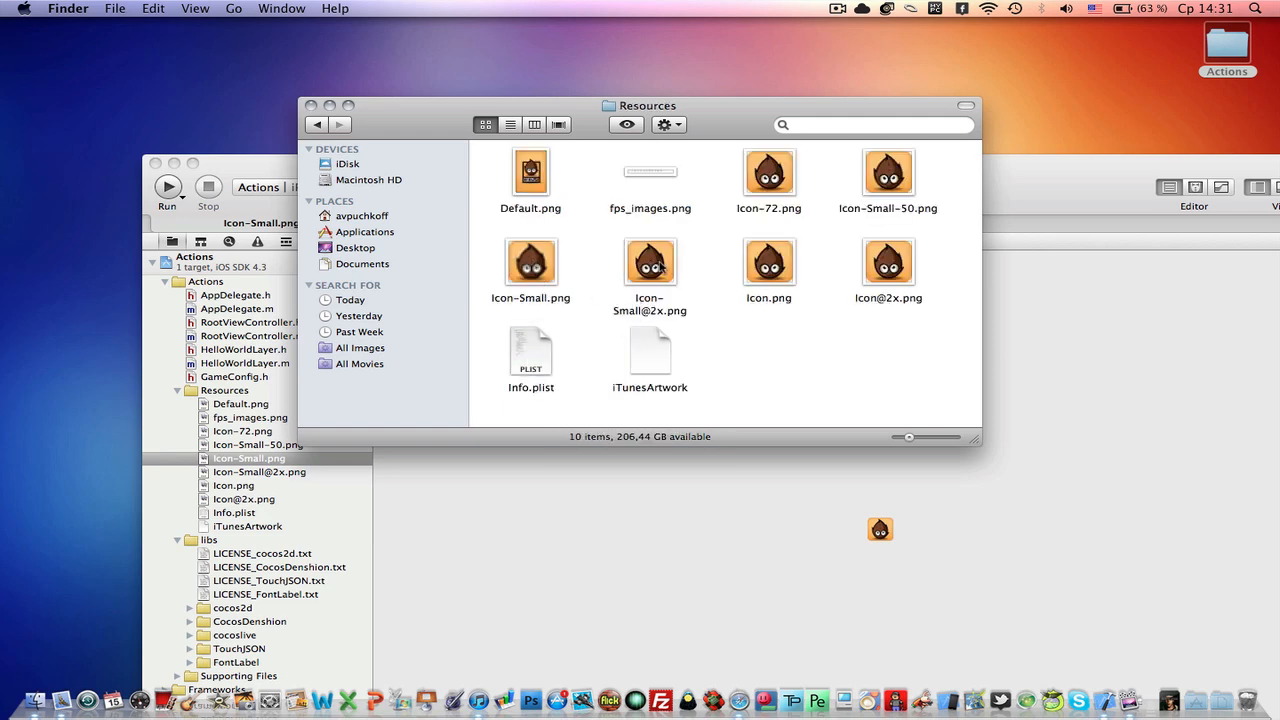
{"action": "right_click", "coordinate": [769, 170]}
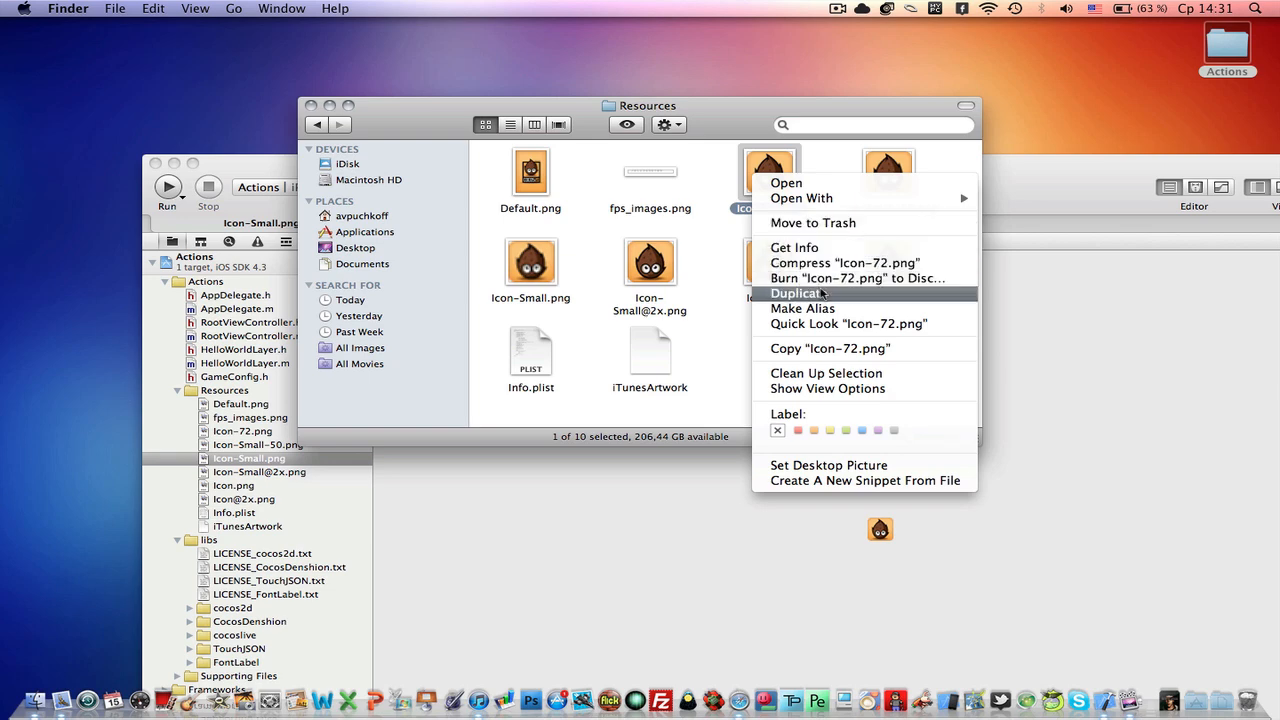
{"action": "left_click", "coordinate": [817, 293]}
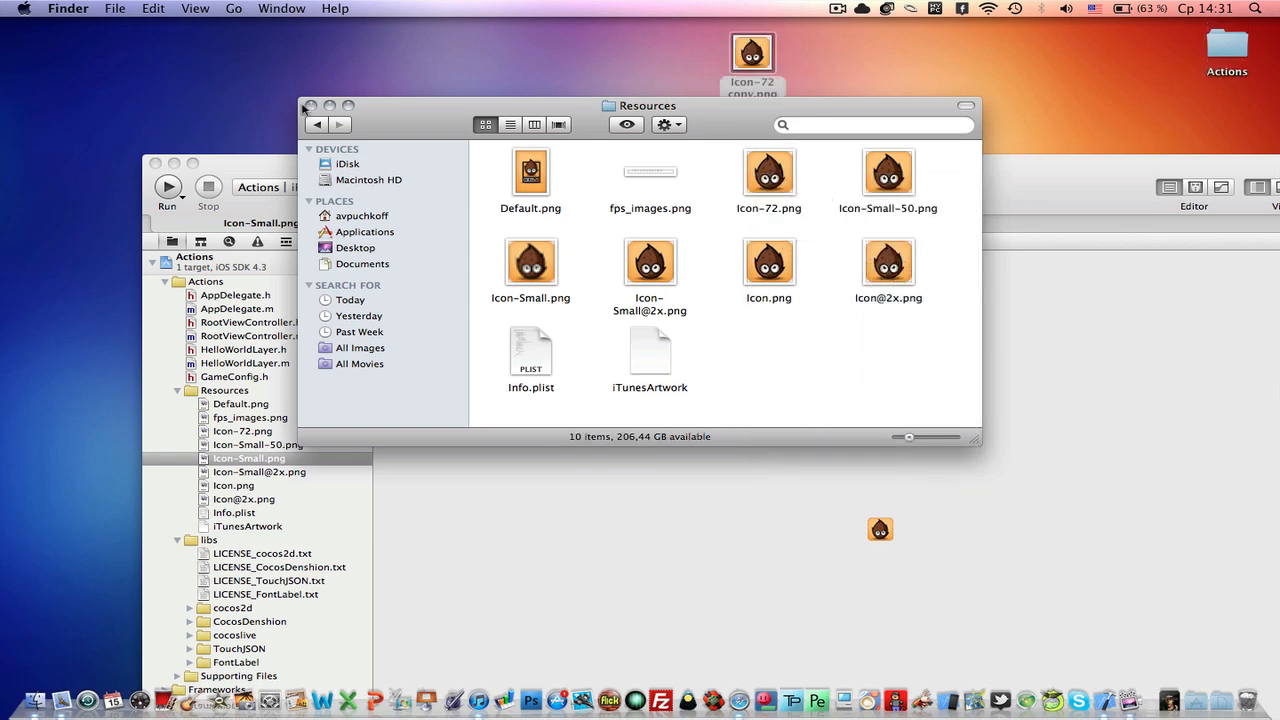
{"action": "right_click", "coordinate": [754, 48]}
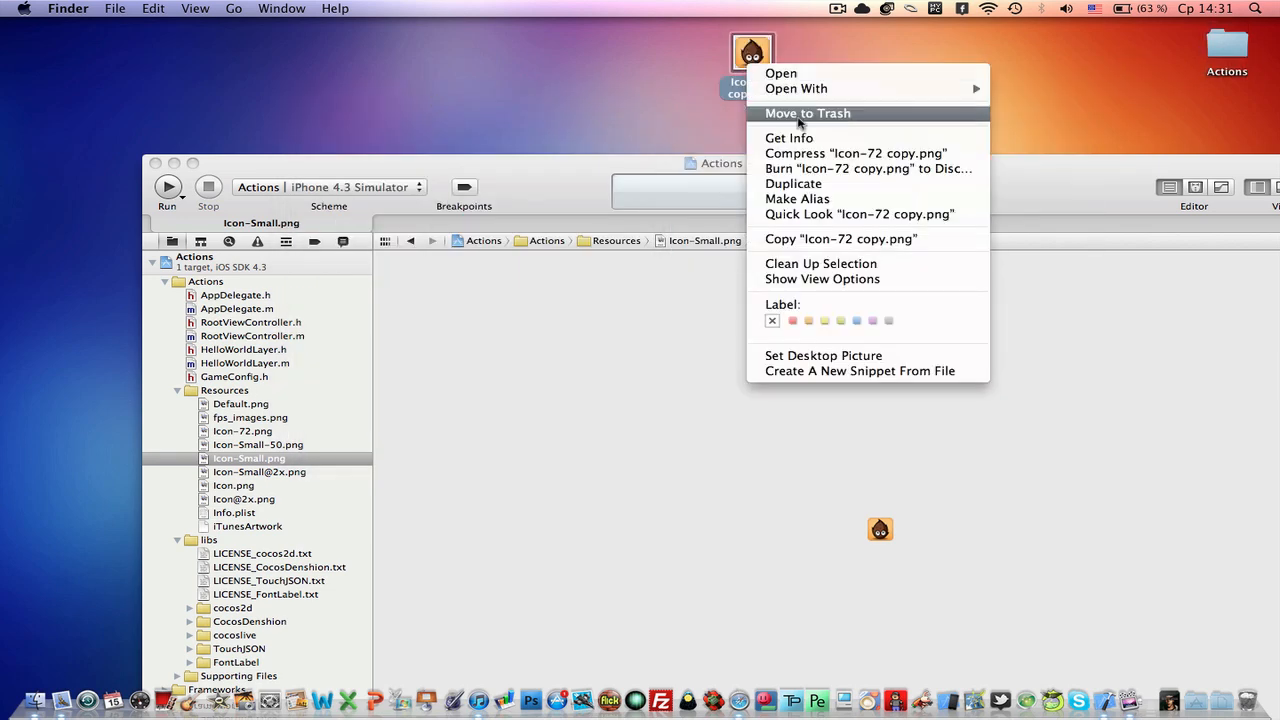
{"action": "left_click", "coordinate": [788, 137]}
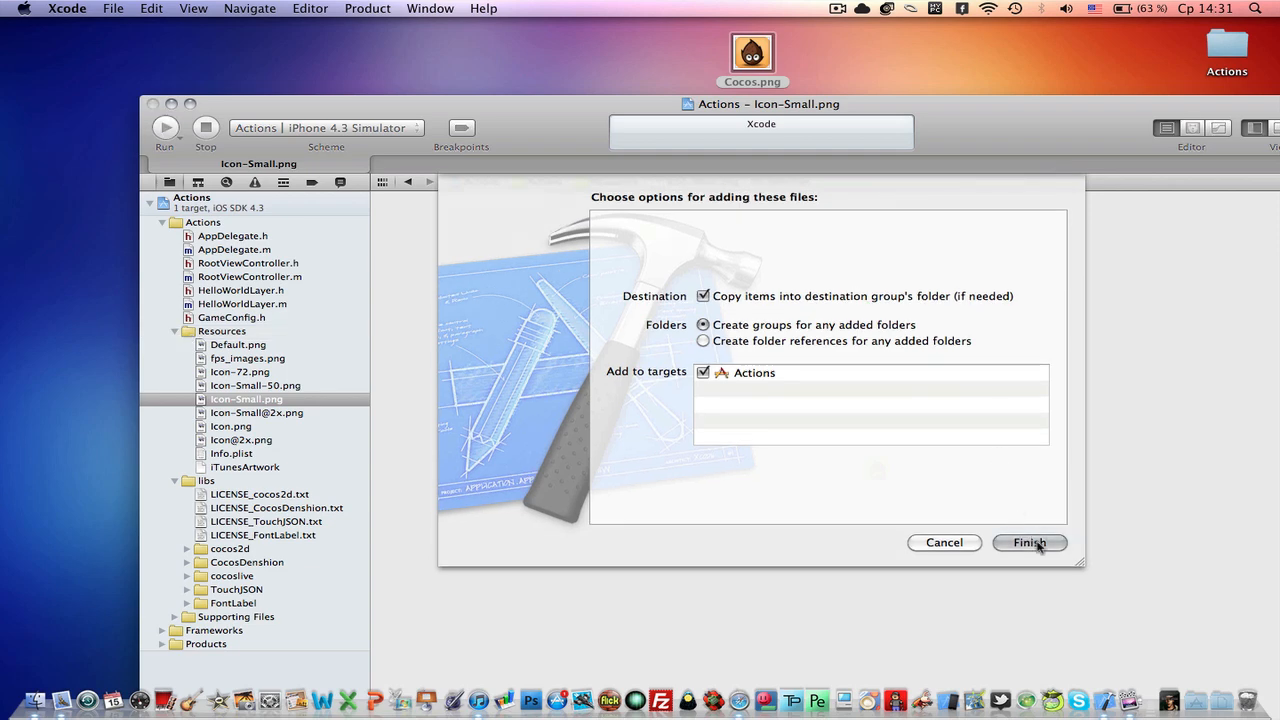
Step: Finish adding Cocos.png to the Resources group with Copy items kept on
{"action": "left_click", "coordinate": [1029, 543]}
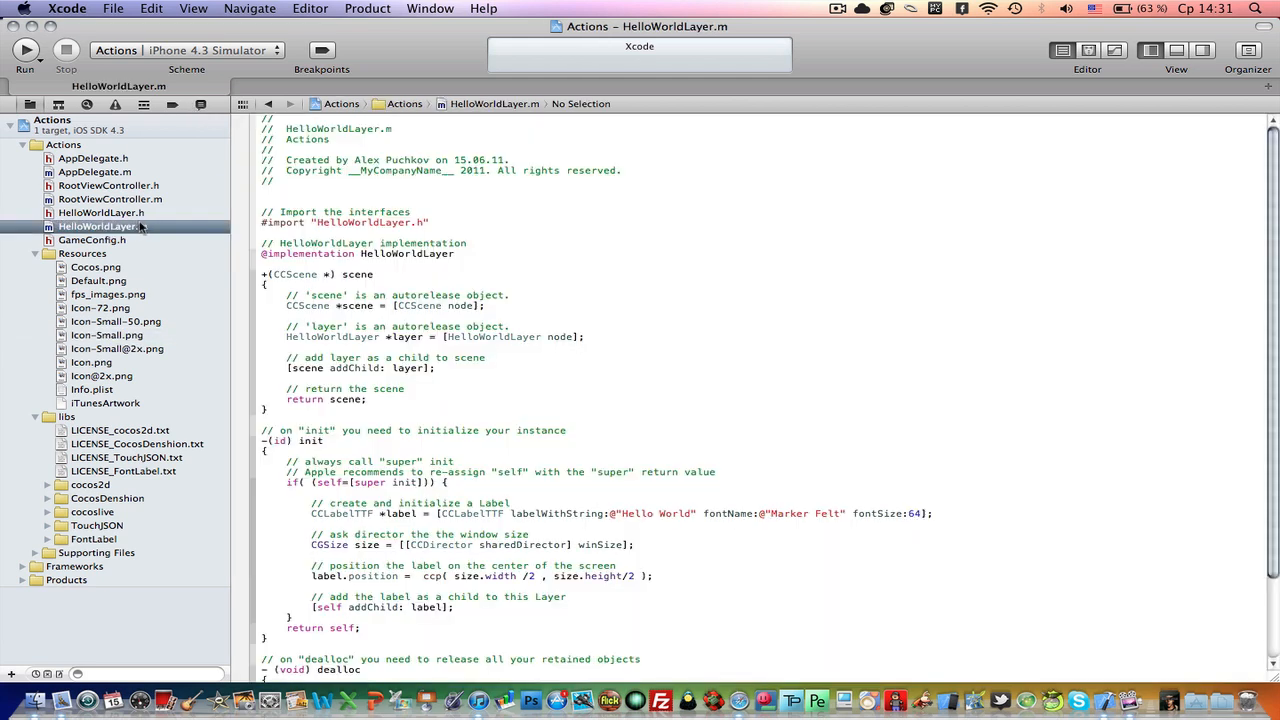
Step: Run the Hello World app in the simulator, then end the run back at HelloWorldLayer.h
{"action": "left_click", "coordinate": [96, 212]}
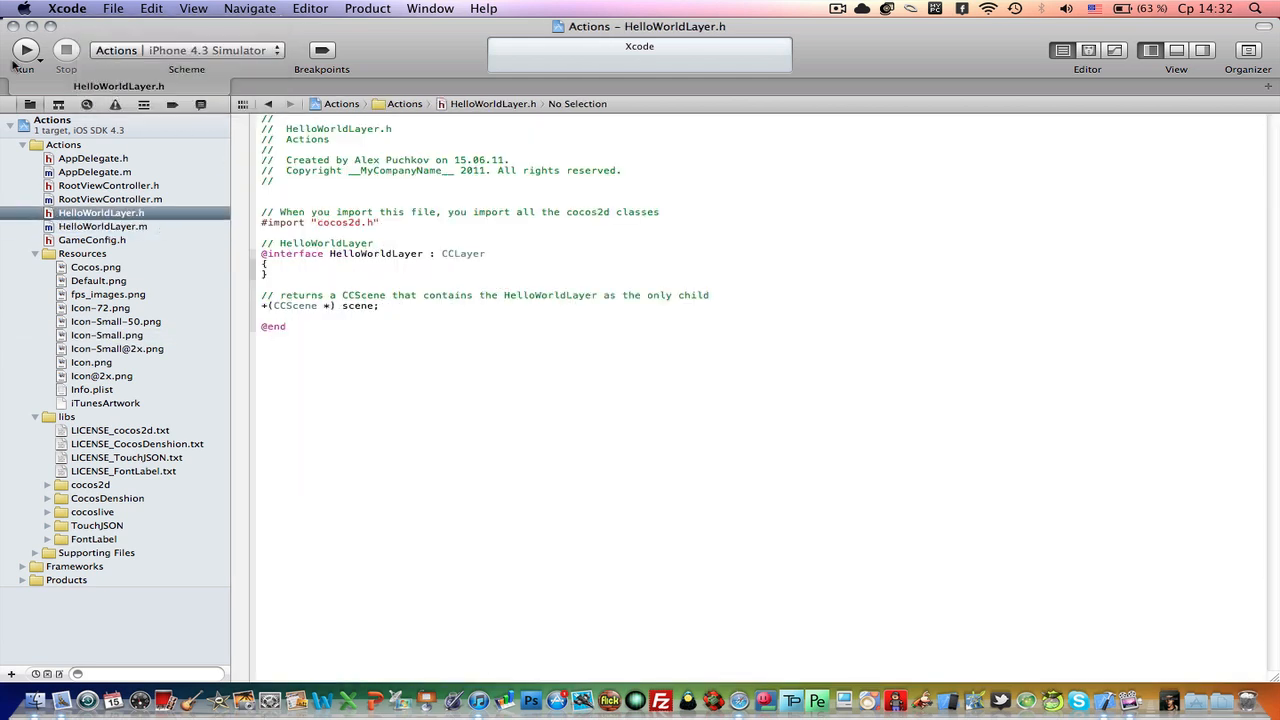
{"action": "left_click", "coordinate": [27, 50]}
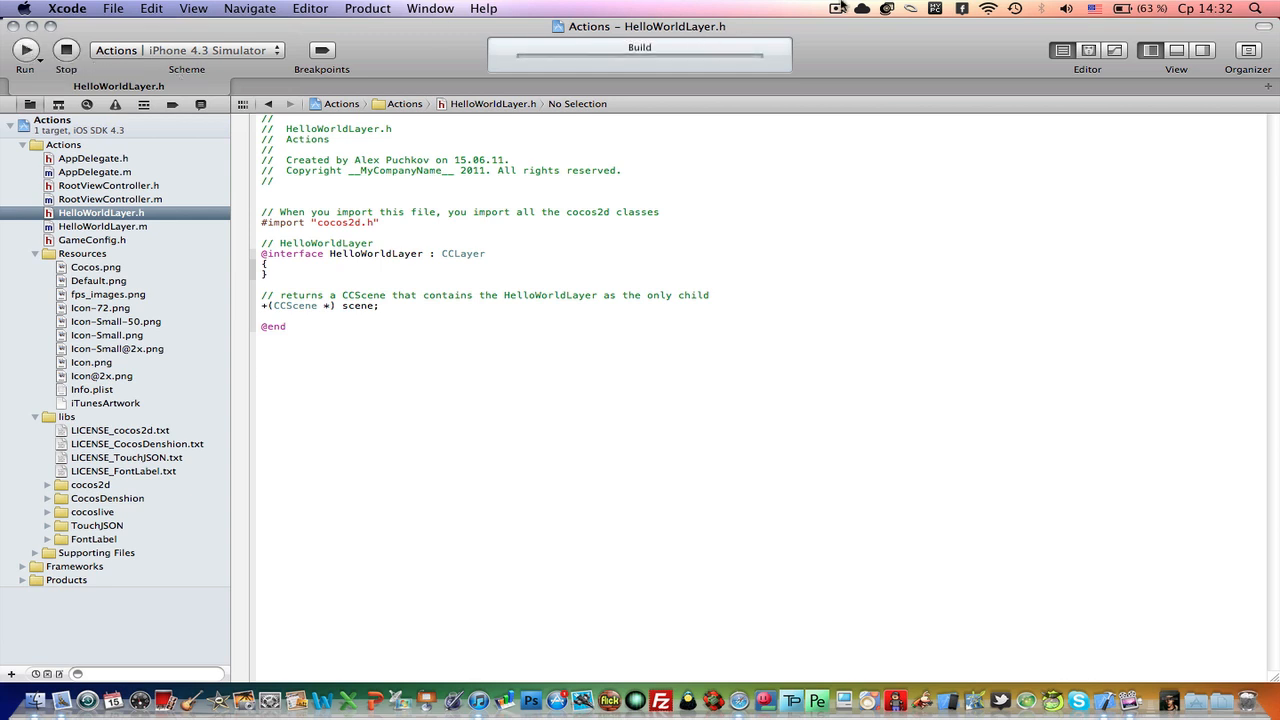
{"action": "left_click", "coordinate": [837, 11]}
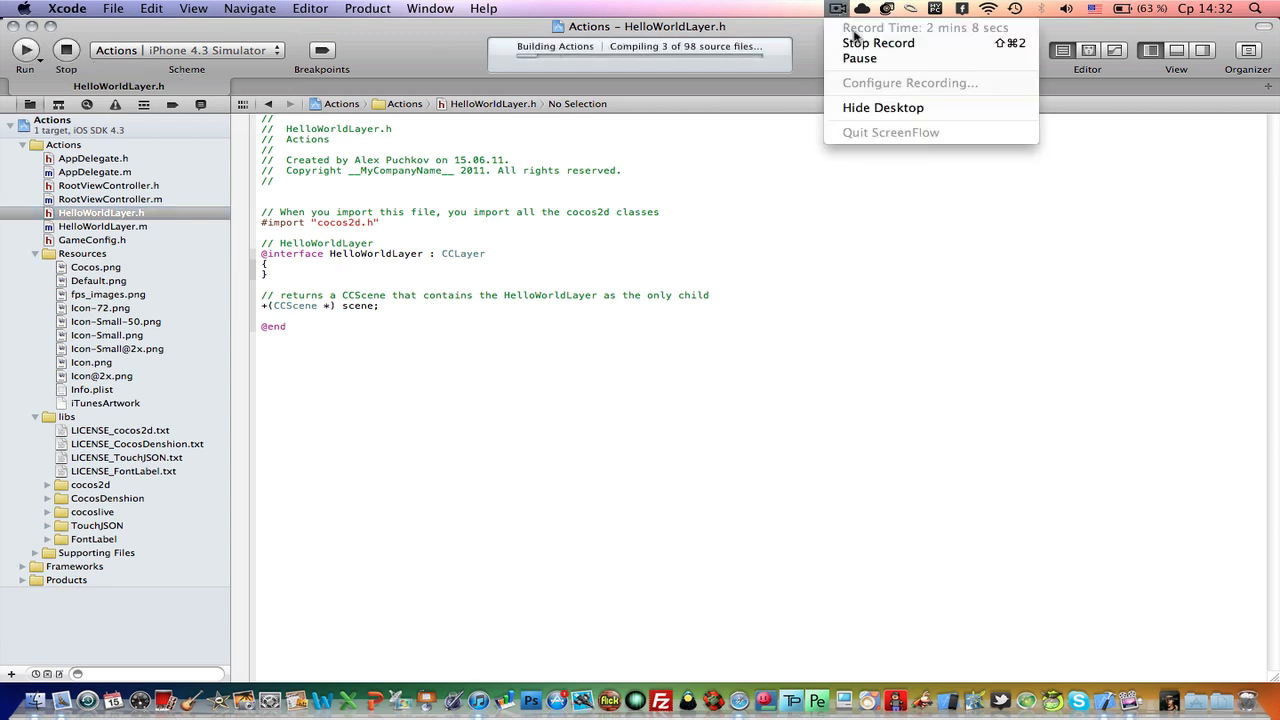
{"action": "left_click", "coordinate": [24, 50]}
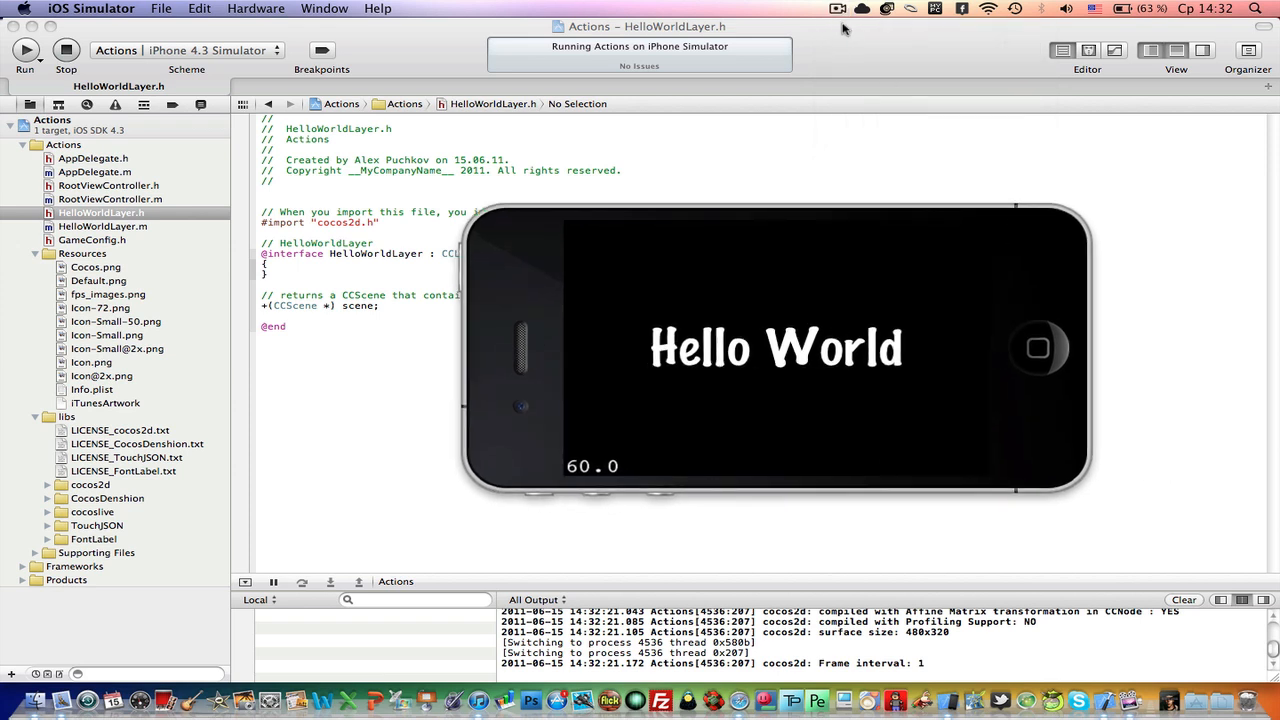
{"action": "left_click", "coordinate": [836, 8]}
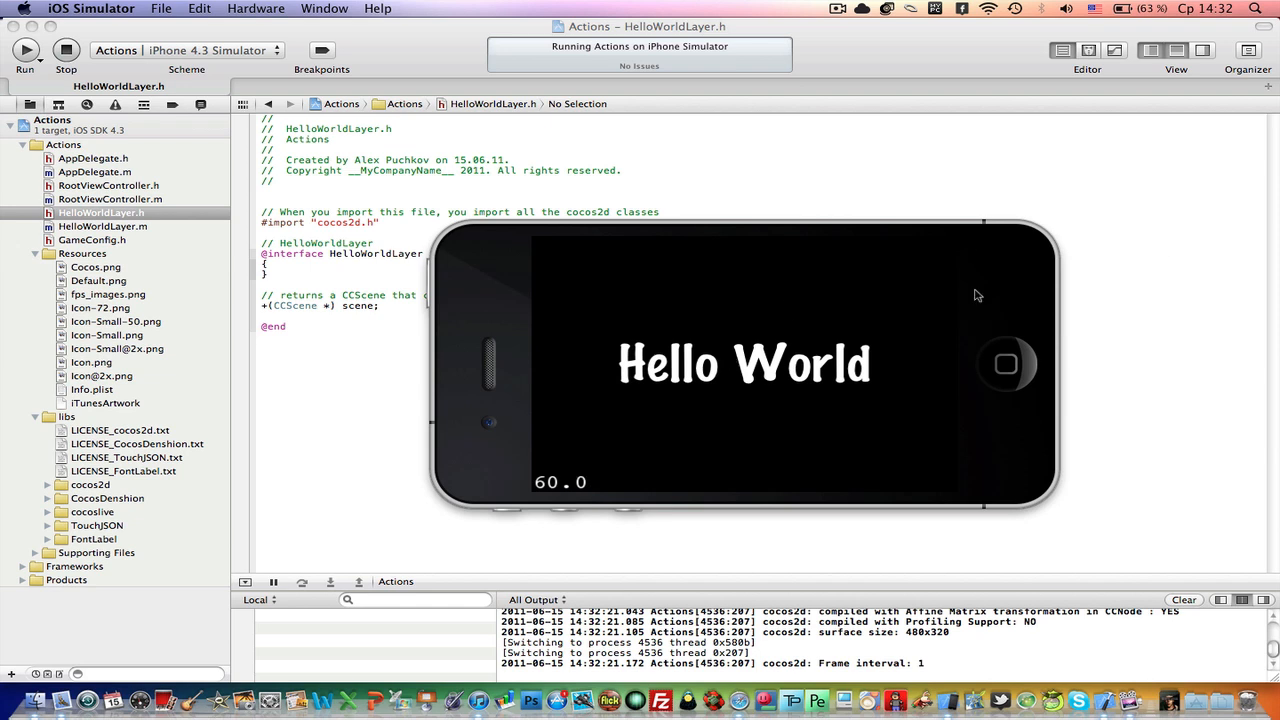
{"action": "mouse_move", "coordinate": [1025, 383]}
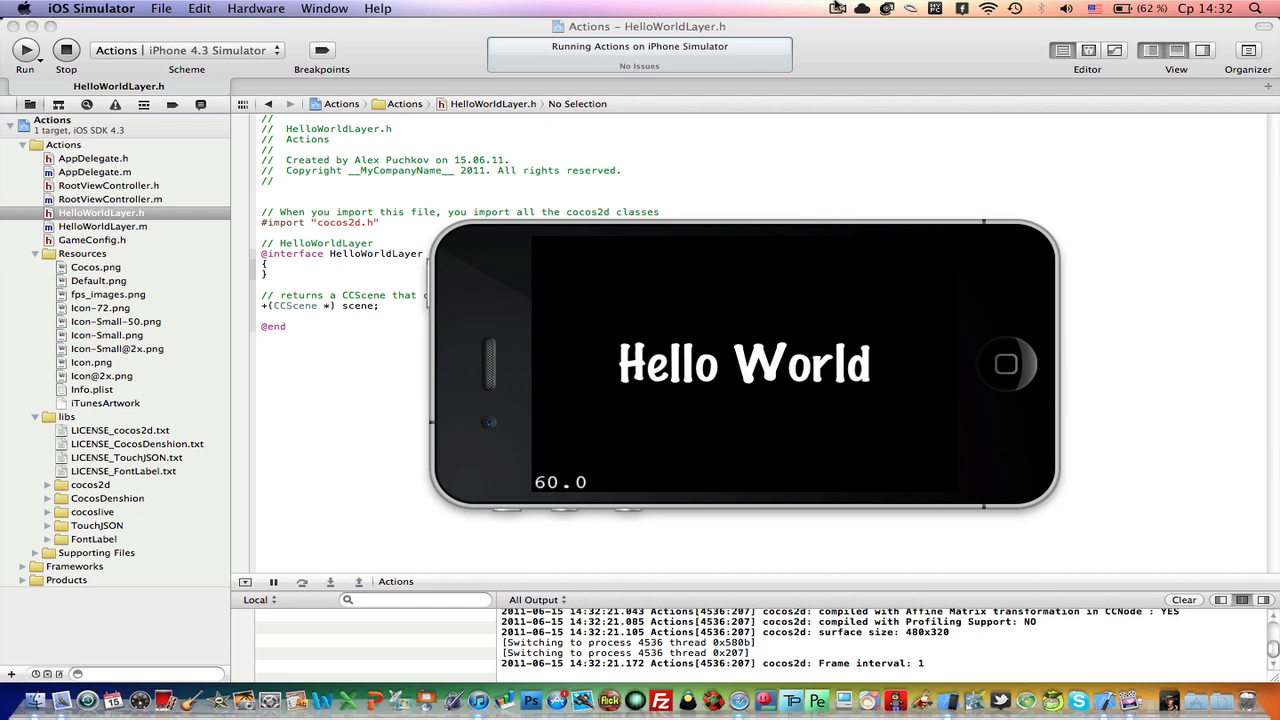
{"action": "left_click", "coordinate": [833, 9]}
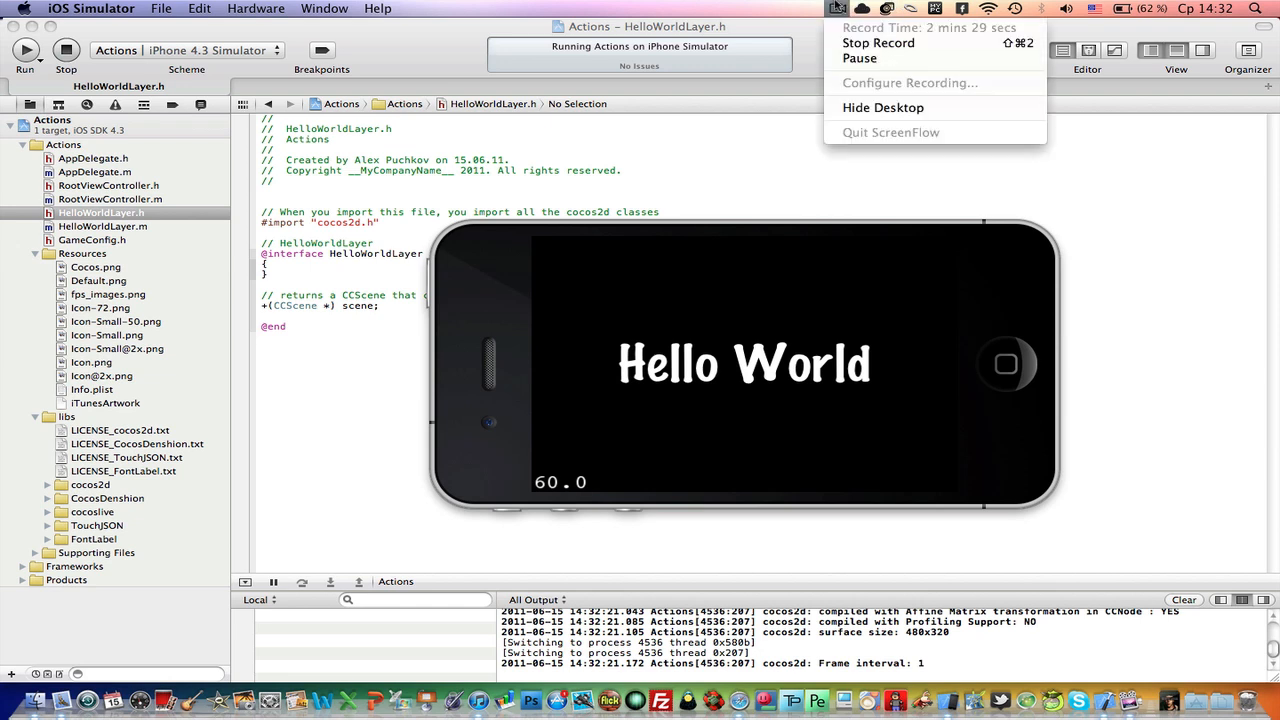
{"action": "left_click", "coordinate": [1195, 480]}
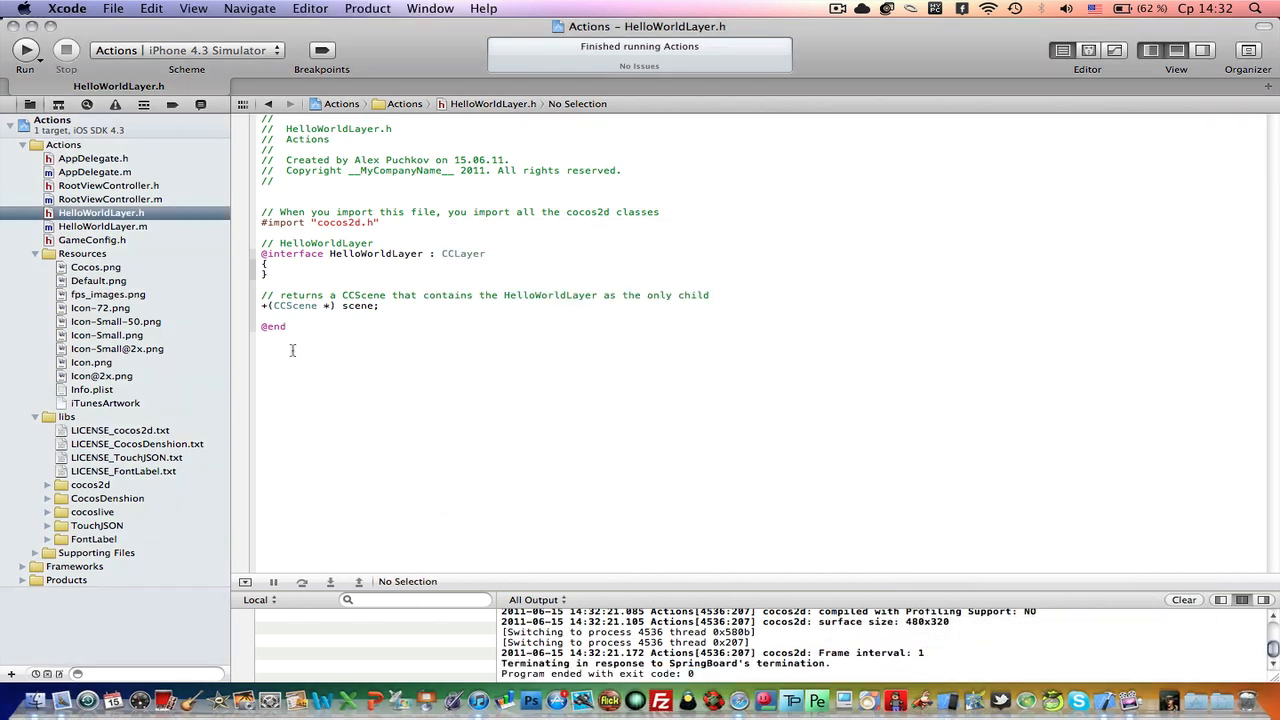
Step: Return to HelloWorldLayer.h and declare the CCSprite *cocos instance variable
{"action": "left_click", "coordinate": [102, 225]}
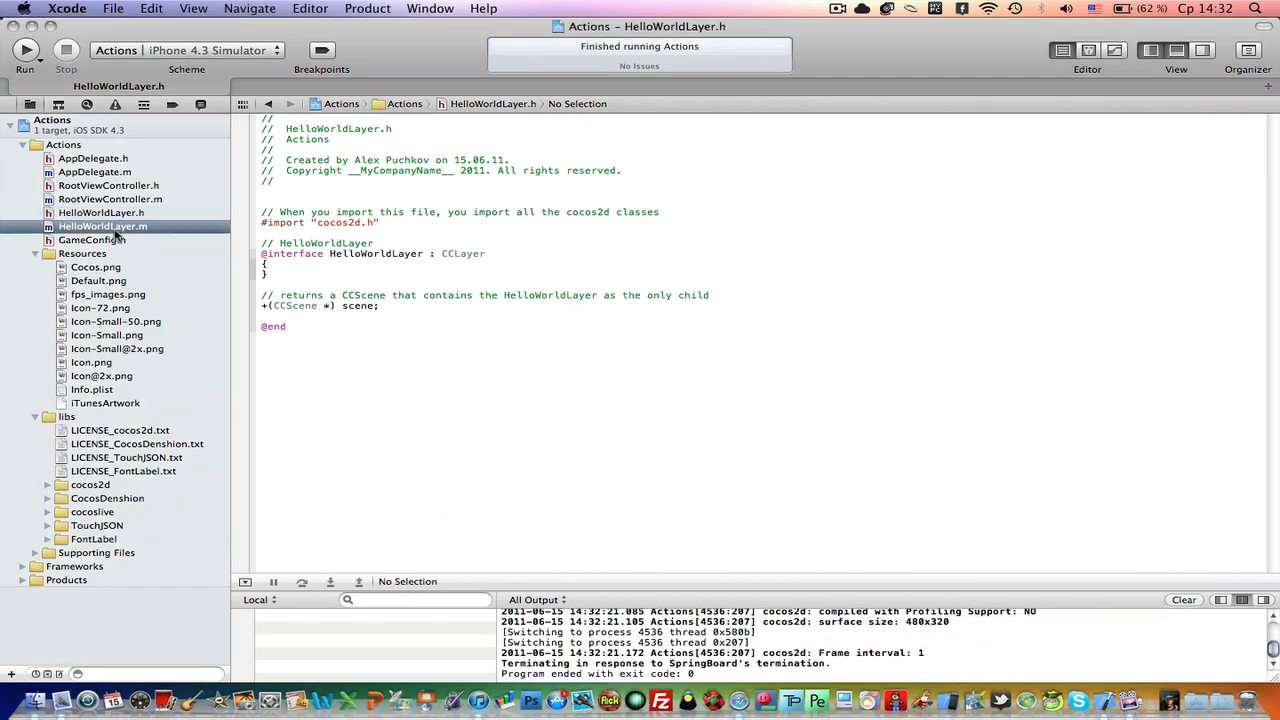
{"action": "left_click", "coordinate": [103, 226]}
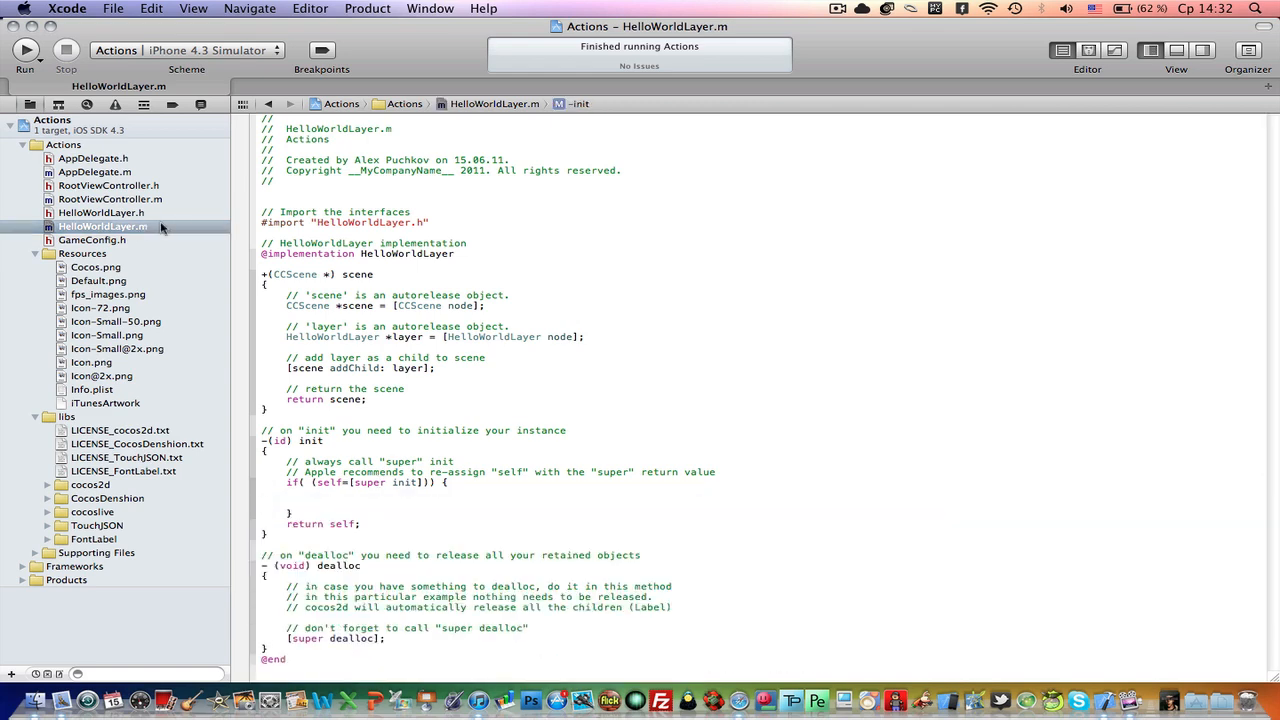
{"action": "left_click", "coordinate": [101, 212]}
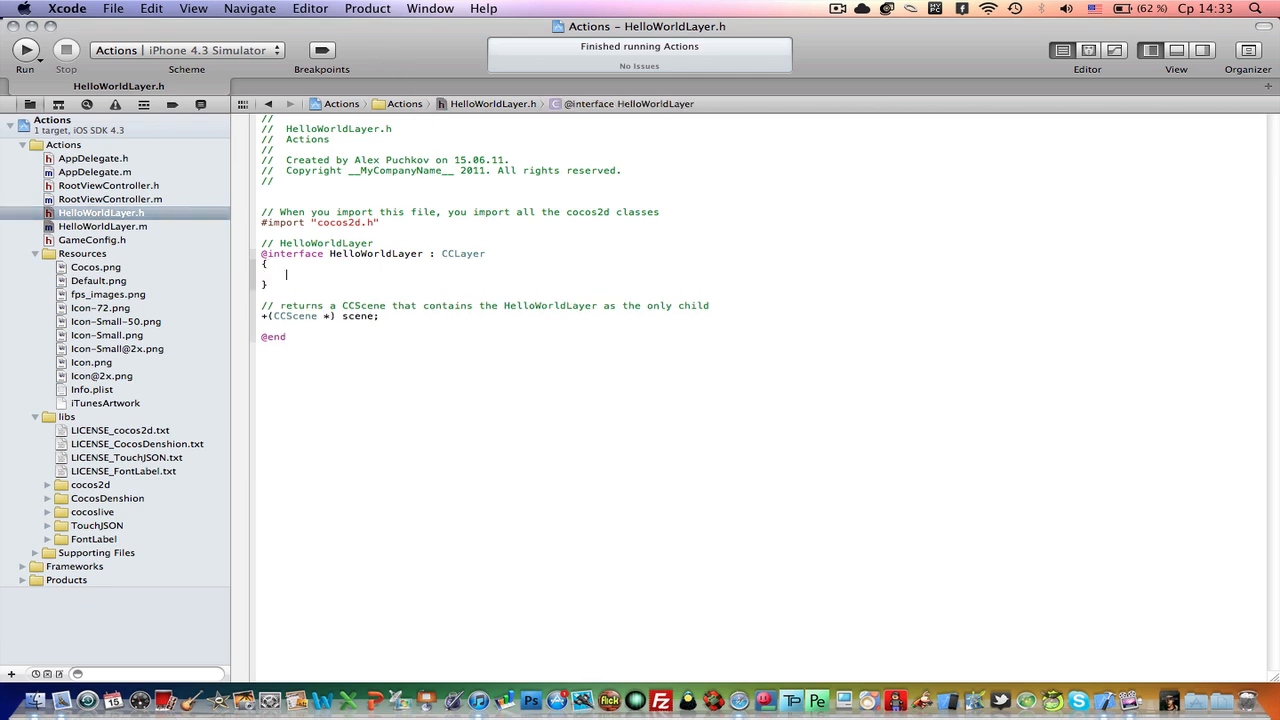
{"action": "type", "text": "CCSprite *"}
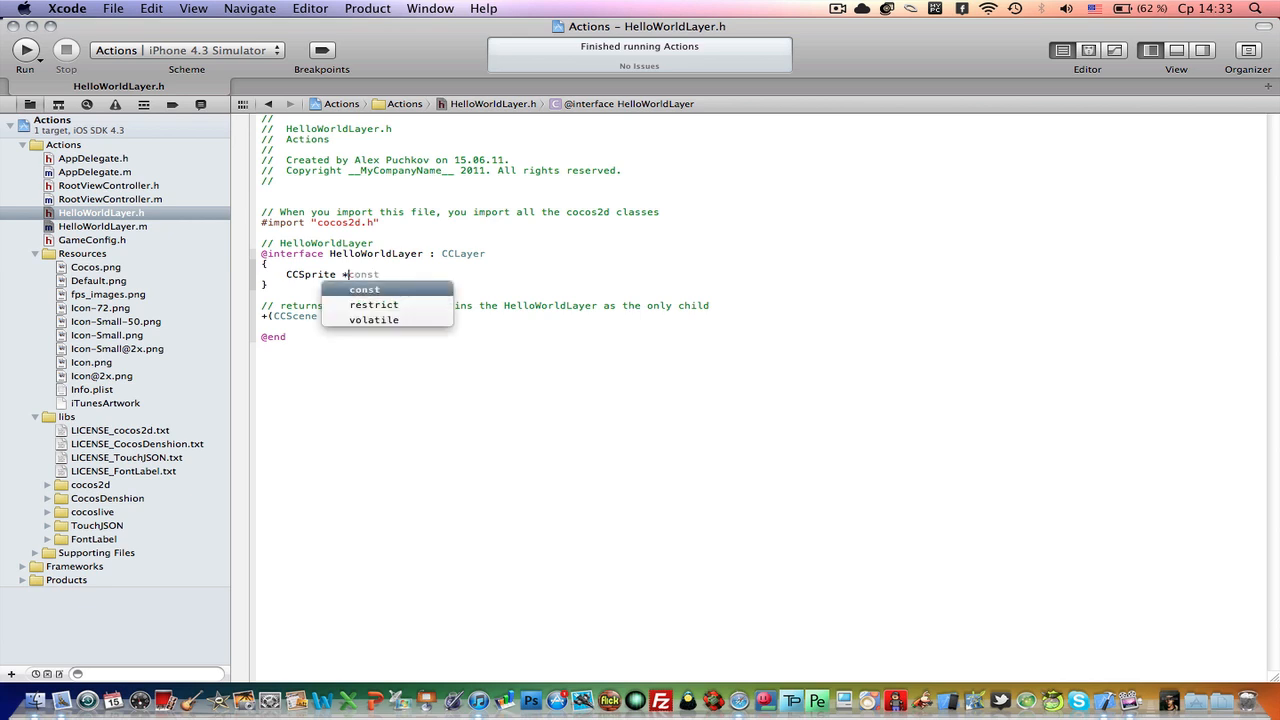
{"action": "type", "text": "cocos2"}
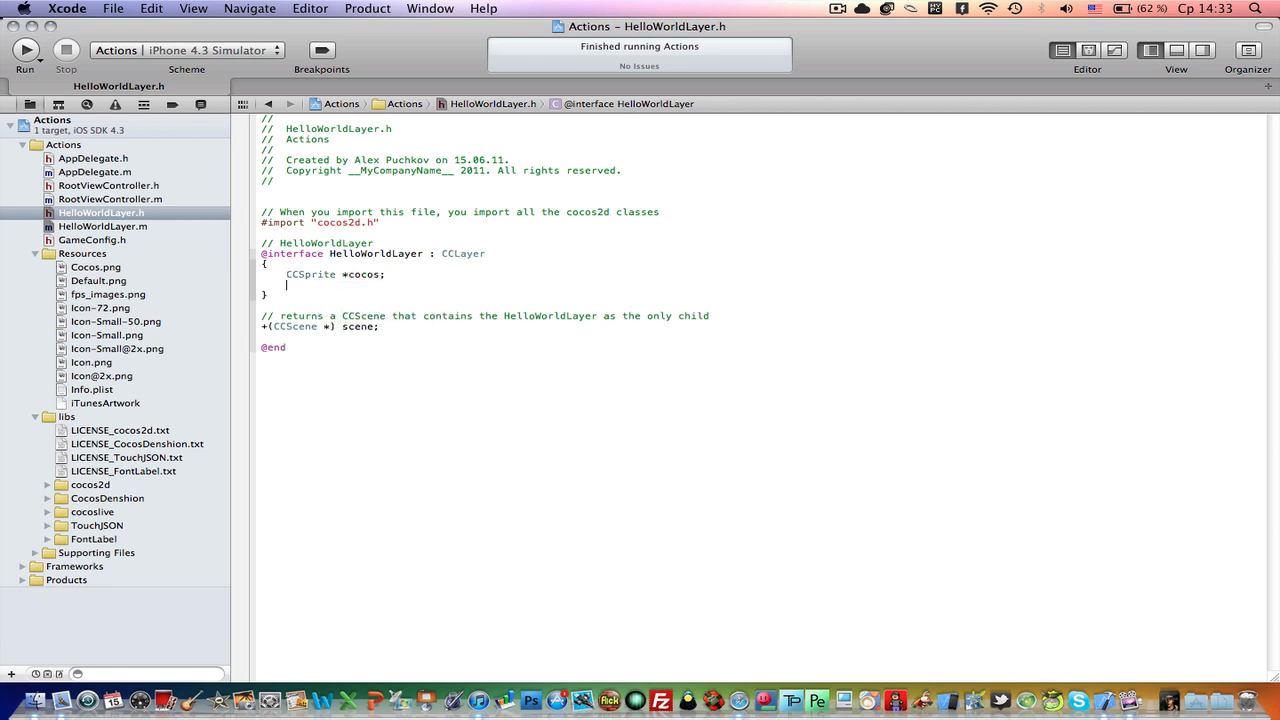
Step: Declare the CCLabelTTF *label instance variable using code completion
{"action": "type", "text": "CCLa"}
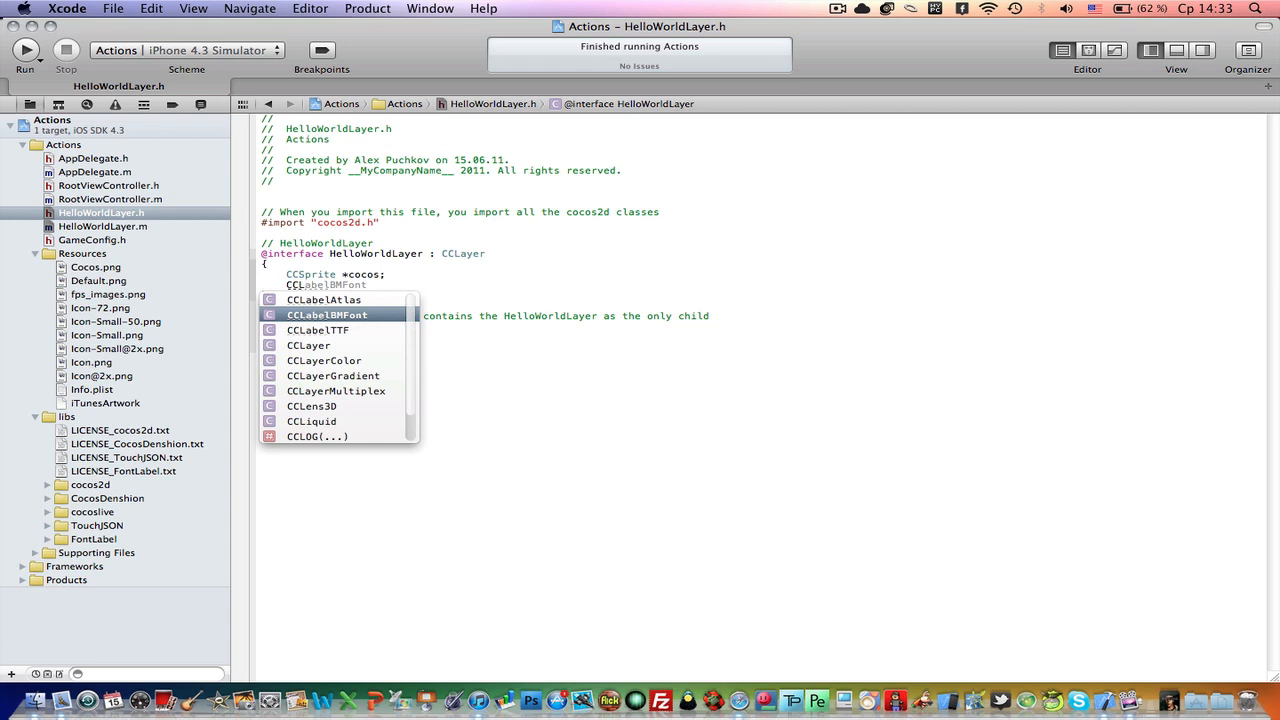
{"action": "key", "text": "Down"}
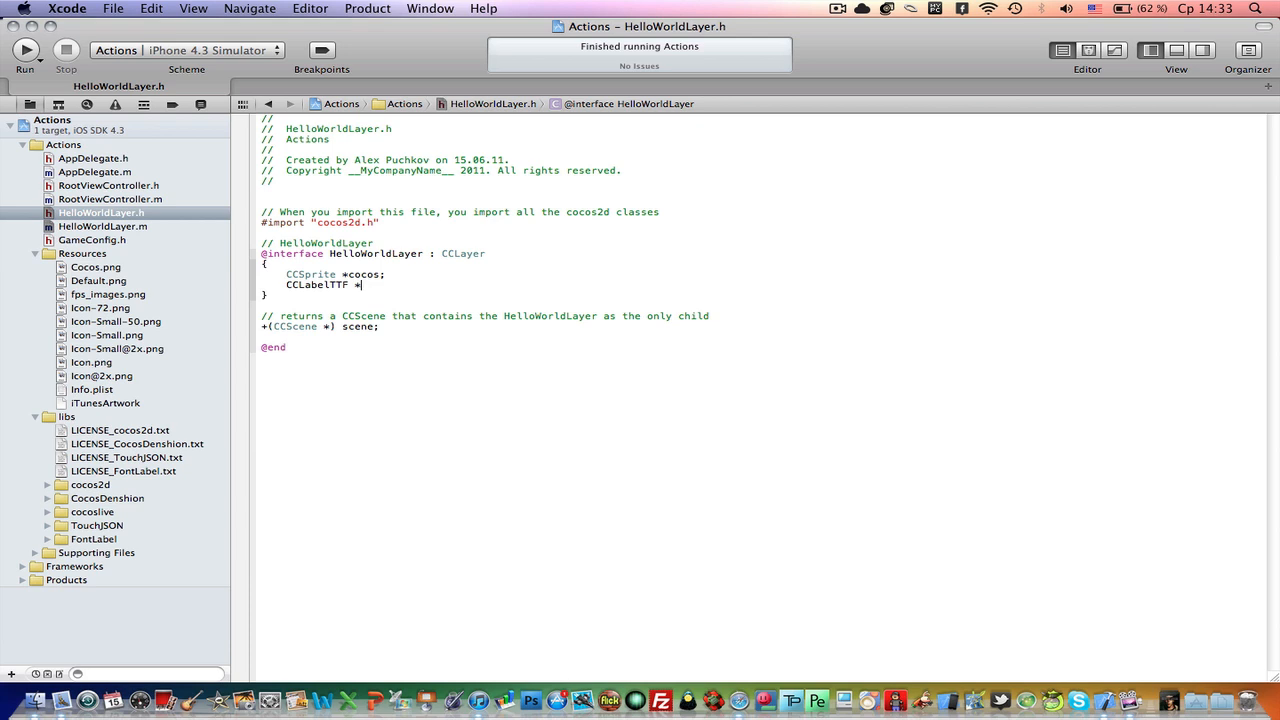
{"action": "type", "text": "label"}
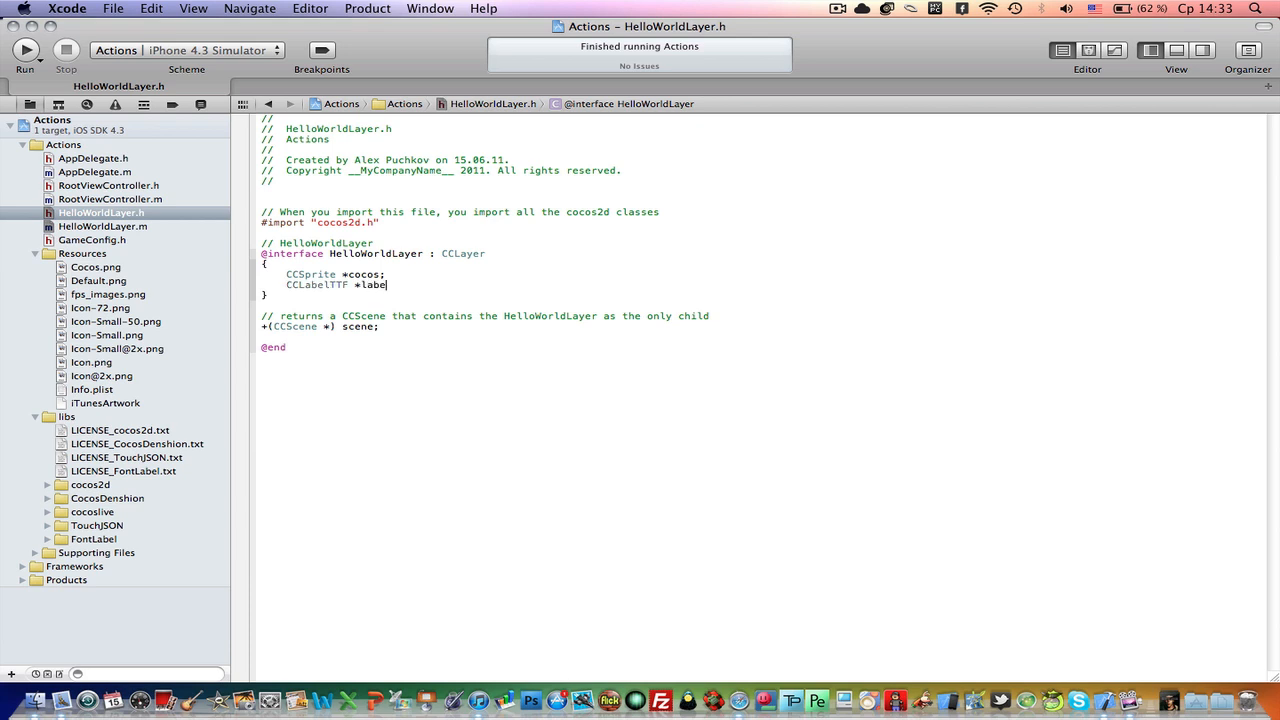
{"action": "type", "text": "l;"}
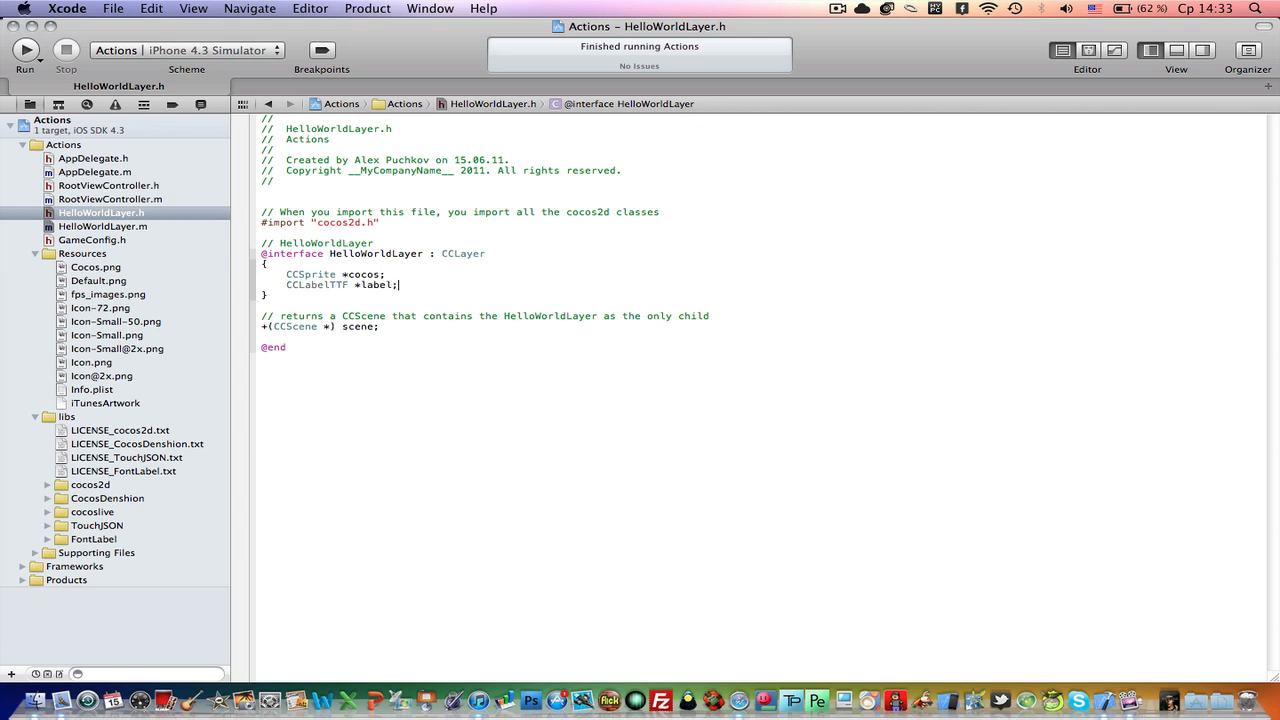
{"action": "mouse_move", "coordinate": [119, 240]}
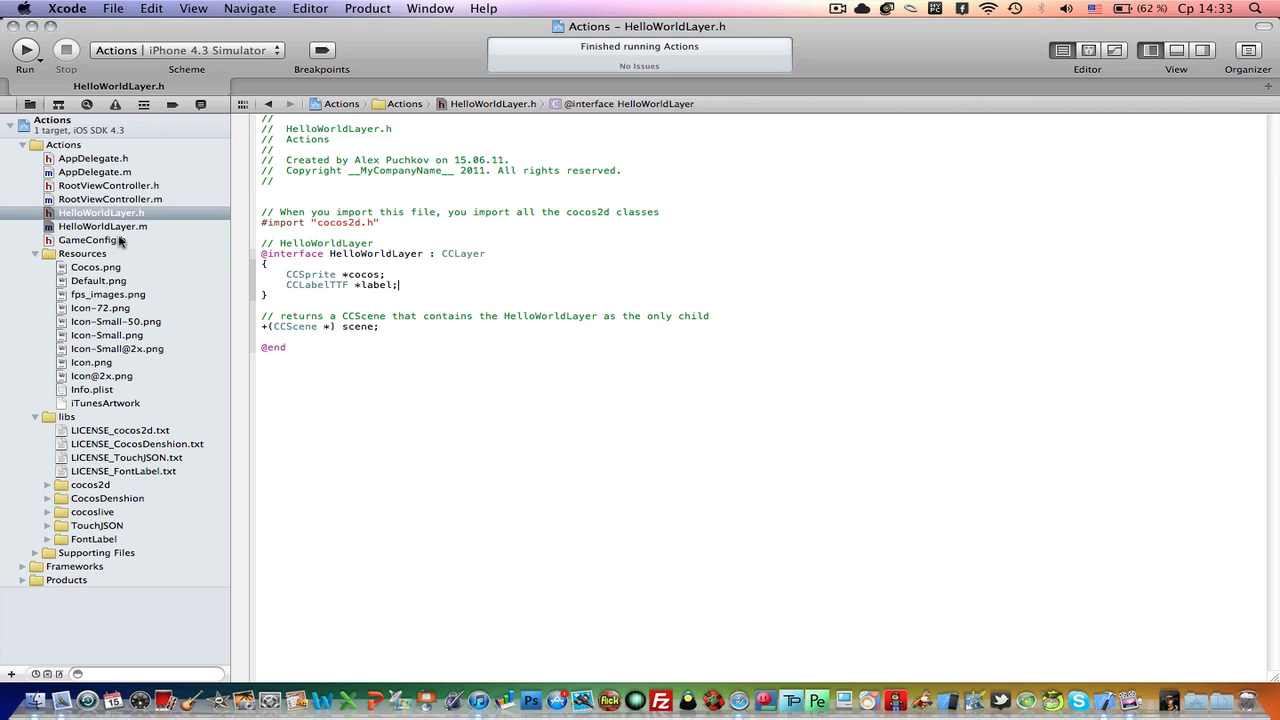
{"action": "left_click", "coordinate": [102, 226]}
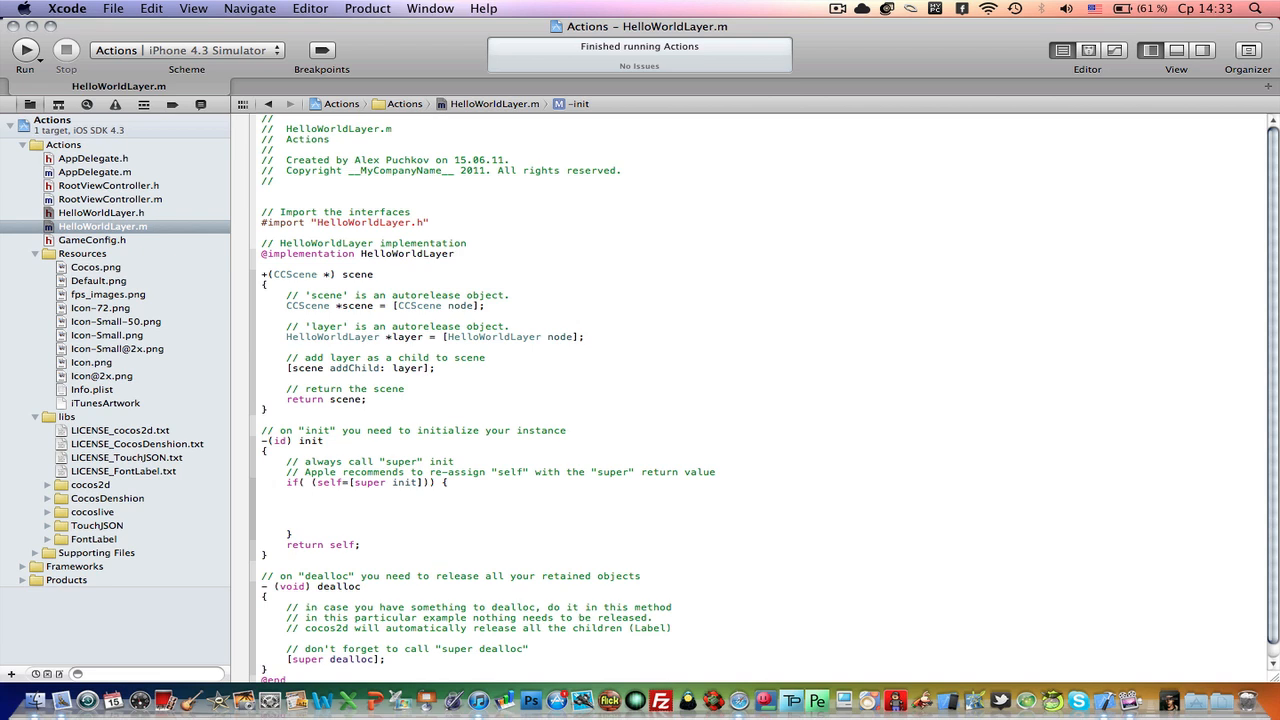
Step: In init, assign cocos = [CCSprite spriteWithFile:@"Cocos.png"]
{"action": "type", "text": "cocos = ["}
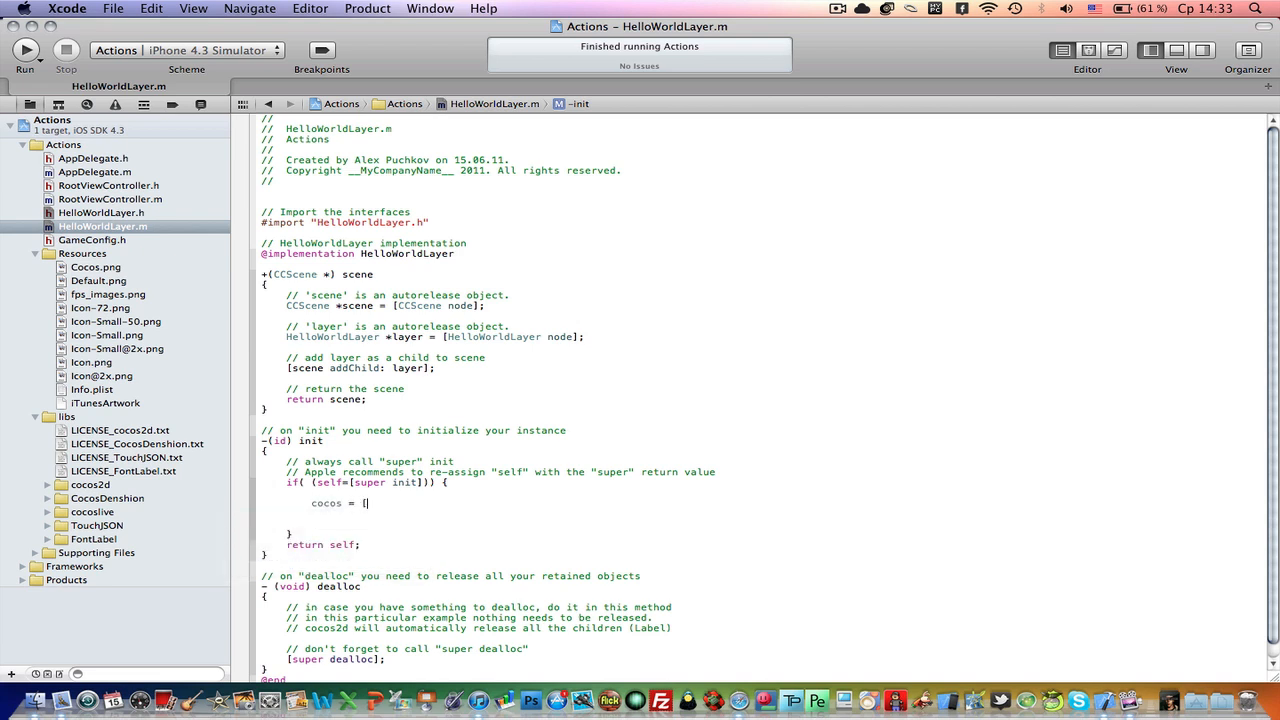
{"action": "type", "text": "CCSpt"}
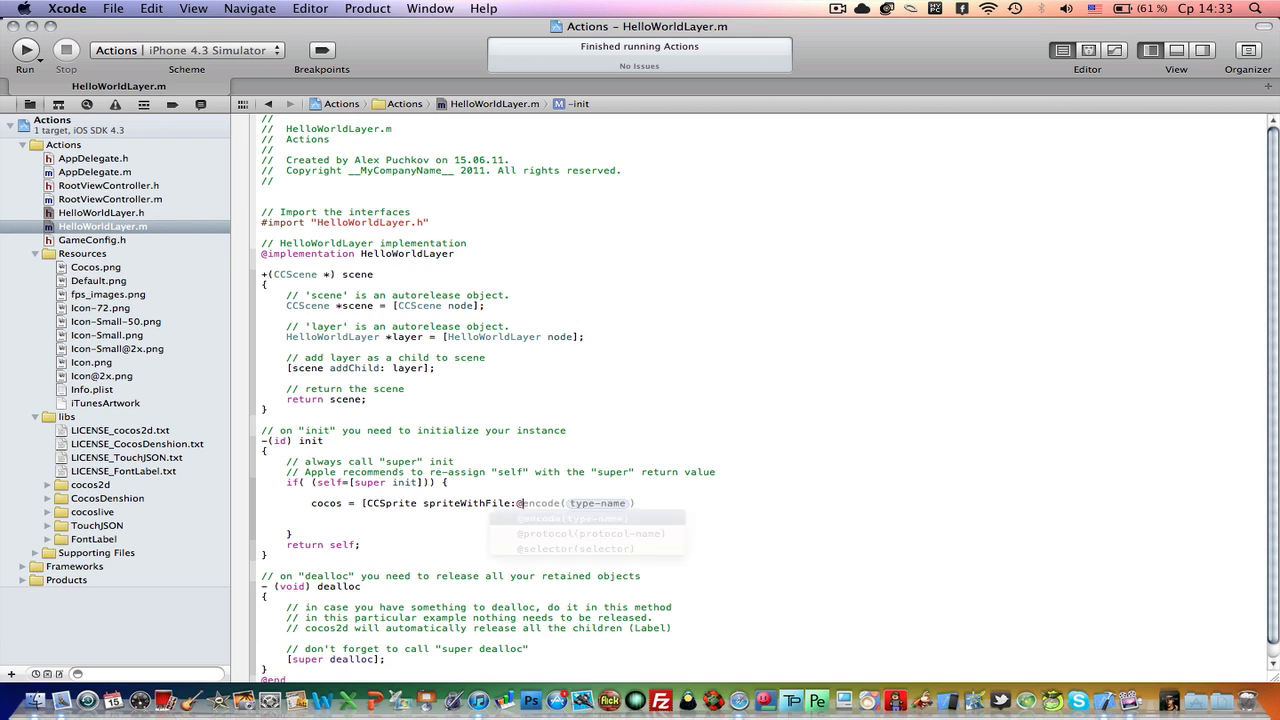
{"action": "type", "text": "@\""}
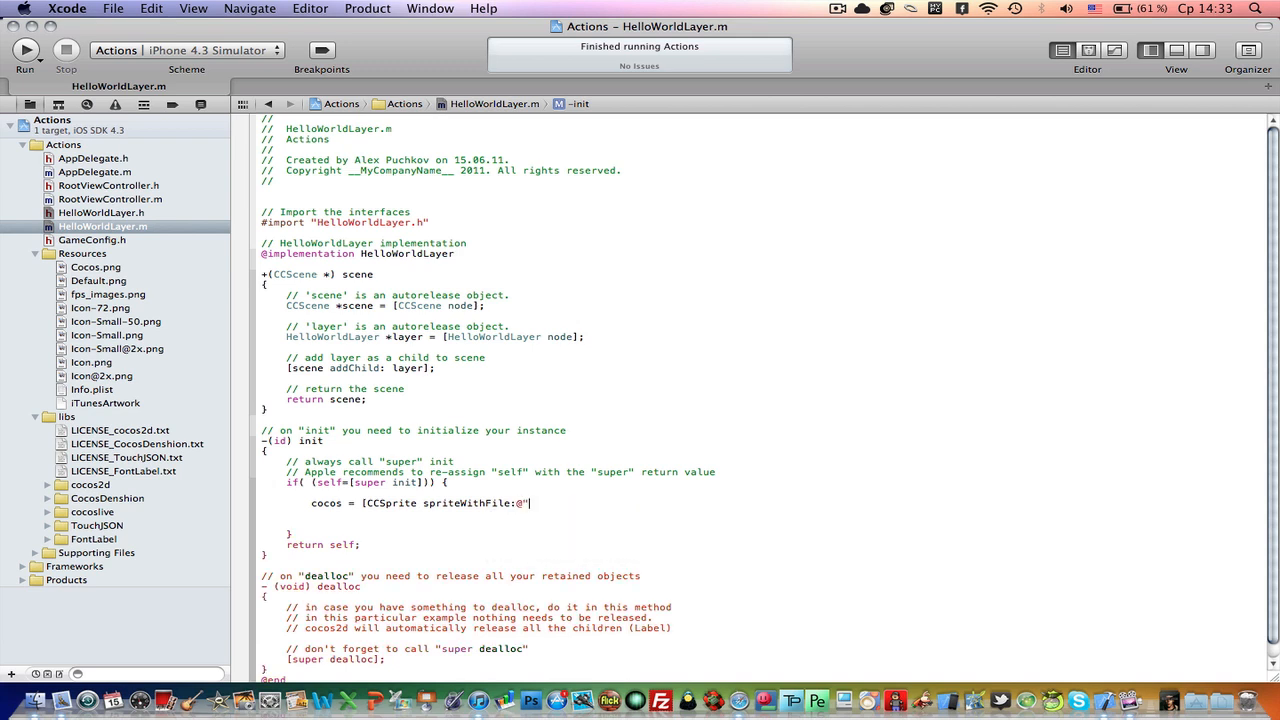
{"action": "type", "text": "Cocos."}
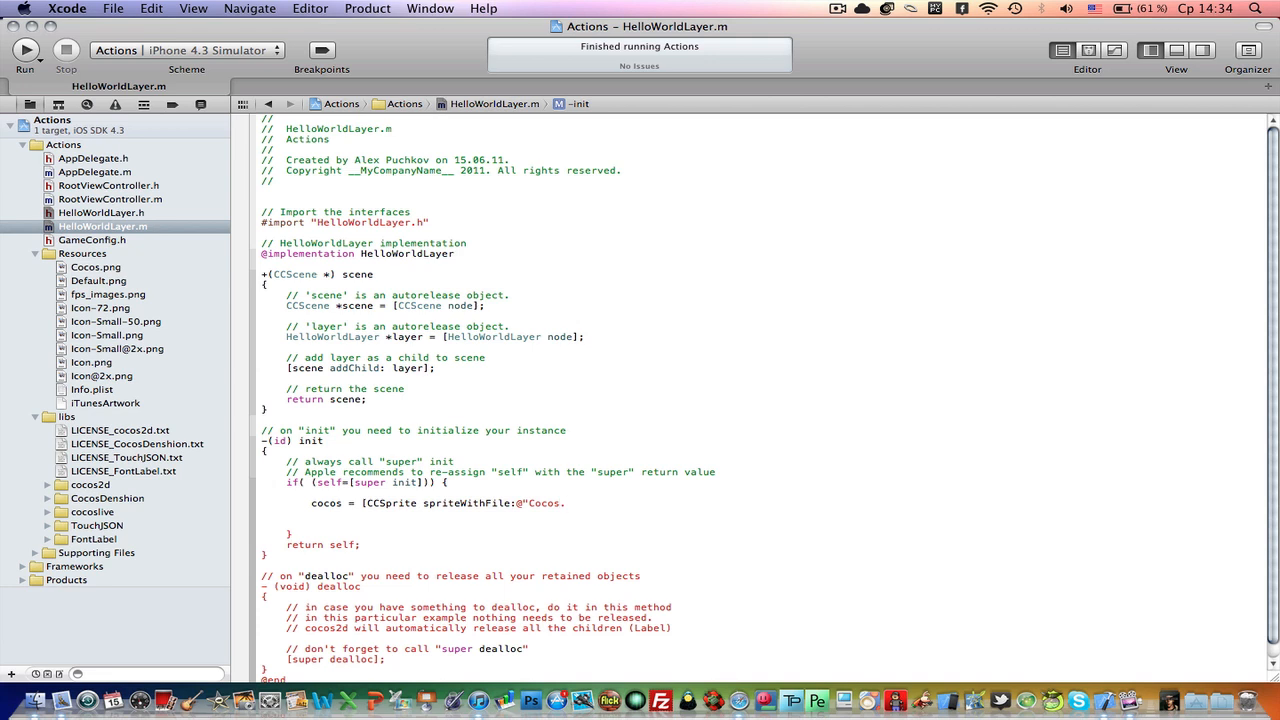
{"action": "type", "text": "png\"];"}
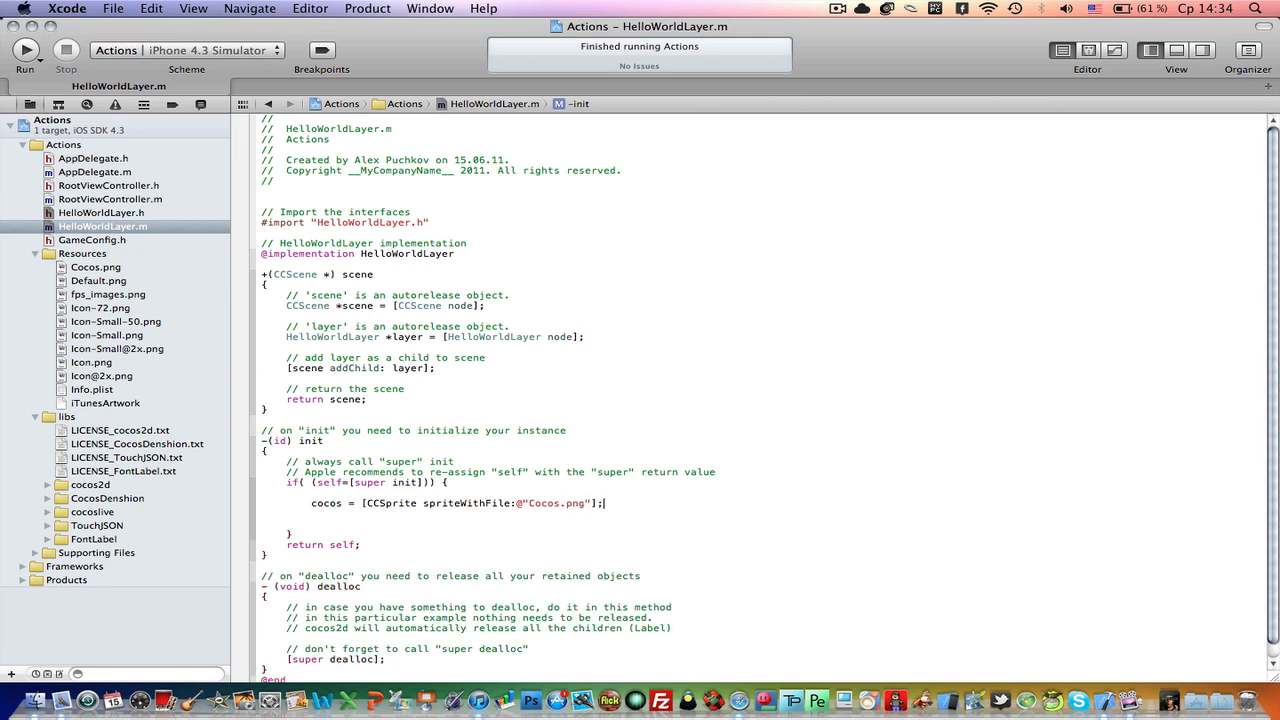
Step: Set cocos.position to ccp(100,100) and add cocos to the layer with addChild
{"action": "type", "text": "cocos.position ="}
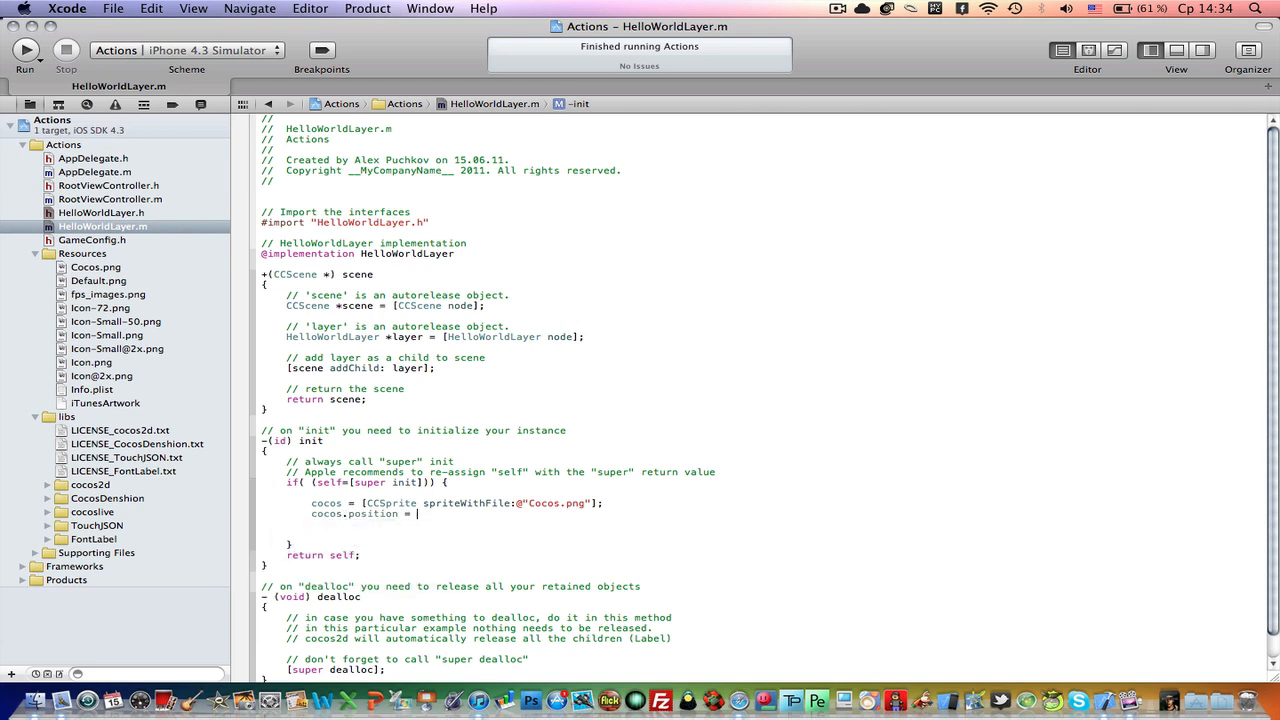
{"action": "type", "text": "cpp(10"}
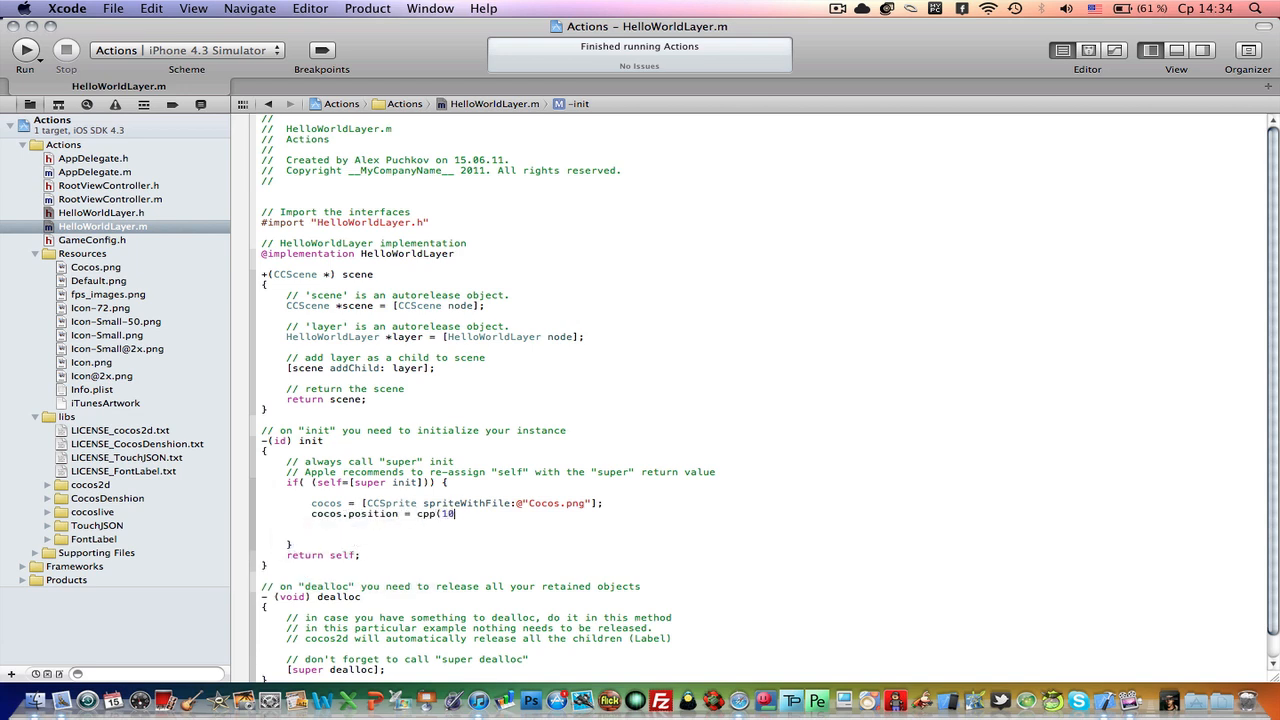
{"action": "type", "text": "0,100);"}
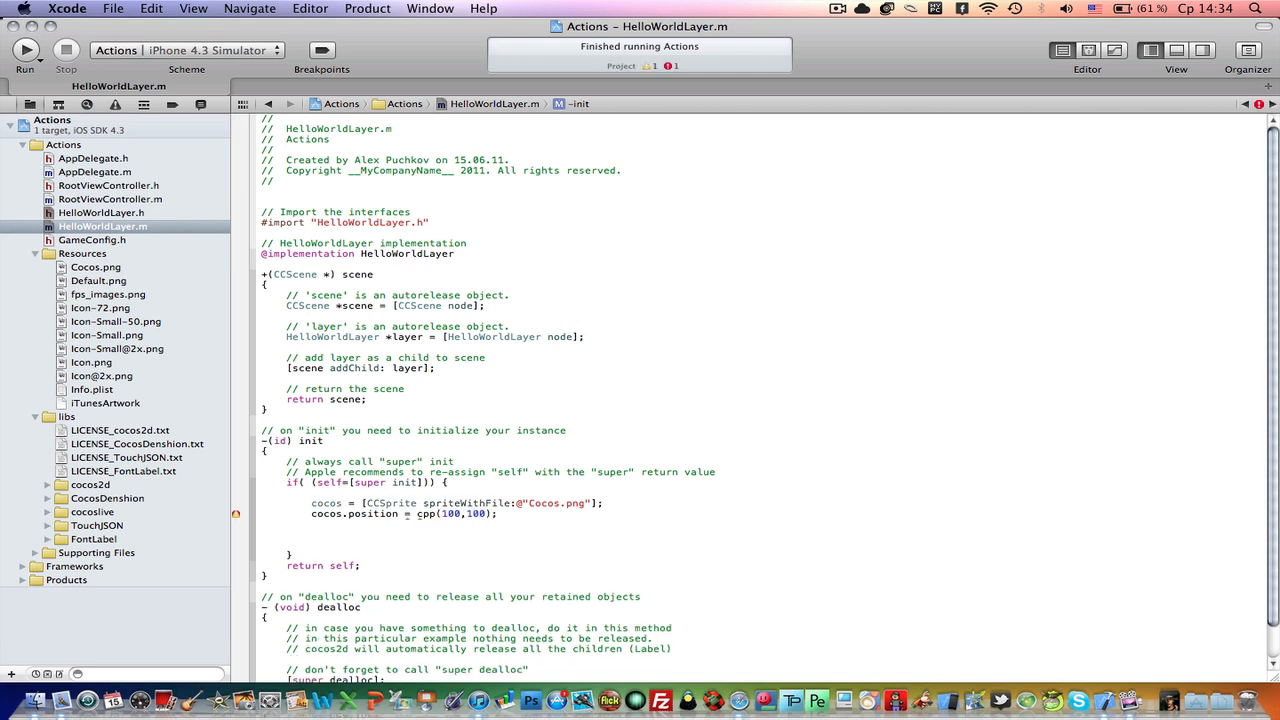
{"action": "type", "text": "[self"}
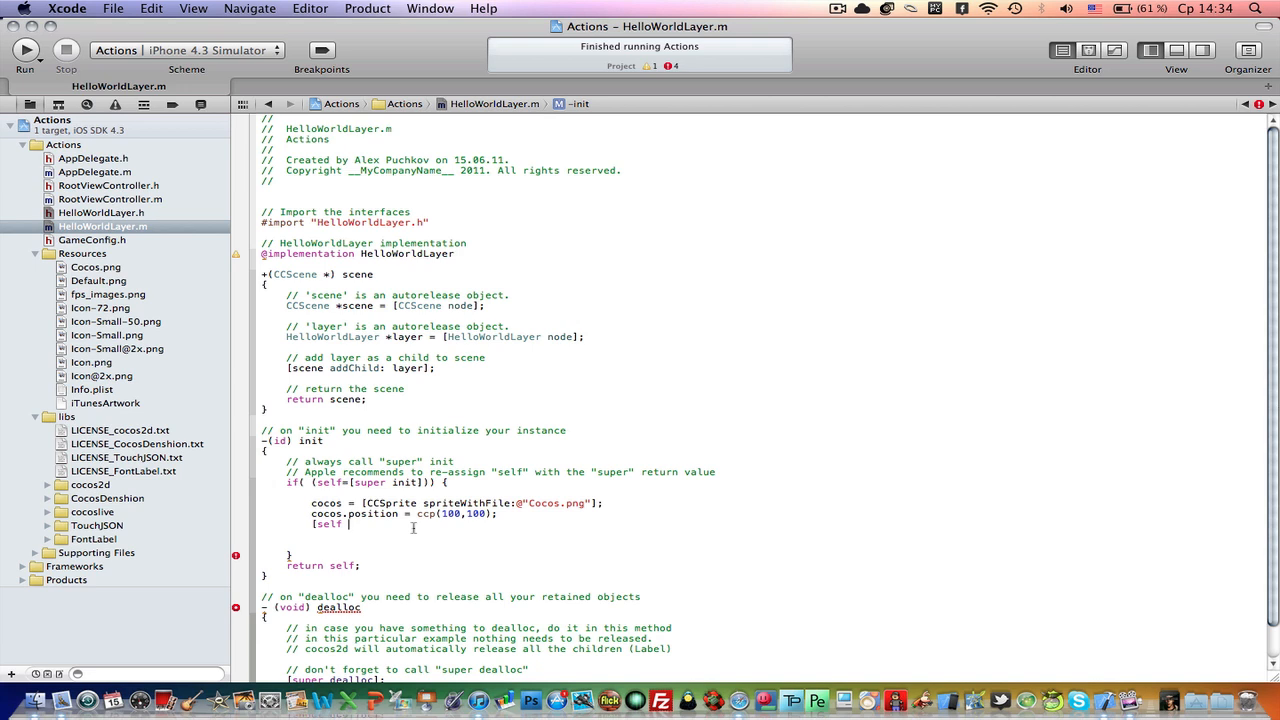
{"action": "type", "text": "addChild:"}
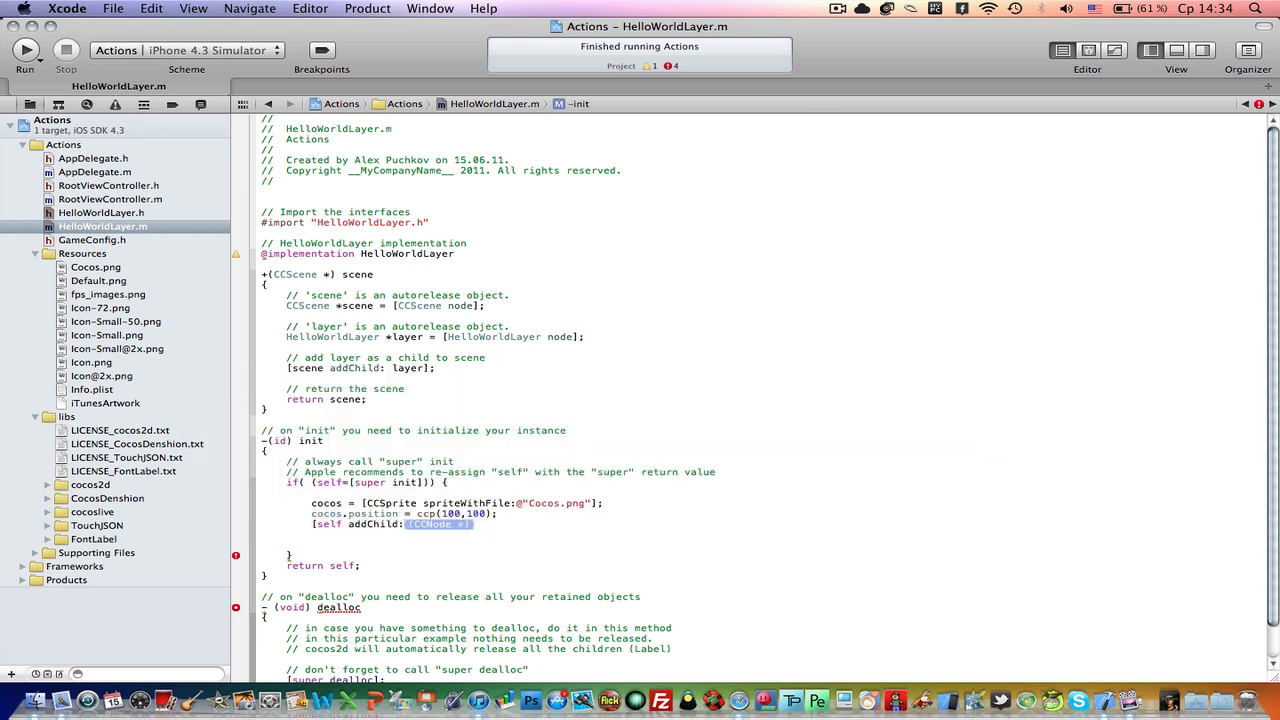
{"action": "type", "text": "cocos];"}
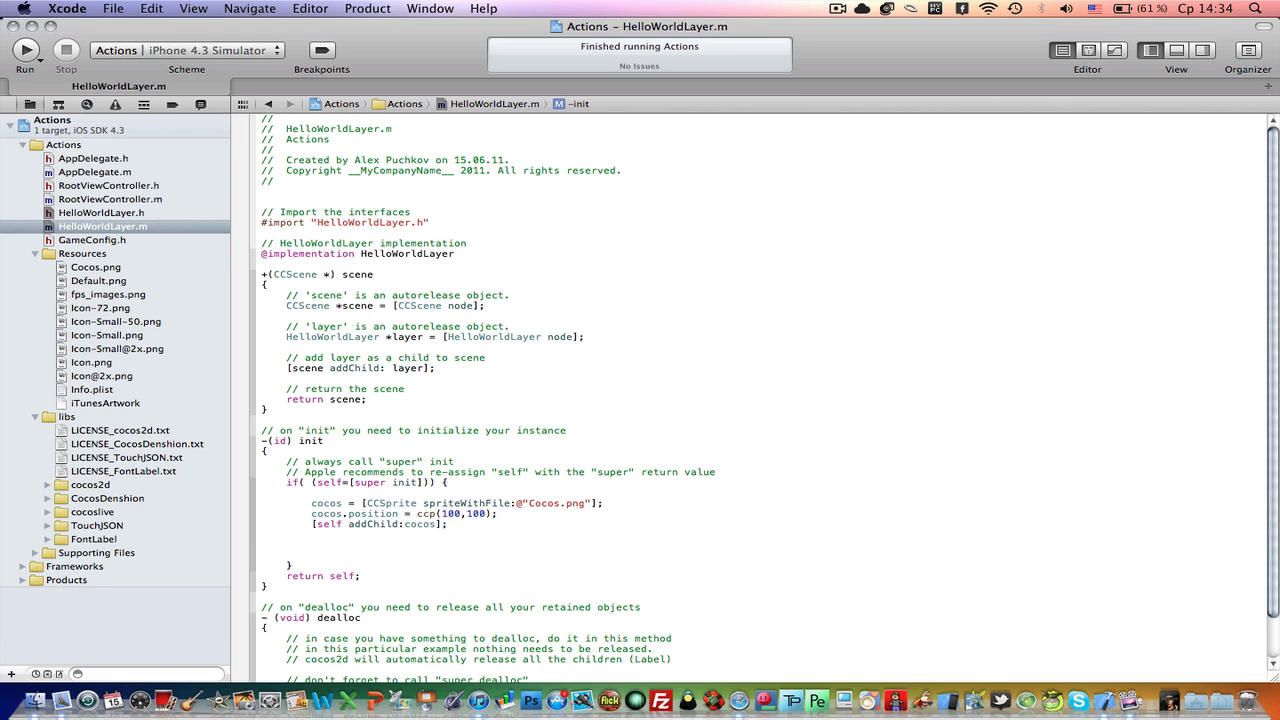
{"action": "left_click", "coordinate": [313, 545]}
{"action": "type", "text": "label ="}
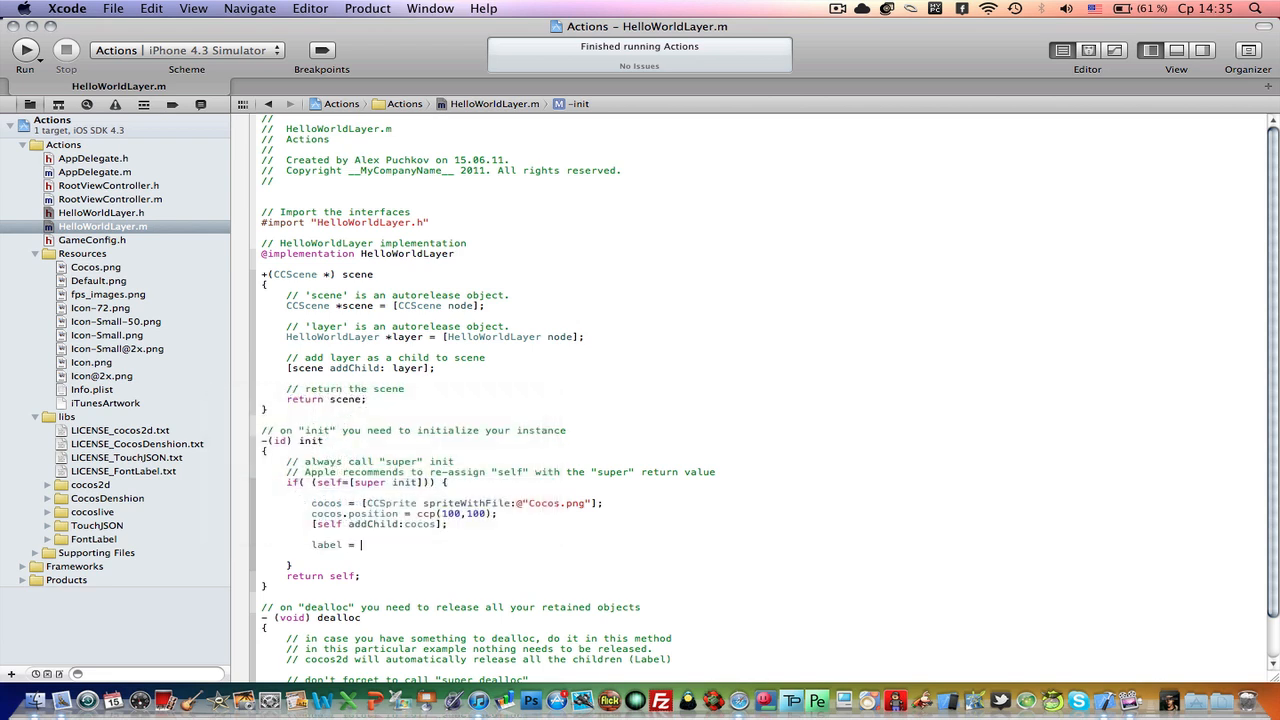
Step: Complete the CCLabelTTF line with text "Cocos2D", font @"Arial" and size 24.0
{"action": "type", "text": "["}
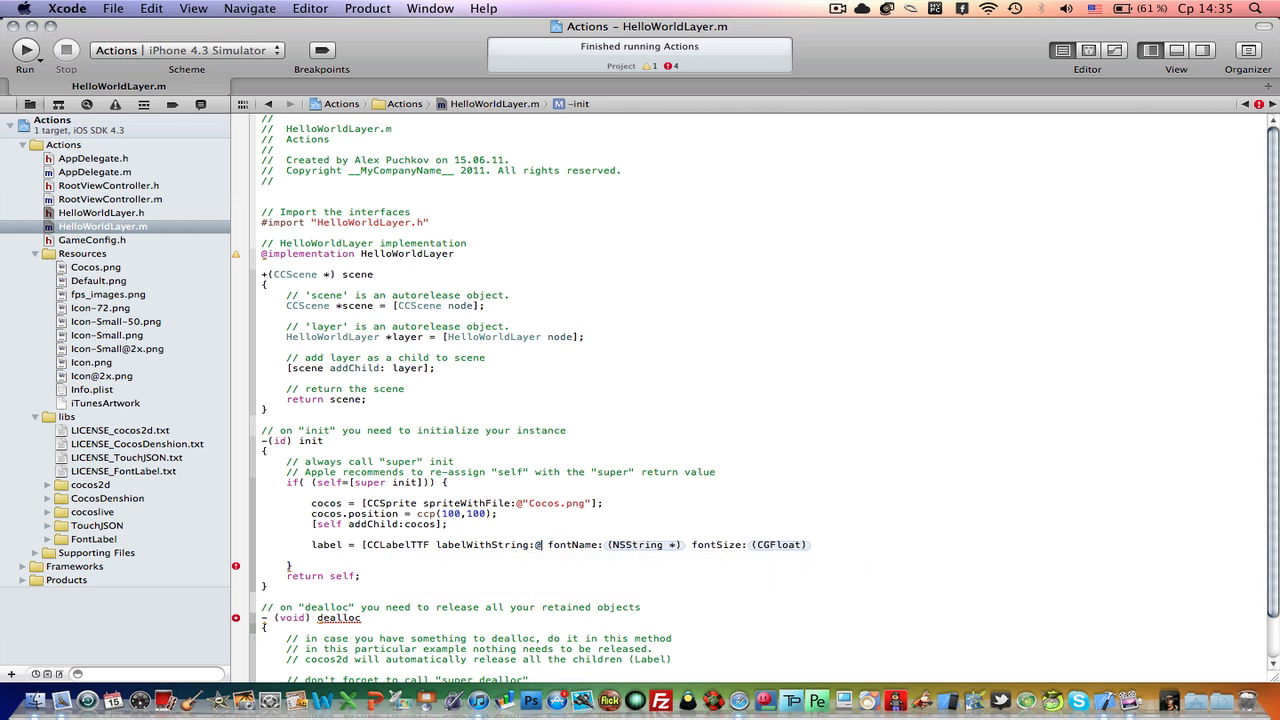
{"action": "type", "text": "Cooc"}
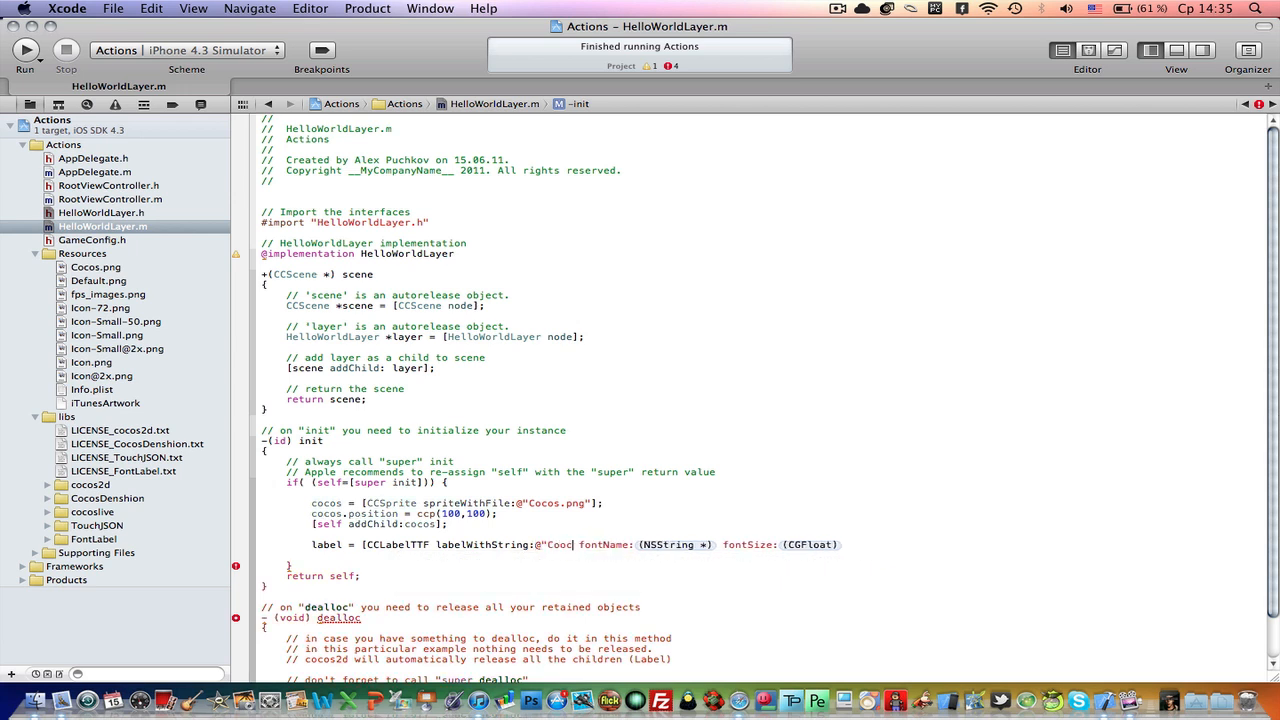
{"action": "type", "text": "Cocos@d"}
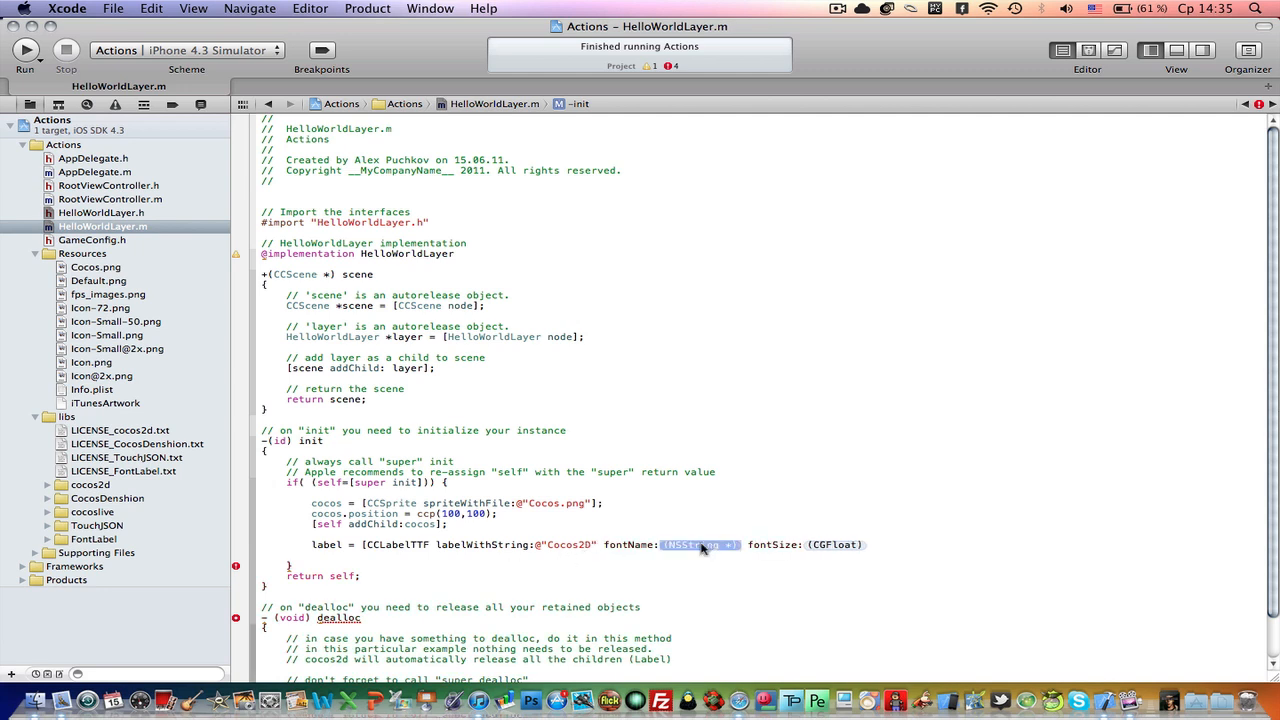
{"action": "type", "text": "@\"Arial\""}
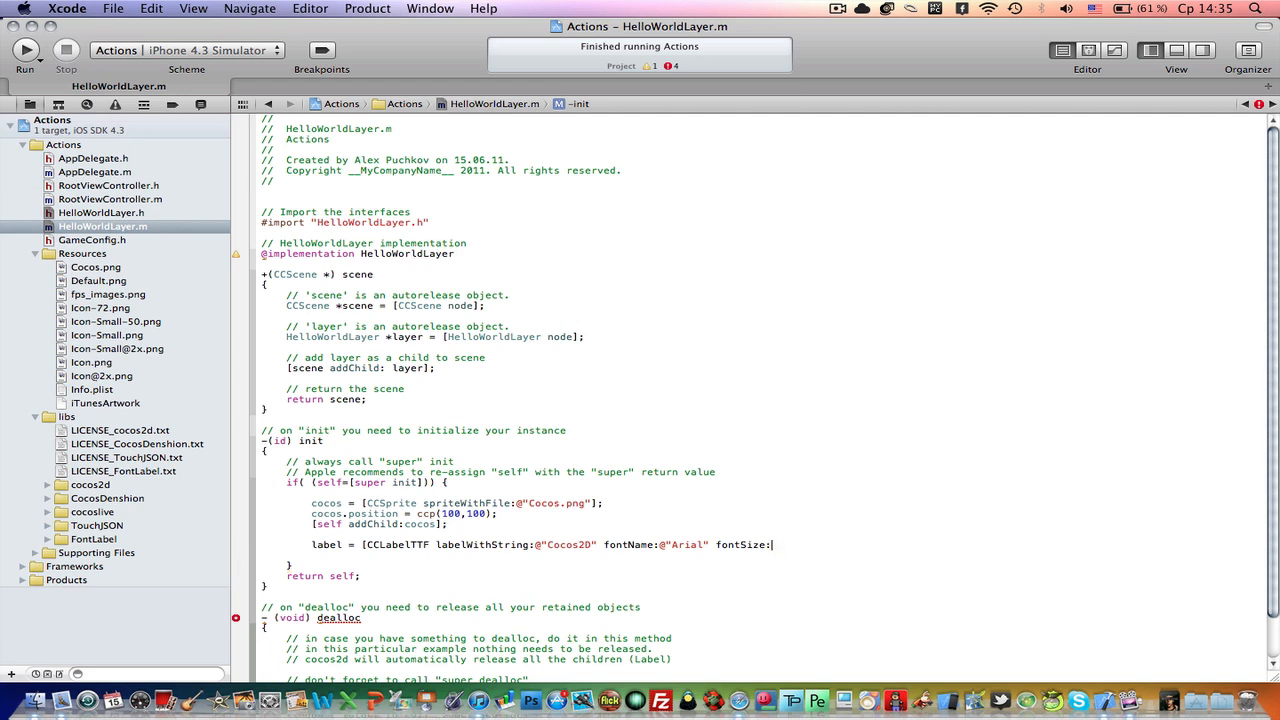
{"action": "type", "text": "24.0];"}
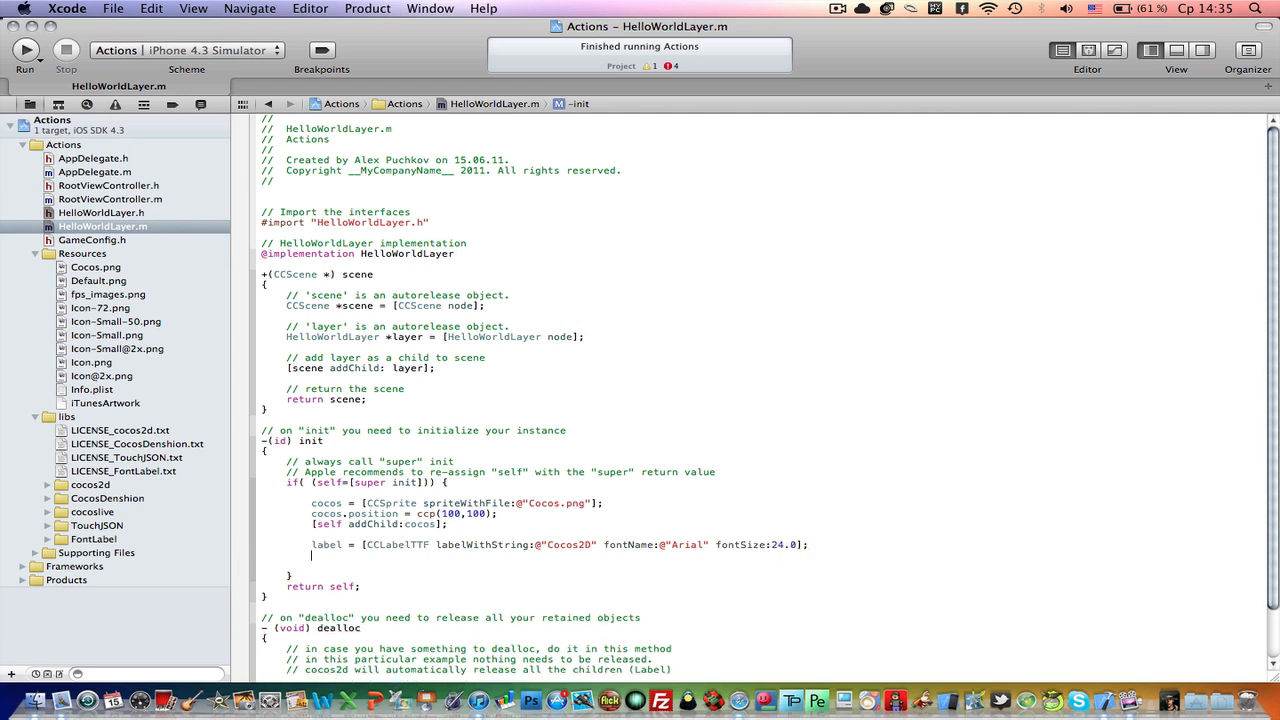
Step: Set label.position to ccp(cocos.position.x, cocos.position.y-30)
{"action": "type", "text": "label"}
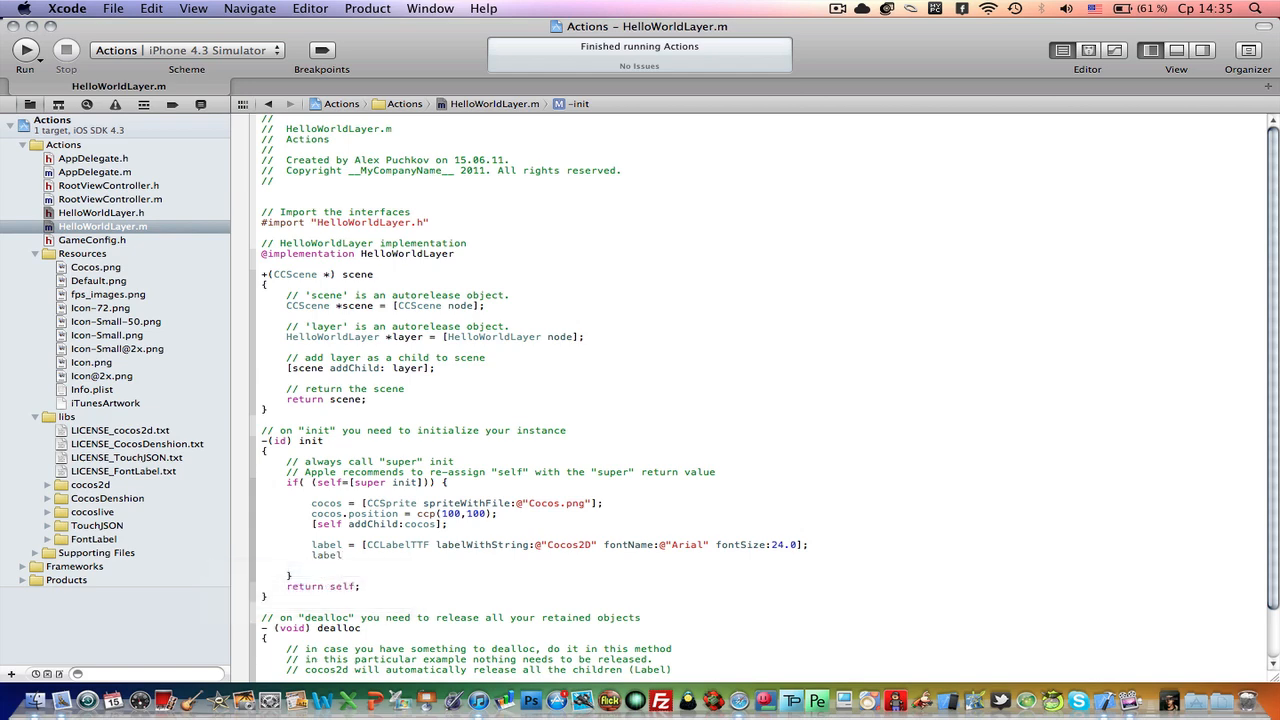
{"action": "type", "text": ".position"}
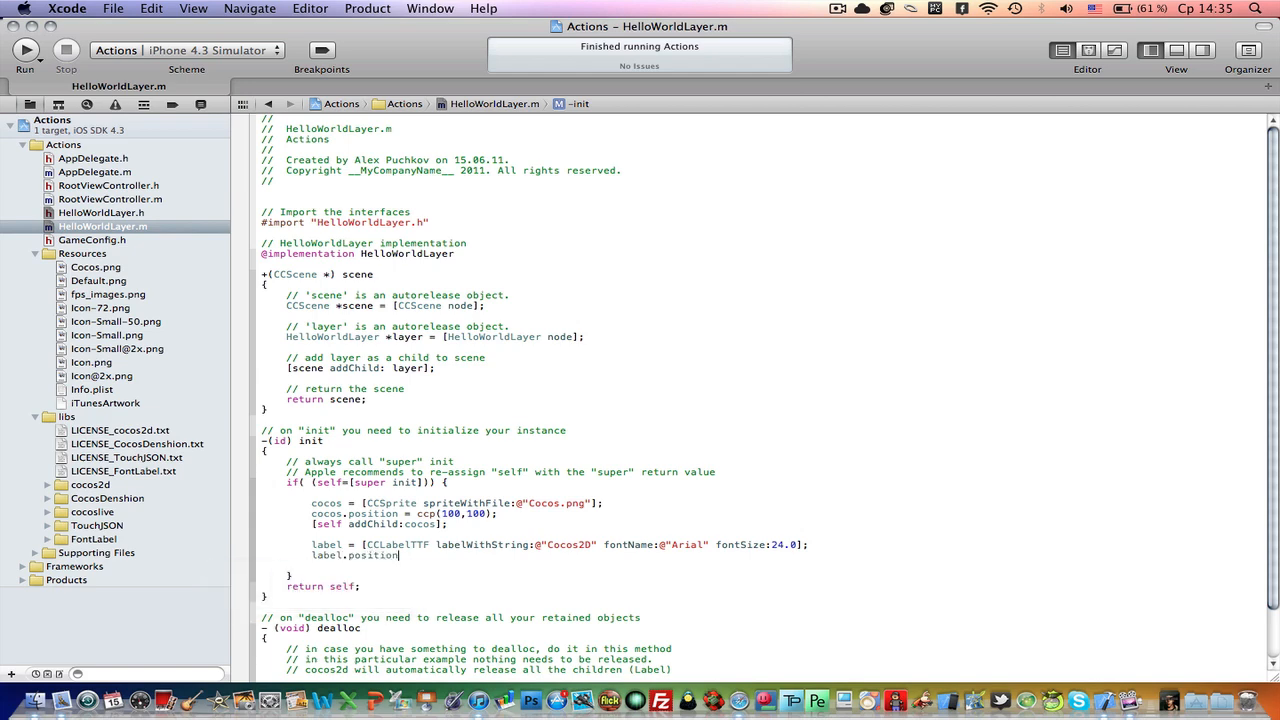
{"action": "type", "text": "ccp("}
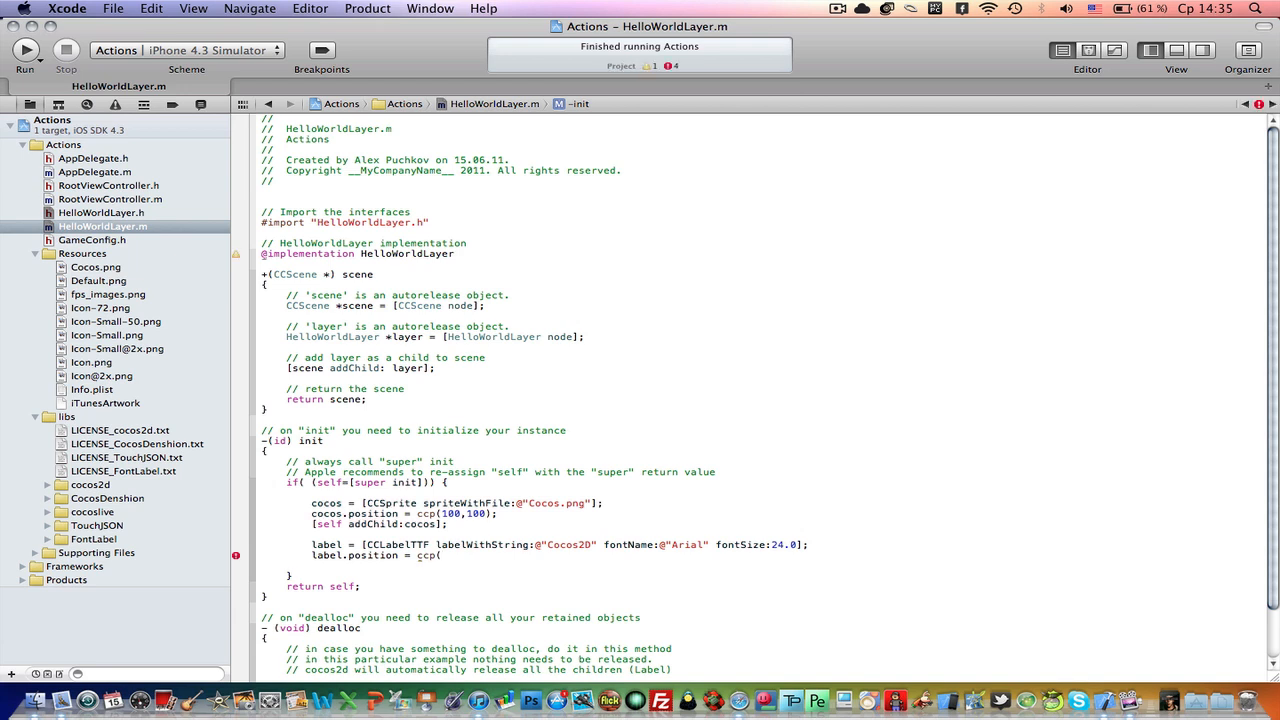
{"action": "type", "text": "co"}
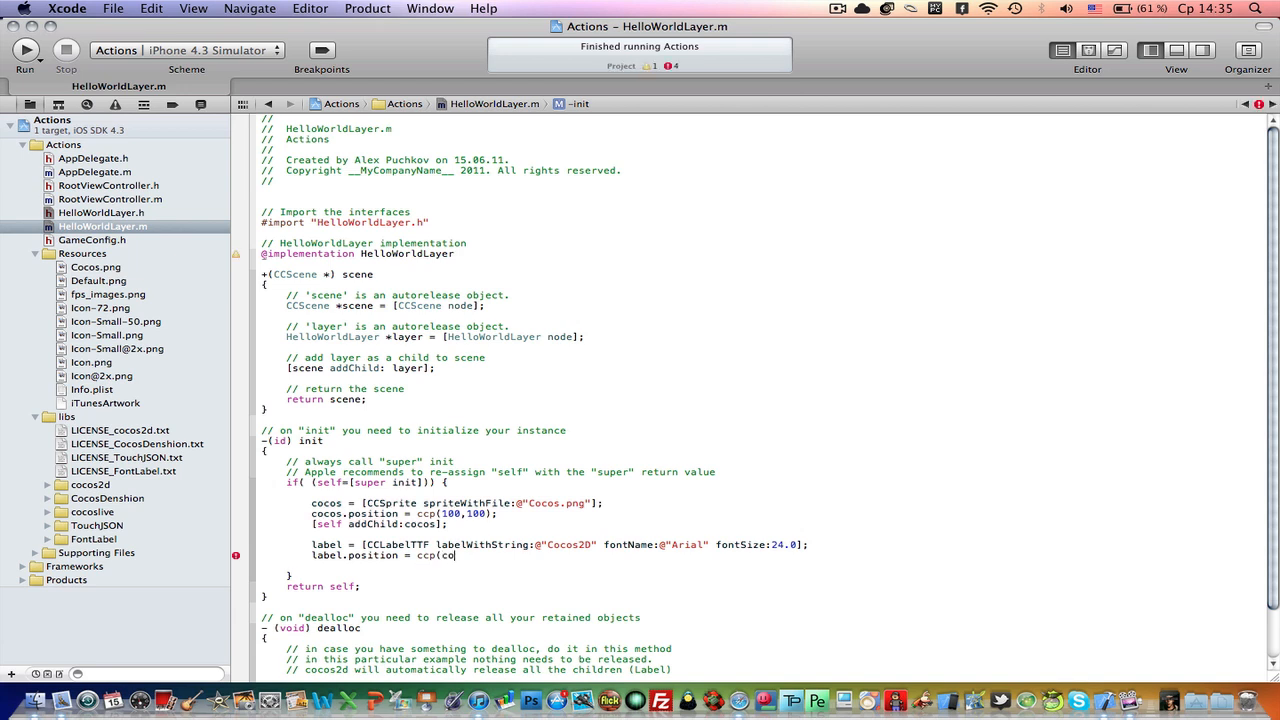
{"action": "type", "text": "cos."}
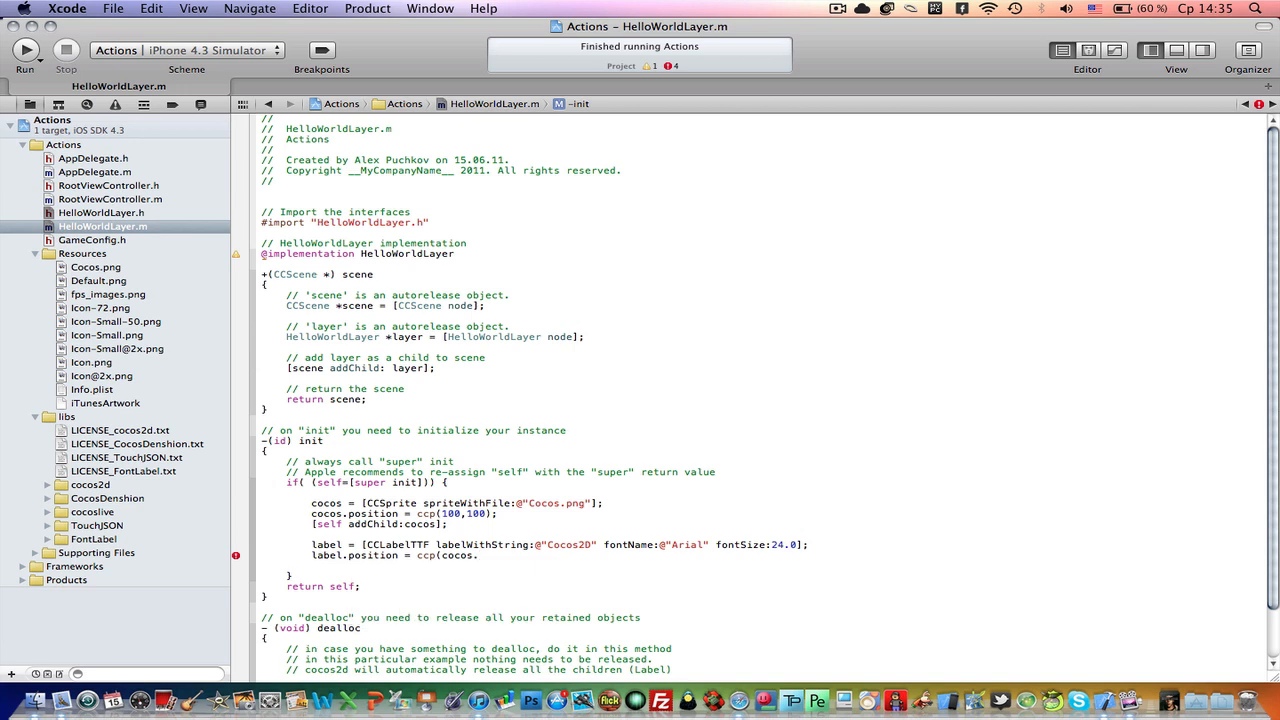
{"action": "type", "text": "position"}
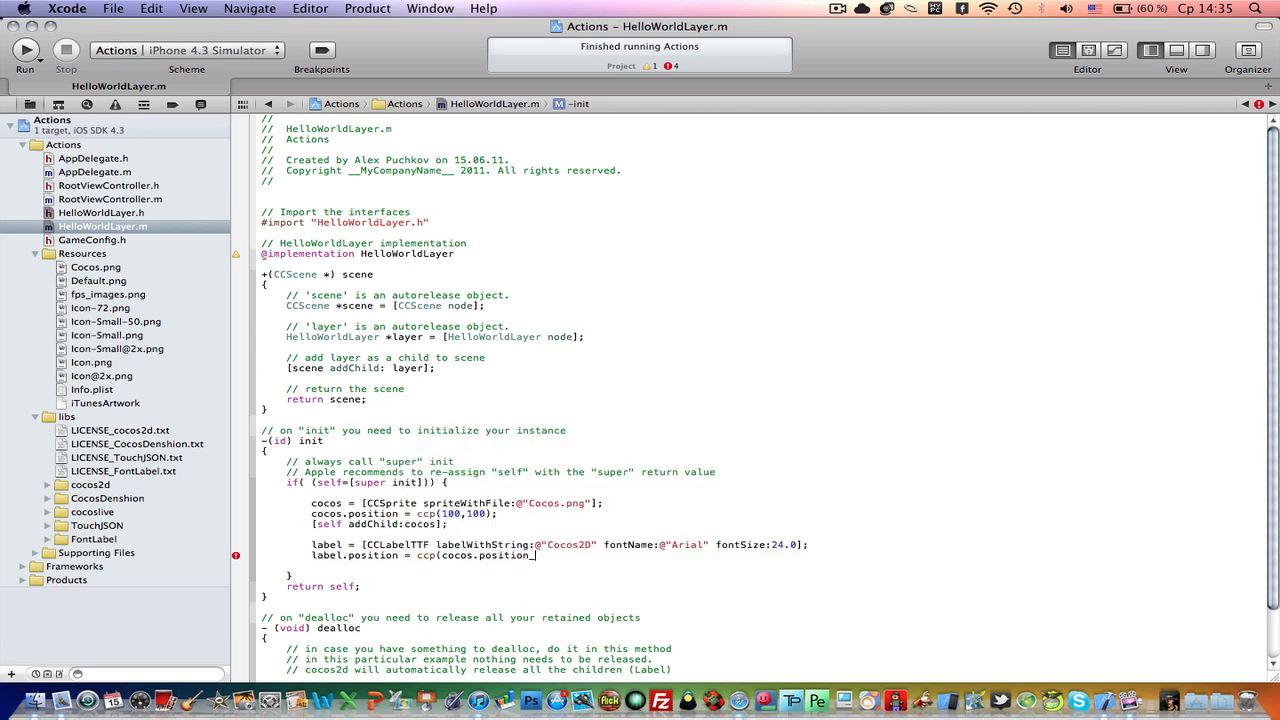
{"action": "type", "text": ".x"}
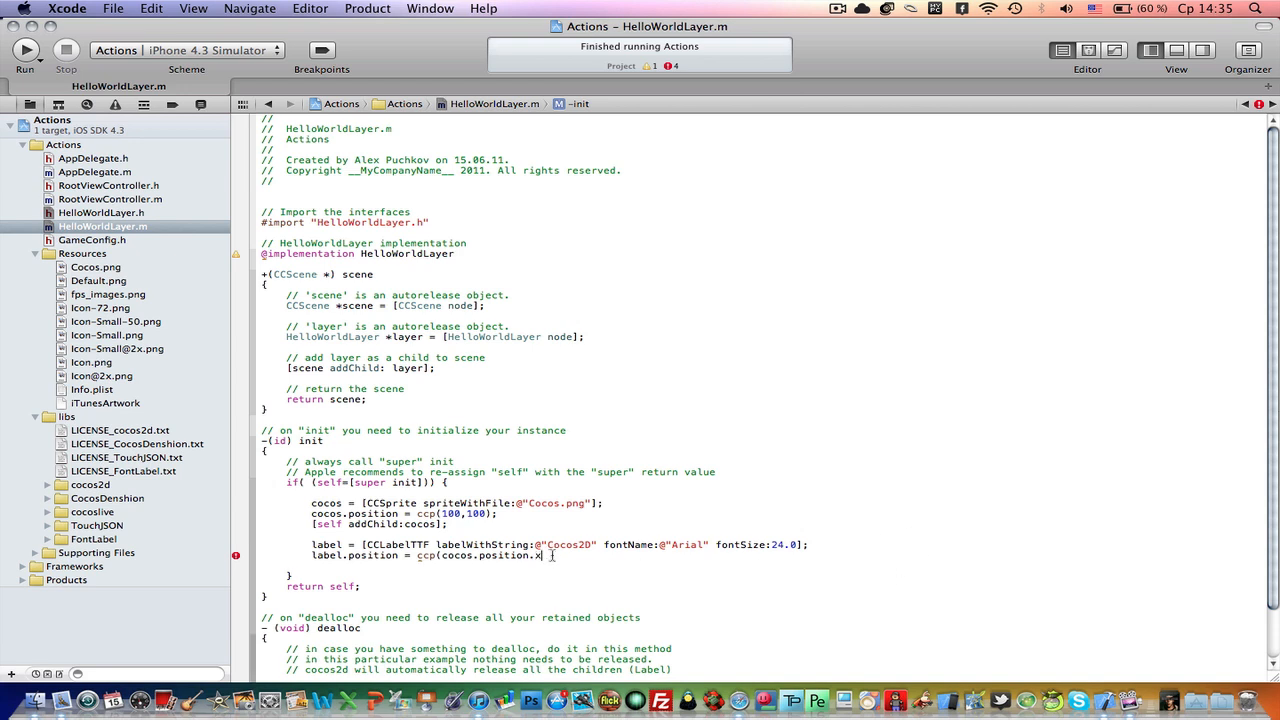
{"action": "type", "text": ","}
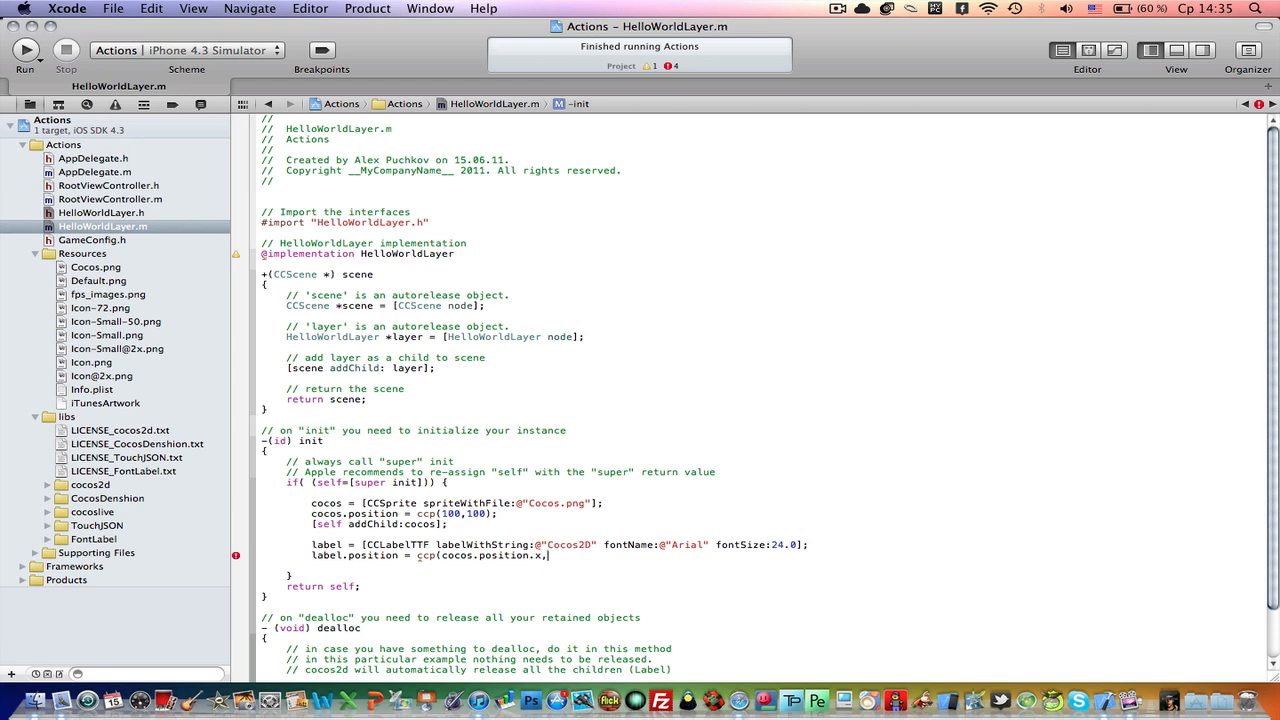
{"action": "type", "text": "cp"}
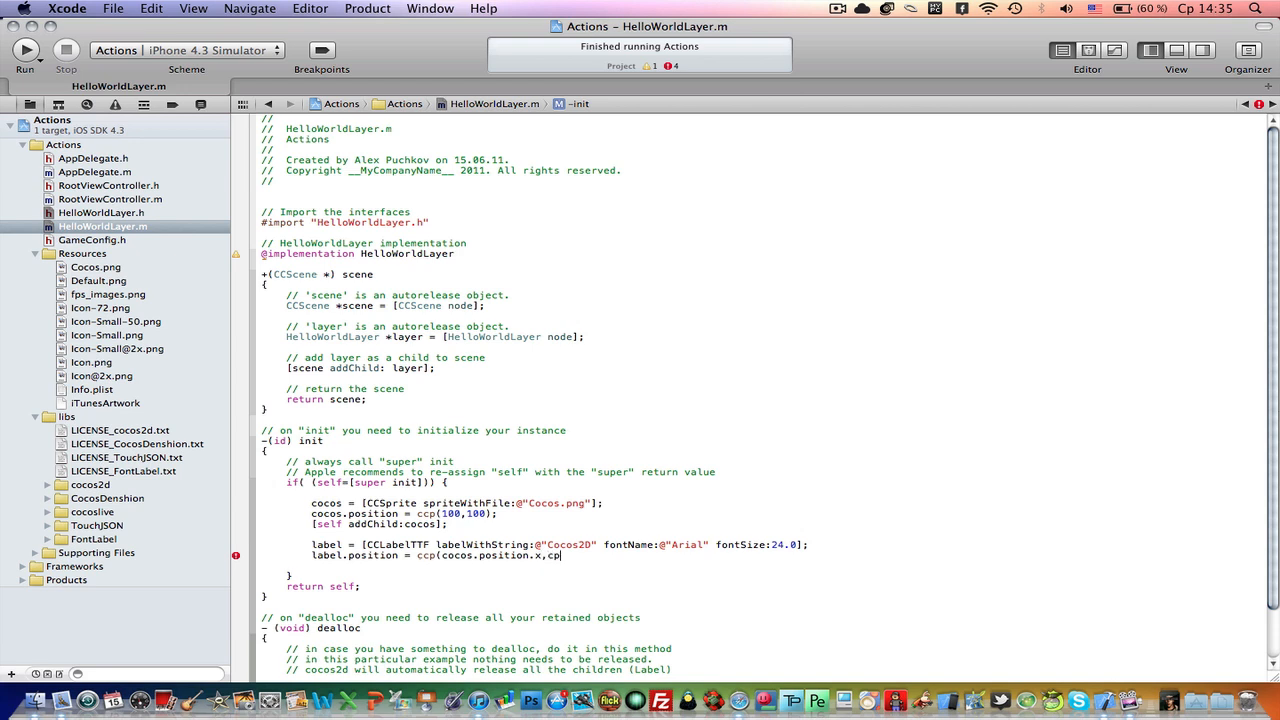
{"action": "type", "text": "ocos.position.y-"}
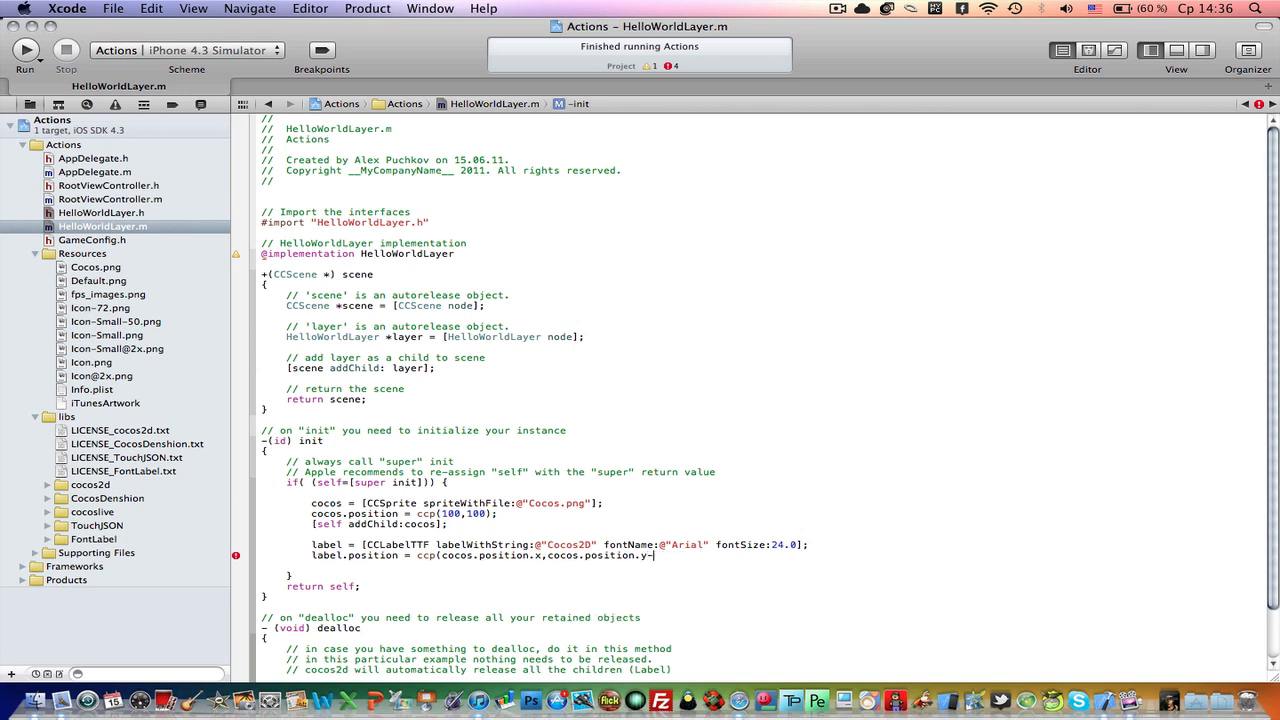
{"action": "type", "text": "30"}
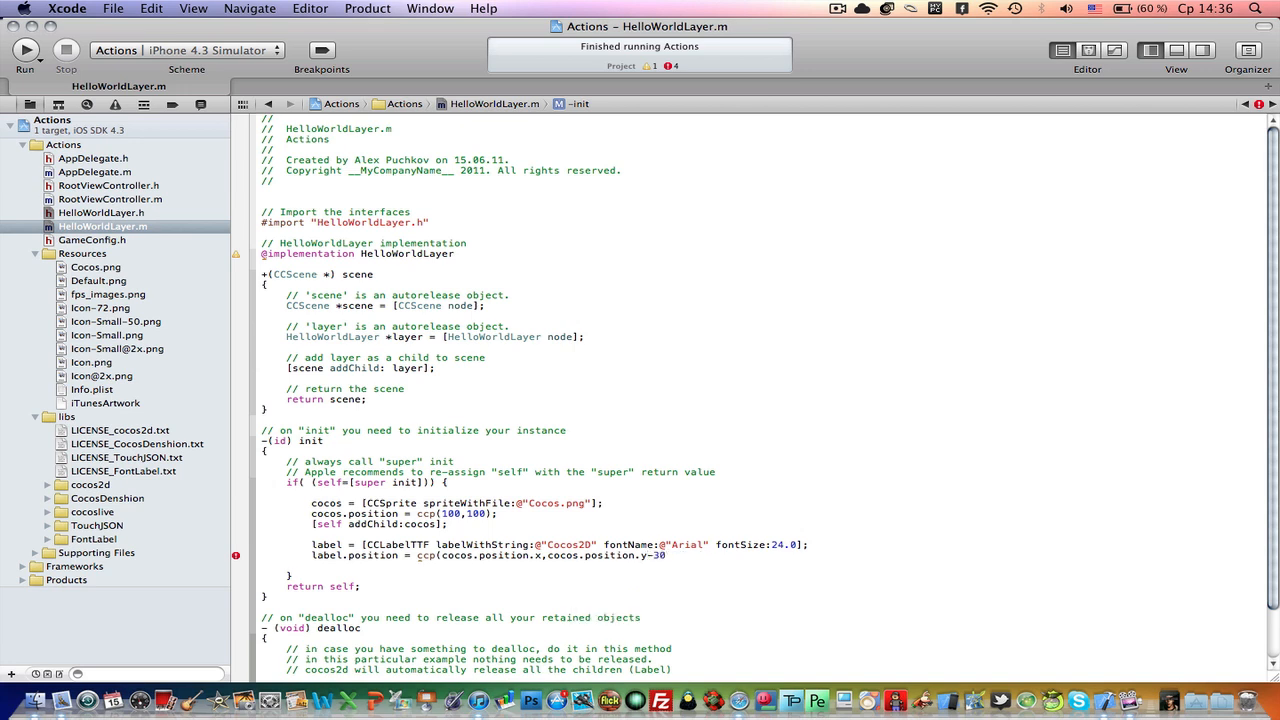
Step: Add the label to the layer with [self addChild:label]
{"action": "type", "text": "["}
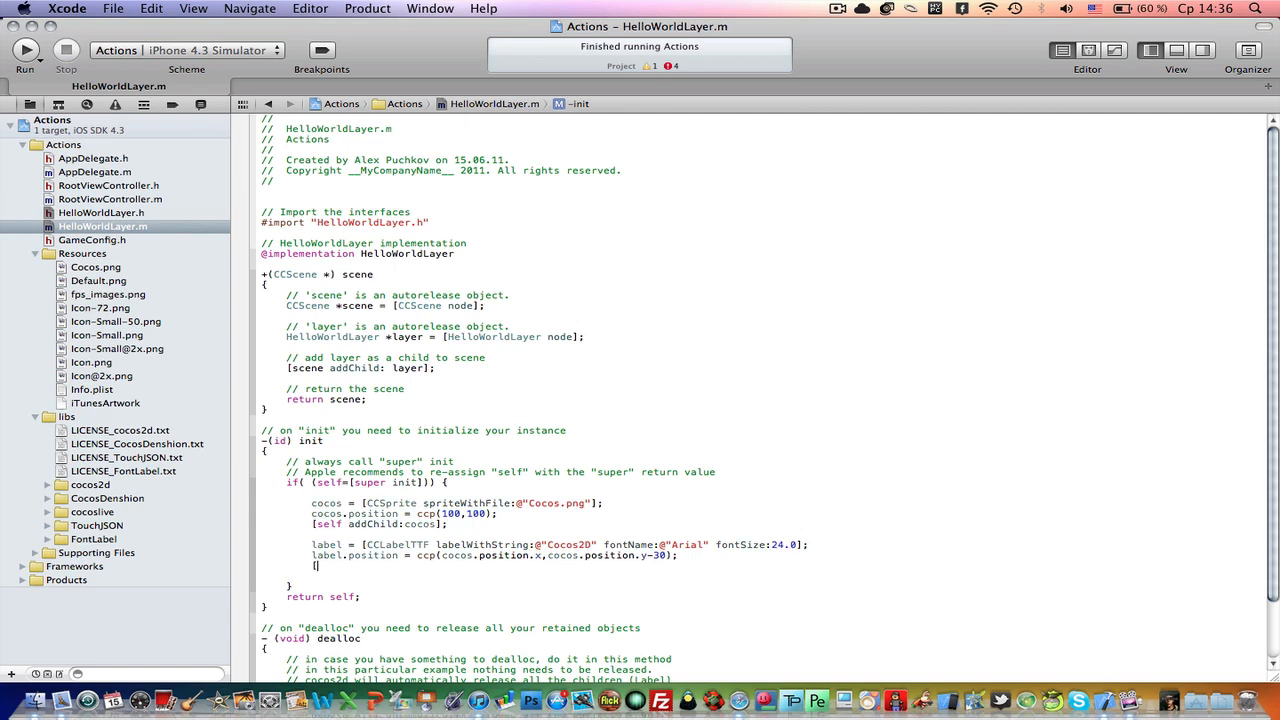
{"action": "type", "text": "self addChild: labe"}
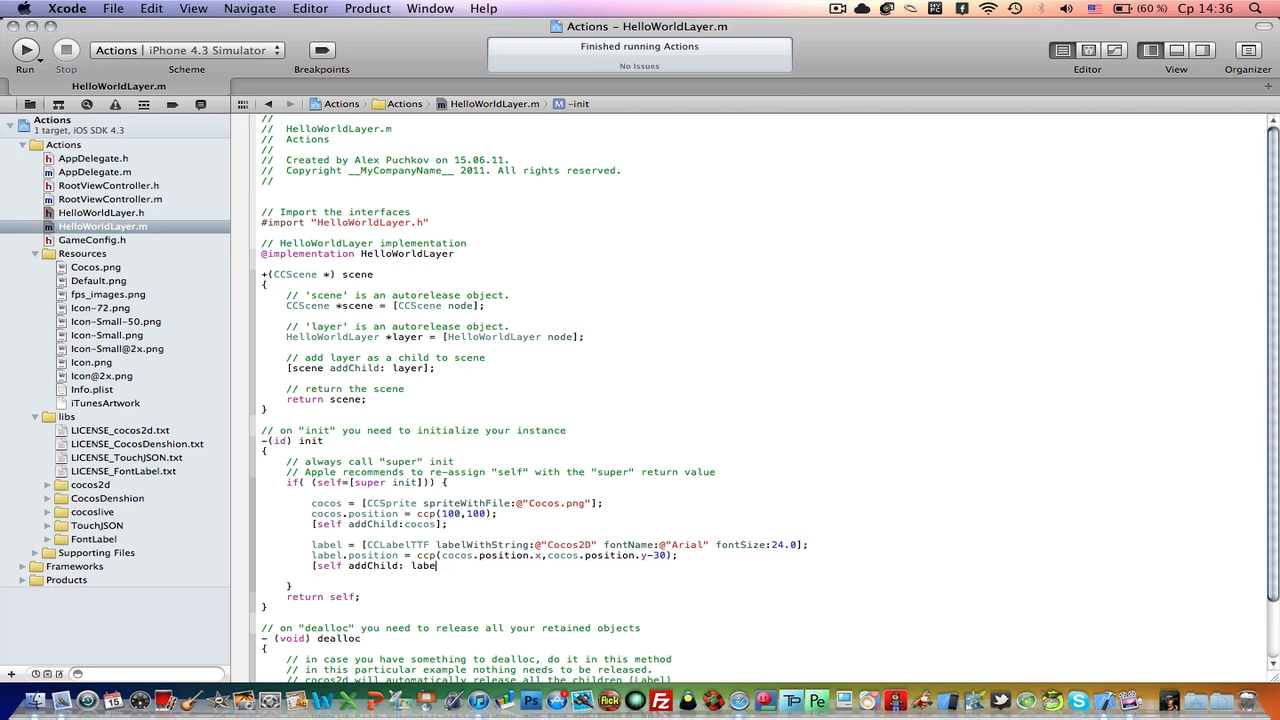
{"action": "type", "text": "];"}
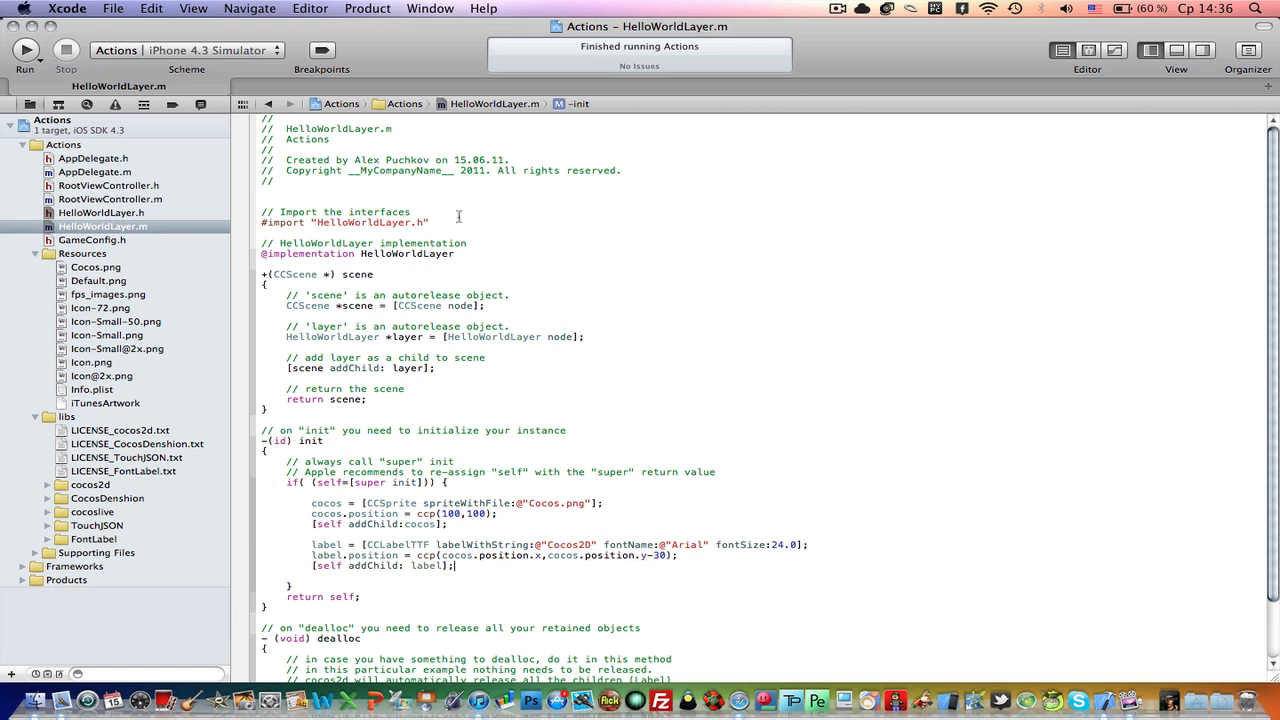
Step: Run the app in the iPhone Simulator to check the sprite and Cocos2D label
{"action": "left_click", "coordinate": [28, 58]}
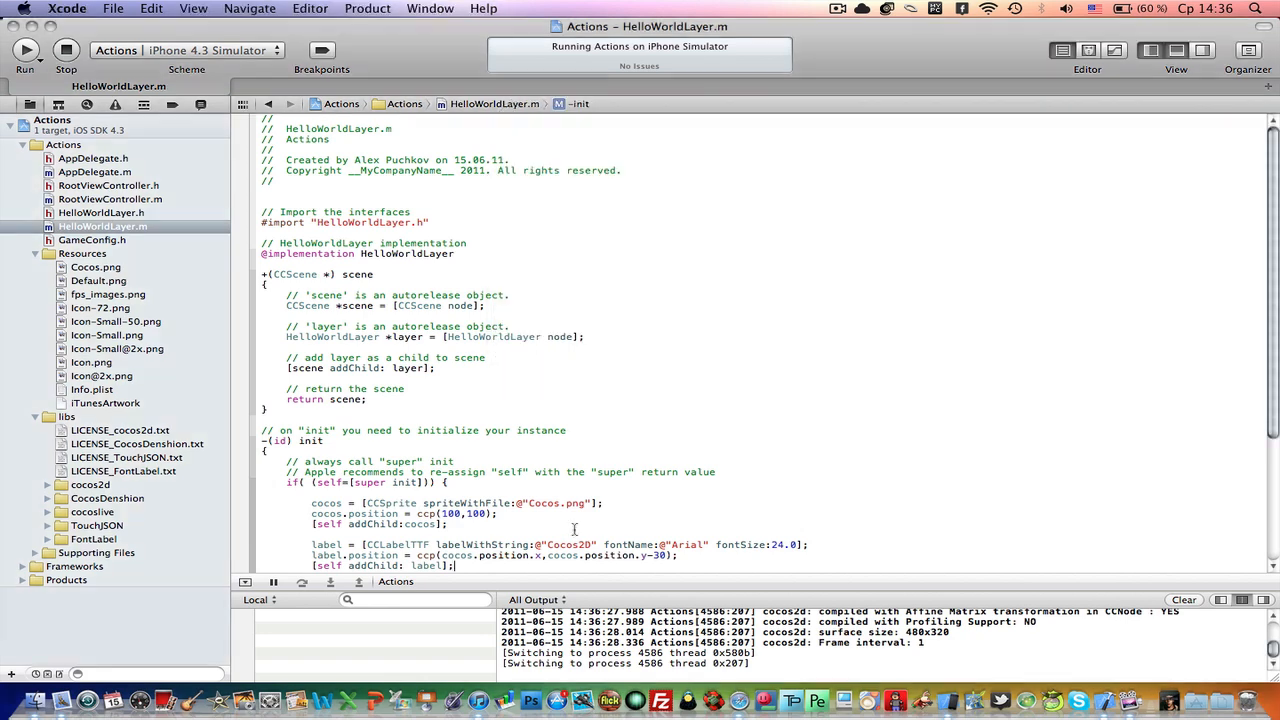
{"action": "scroll", "scroll_direction": "down", "scroll_amount": 3}
{"action": "type", "text": "6"}
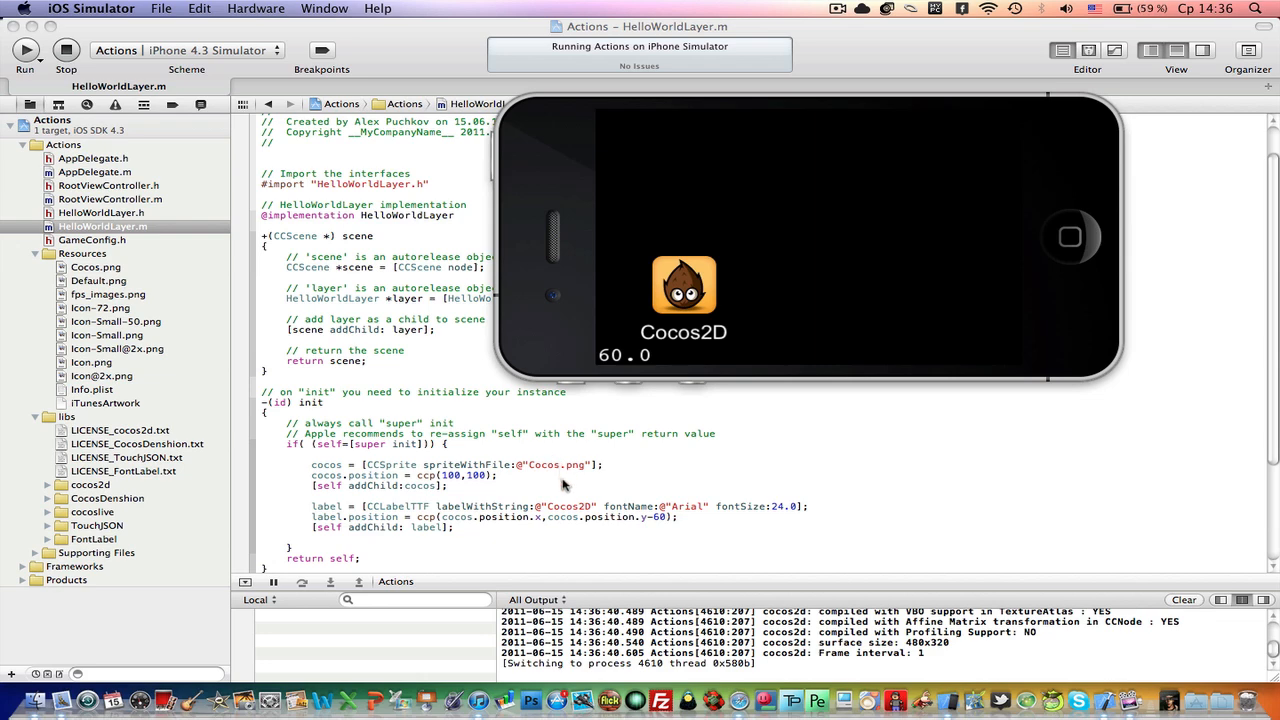
{"action": "mouse_move", "coordinate": [441, 472]}
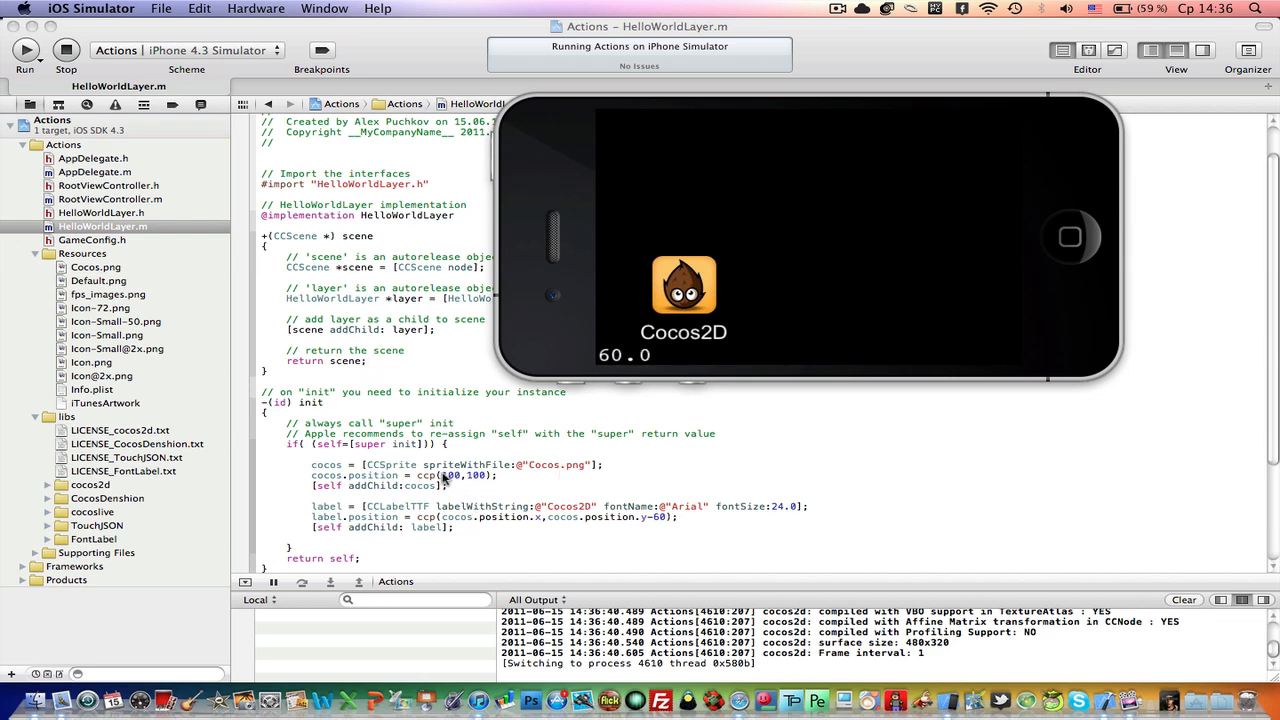
{"action": "mouse_move", "coordinate": [1050, 340]}
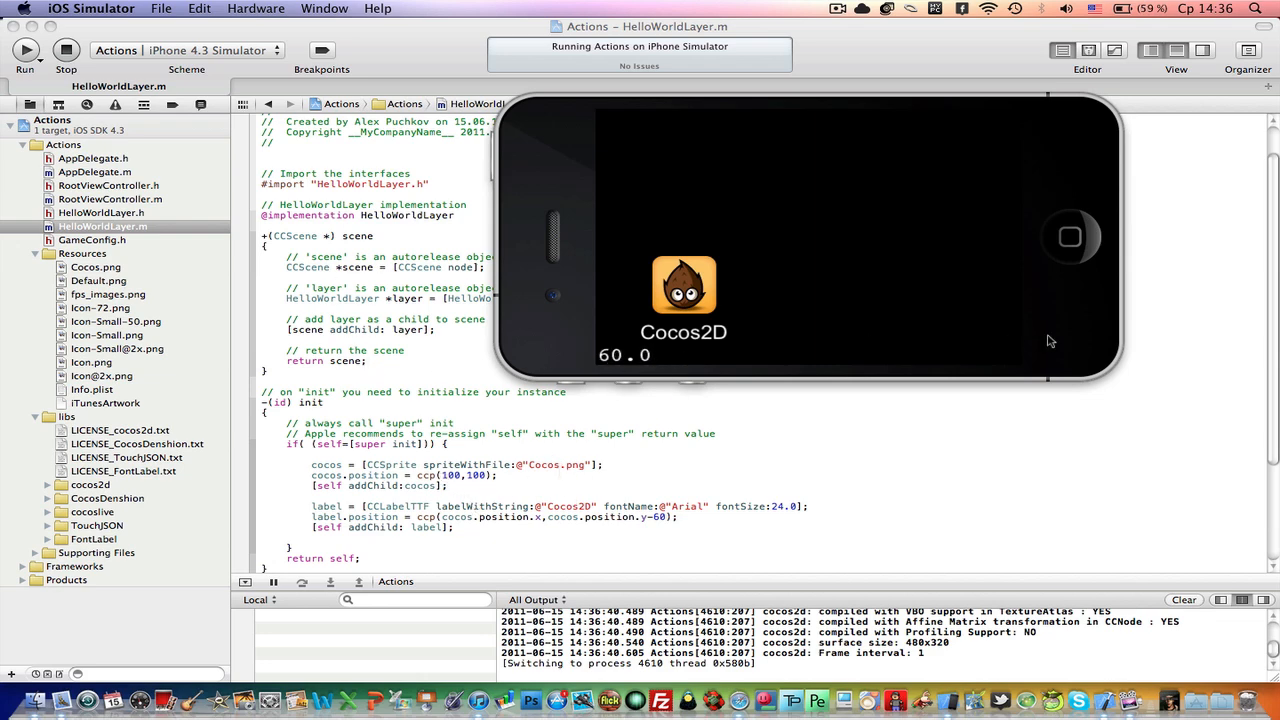
{"action": "mouse_move", "coordinate": [605, 330]}
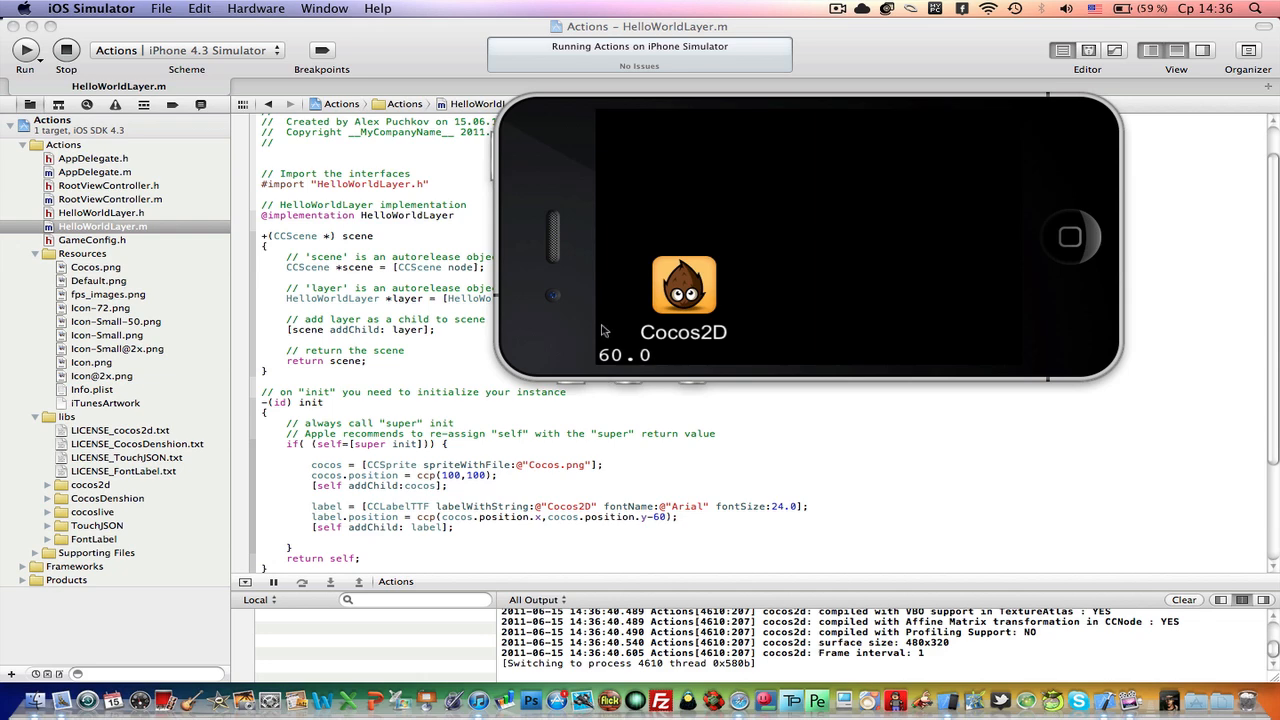
{"action": "mouse_move", "coordinate": [609, 288]}
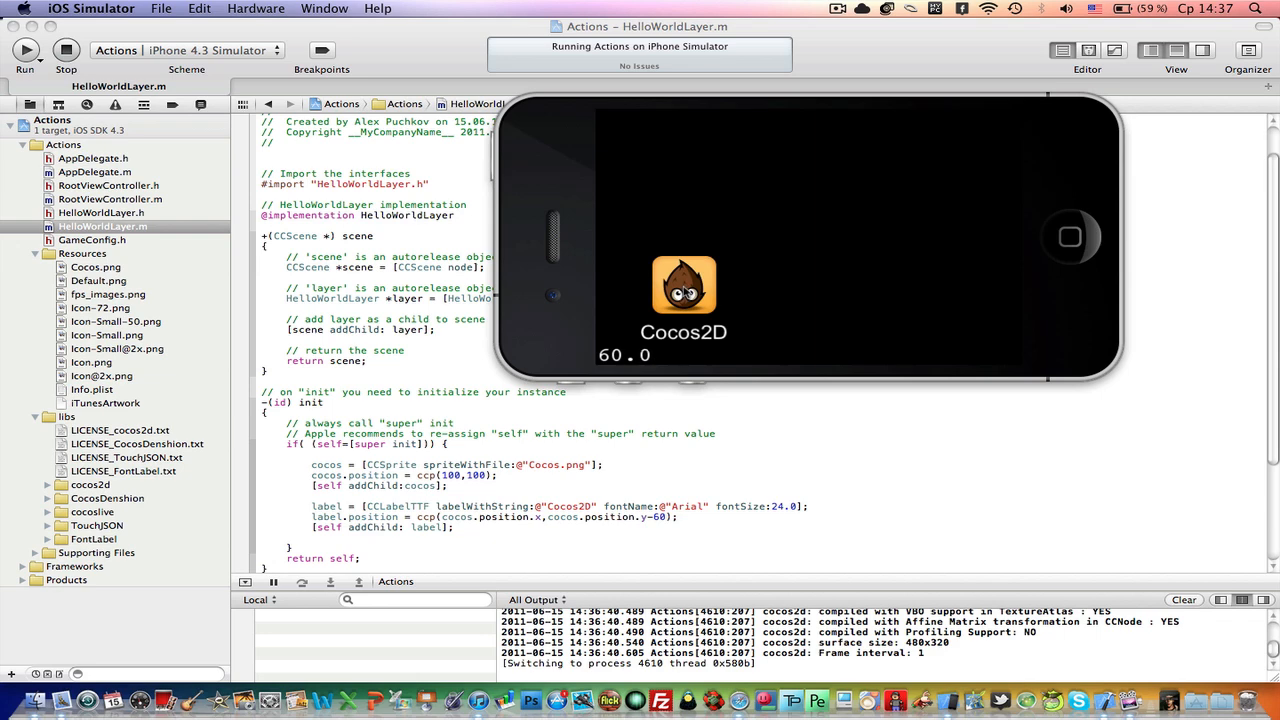
{"action": "mouse_move", "coordinate": [440, 486]}
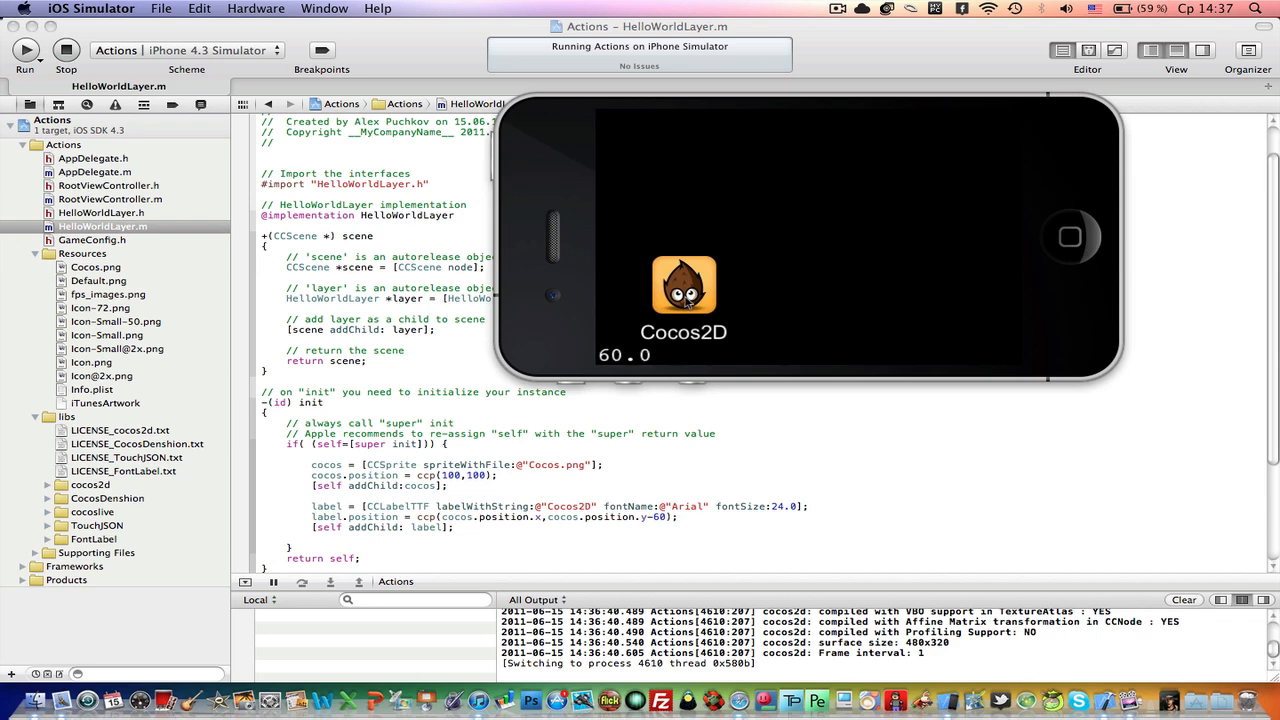
{"action": "mouse_move", "coordinate": [684, 300]}
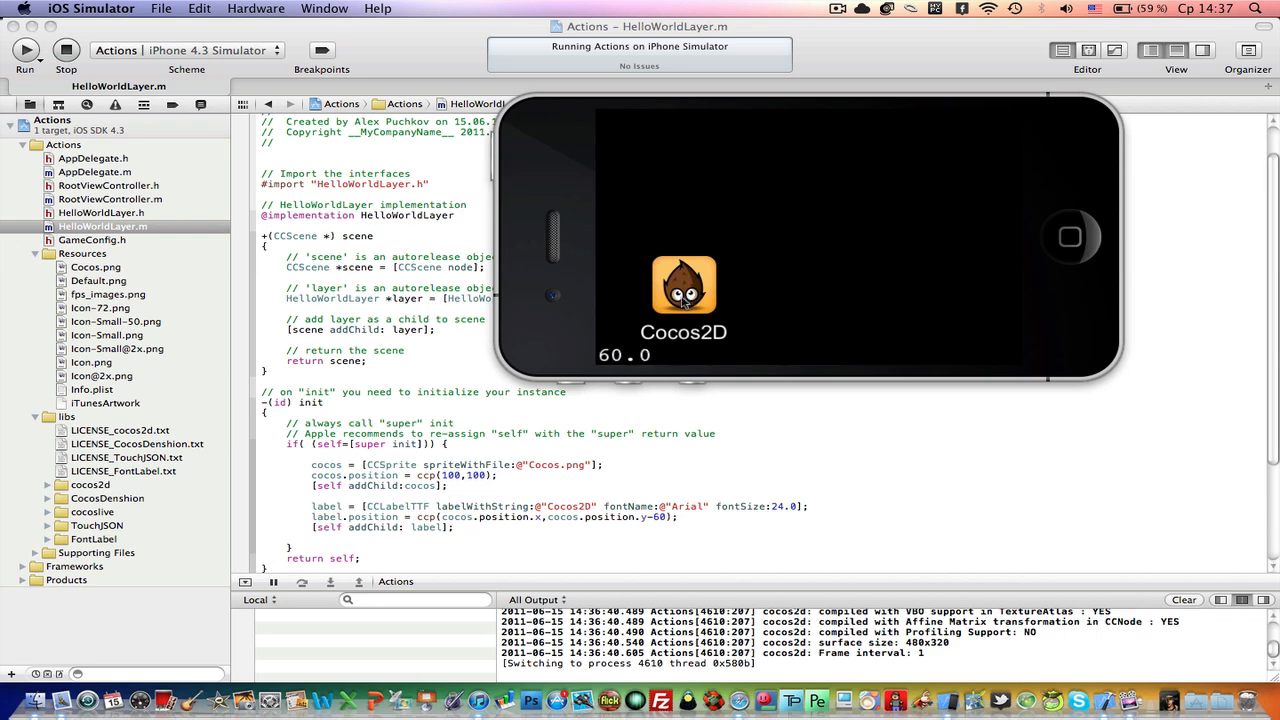
{"action": "mouse_move", "coordinate": [708, 581]}
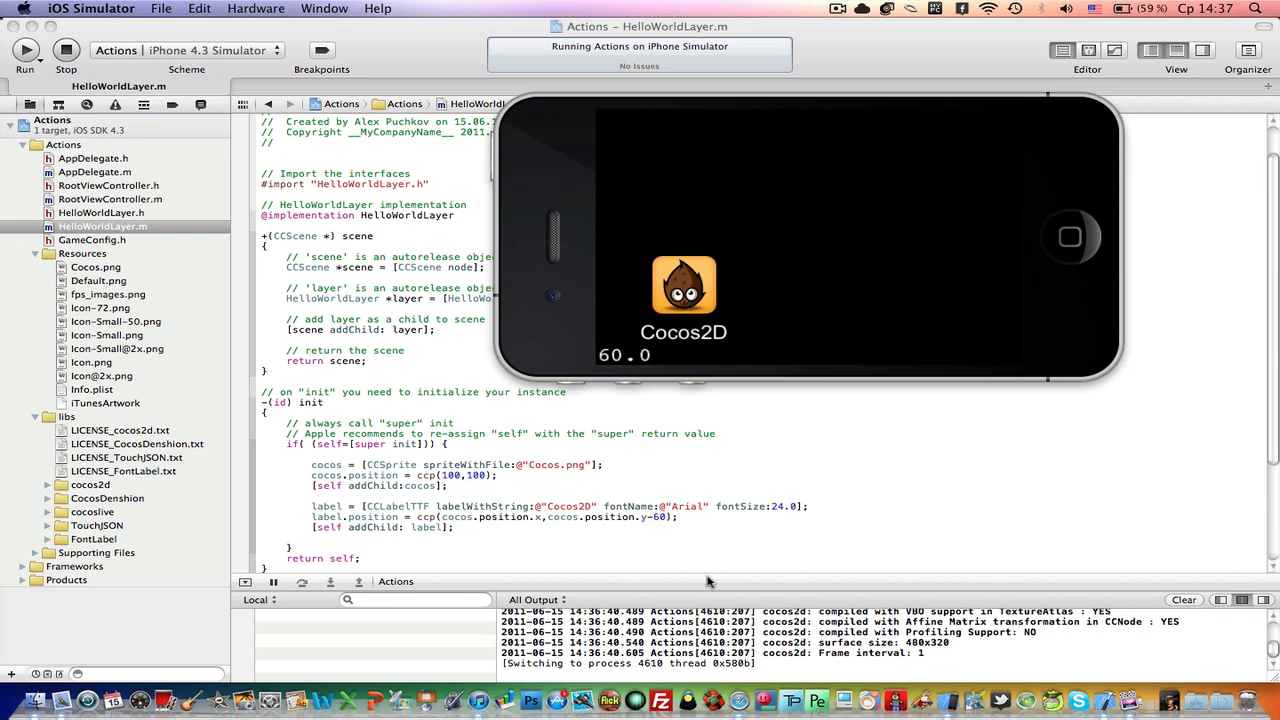
{"action": "mouse_move", "coordinate": [731, 365]}
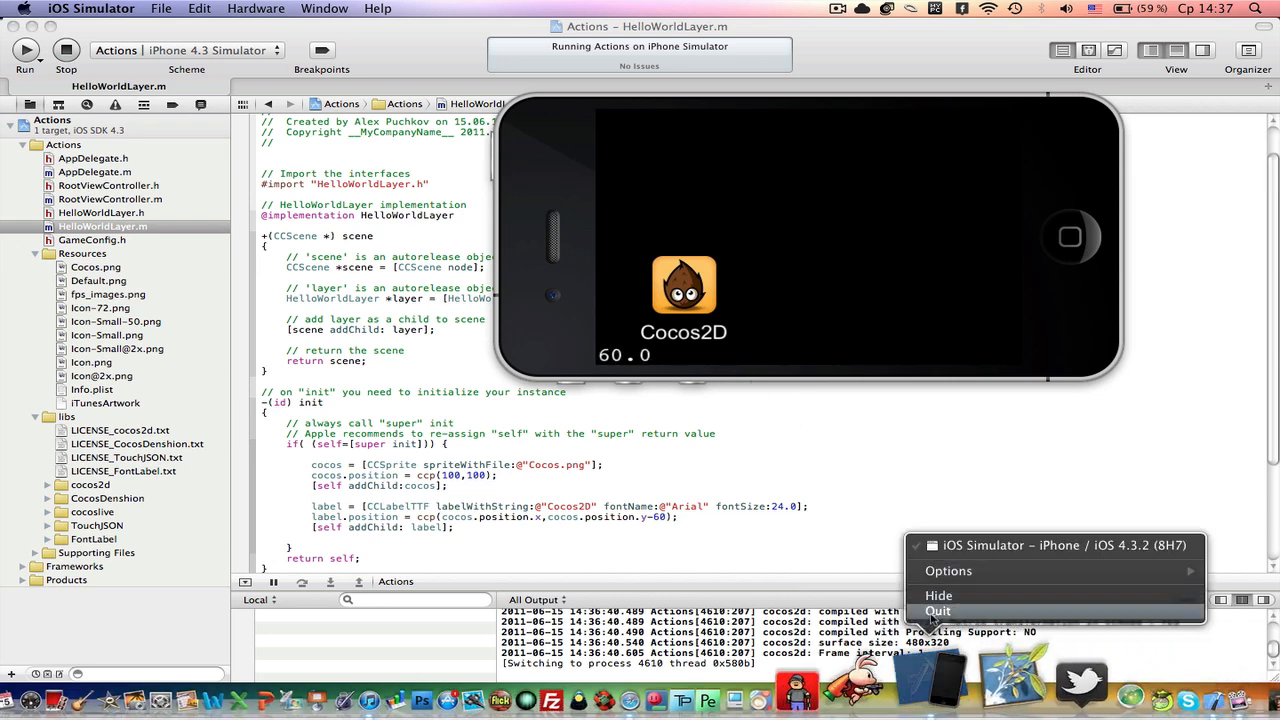
Step: Quit the simulator and return to HelloWorldLayer.h to declare a CCMoveTo variable
{"action": "left_click", "coordinate": [940, 610]}
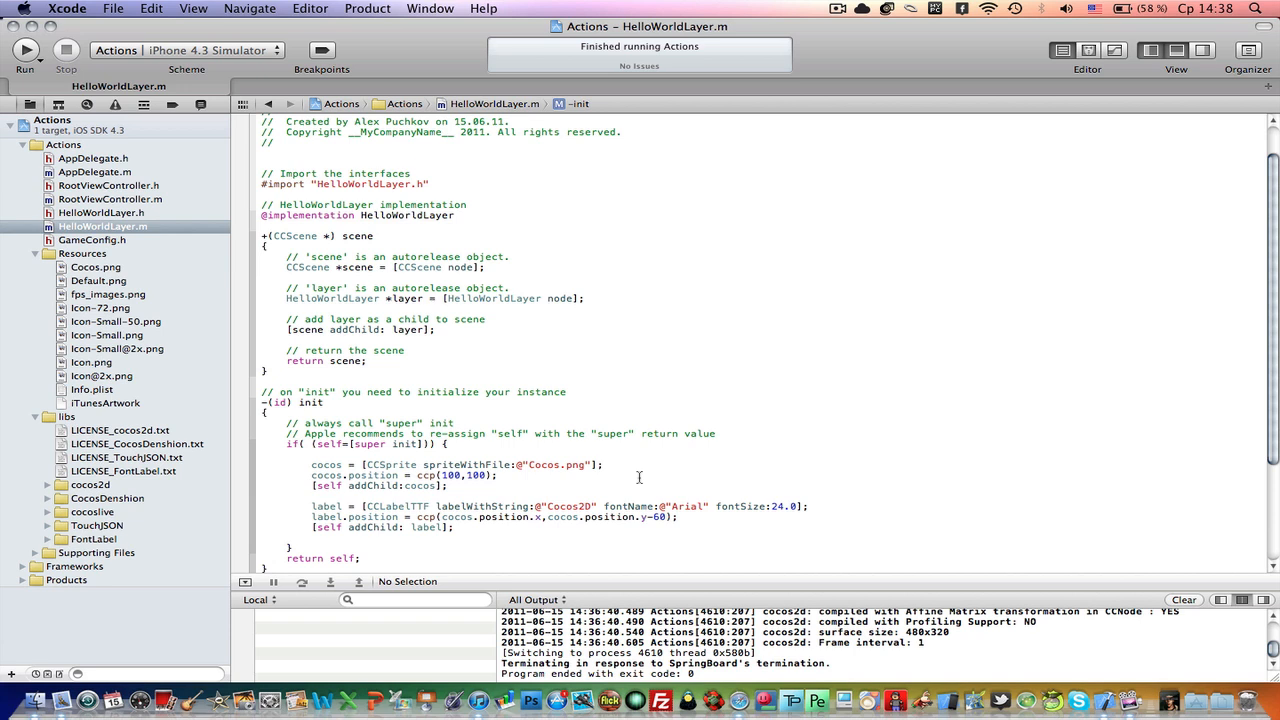
{"action": "left_click", "coordinate": [100, 213]}
{"action": "type", "text": "CCMoveTo *m"}
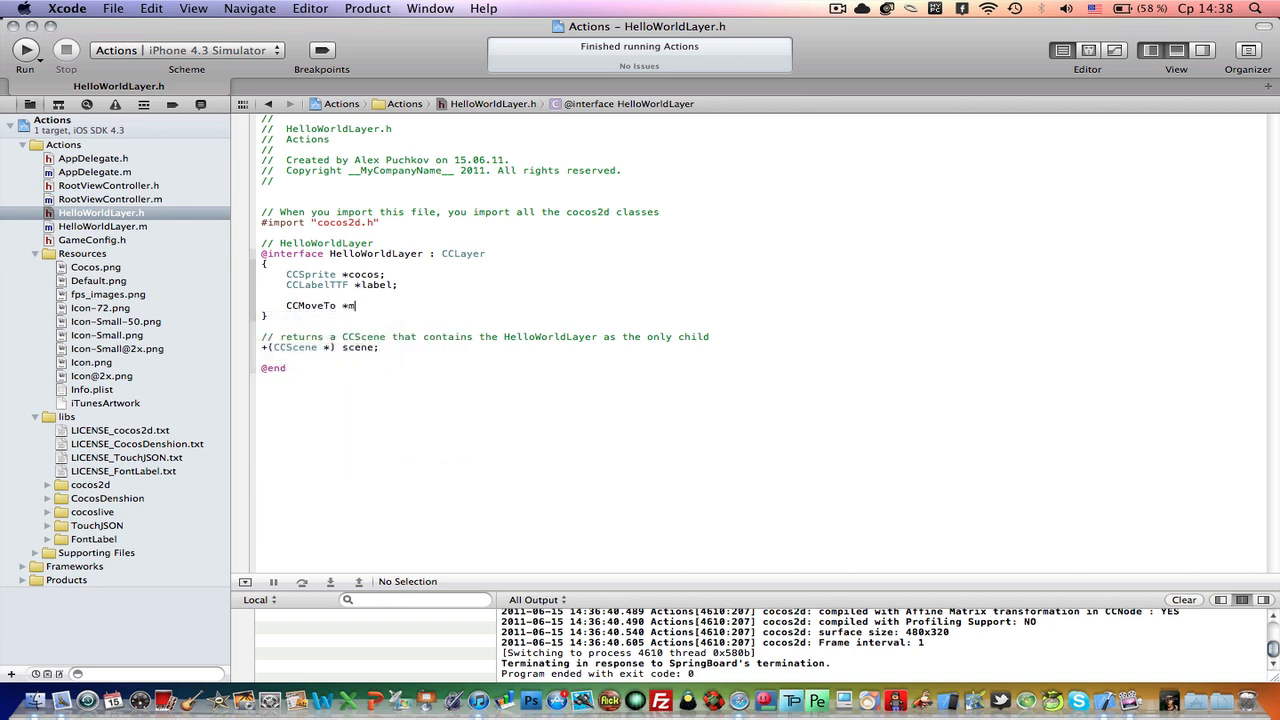
Step: Declare CCMoveTo *move and create a 5-second move to (300,100) in init
{"action": "type", "text": "ove;"}
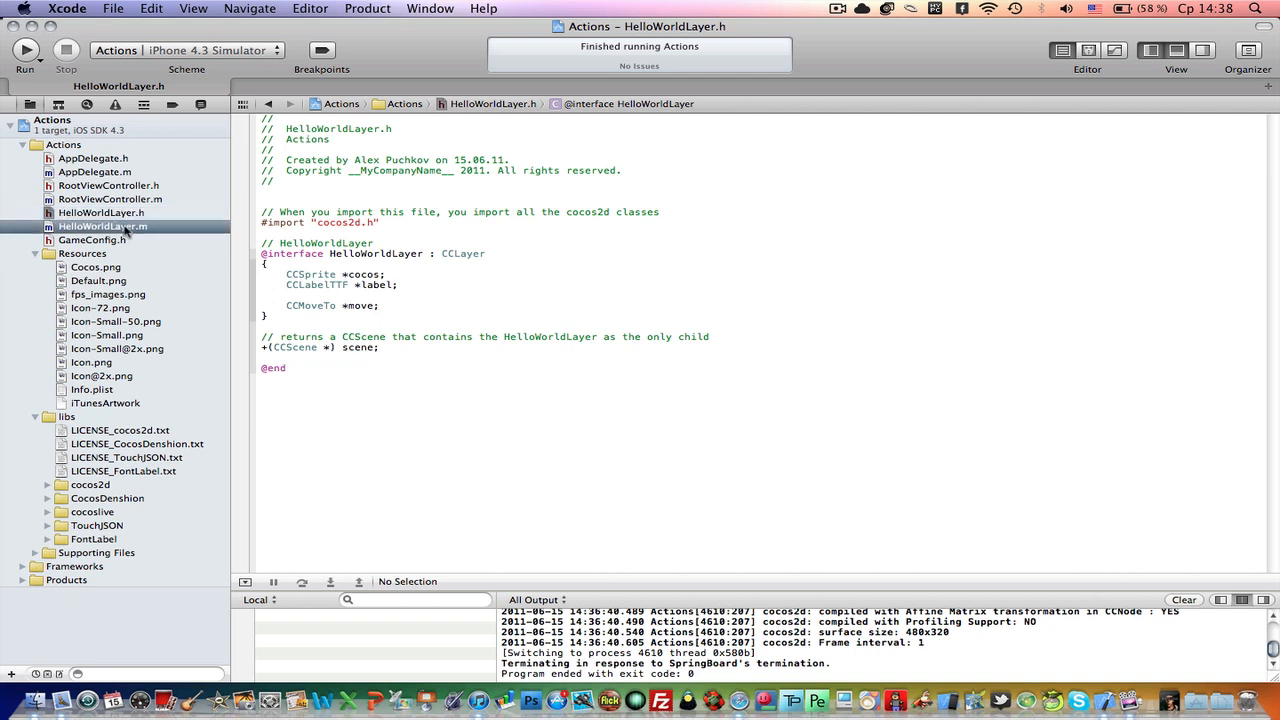
{"action": "left_click", "coordinate": [104, 226]}
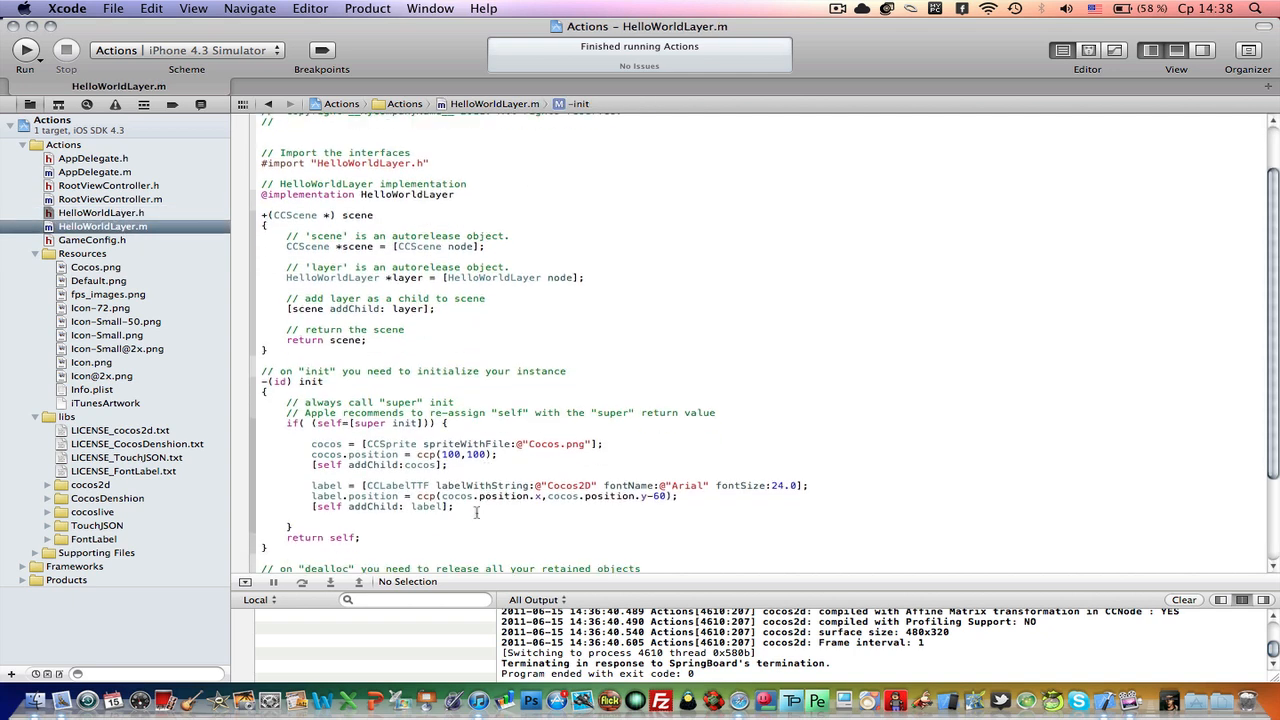
{"action": "type", "text": "move = [CCMoveTo actionWithDuration:(ccTime) position:(CGPoint"}
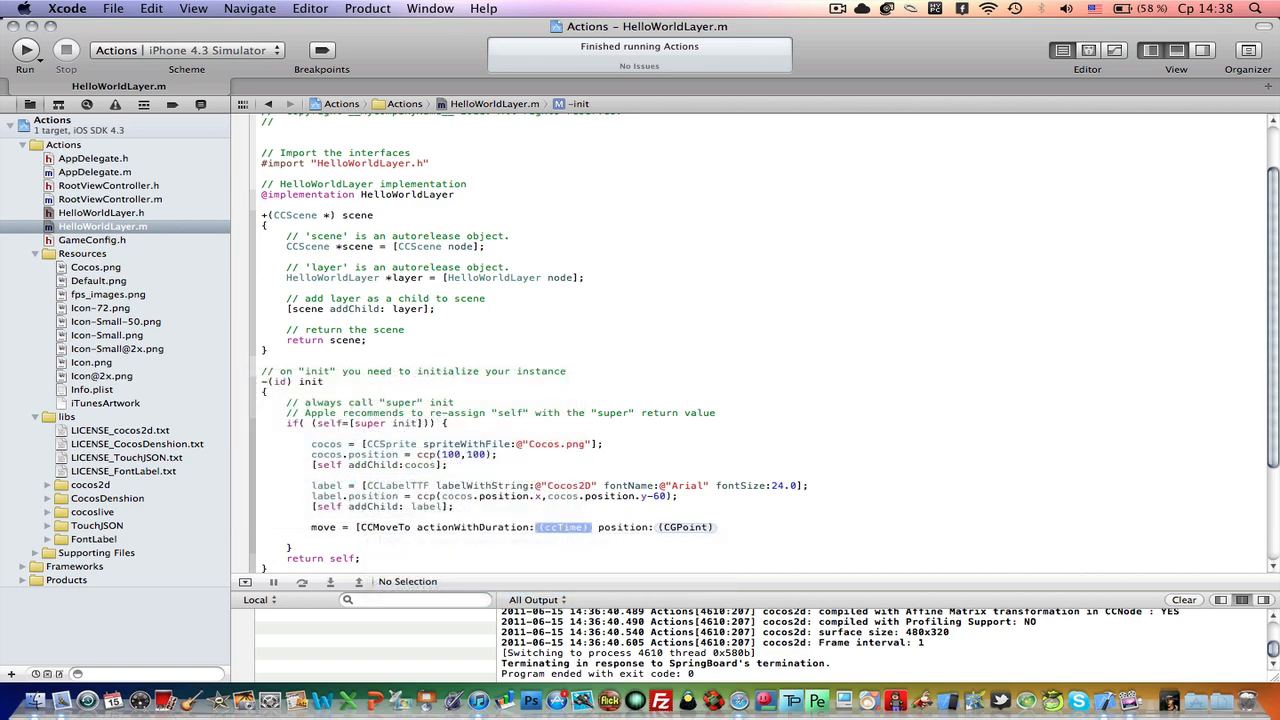
{"action": "type", "text": "5.0"}
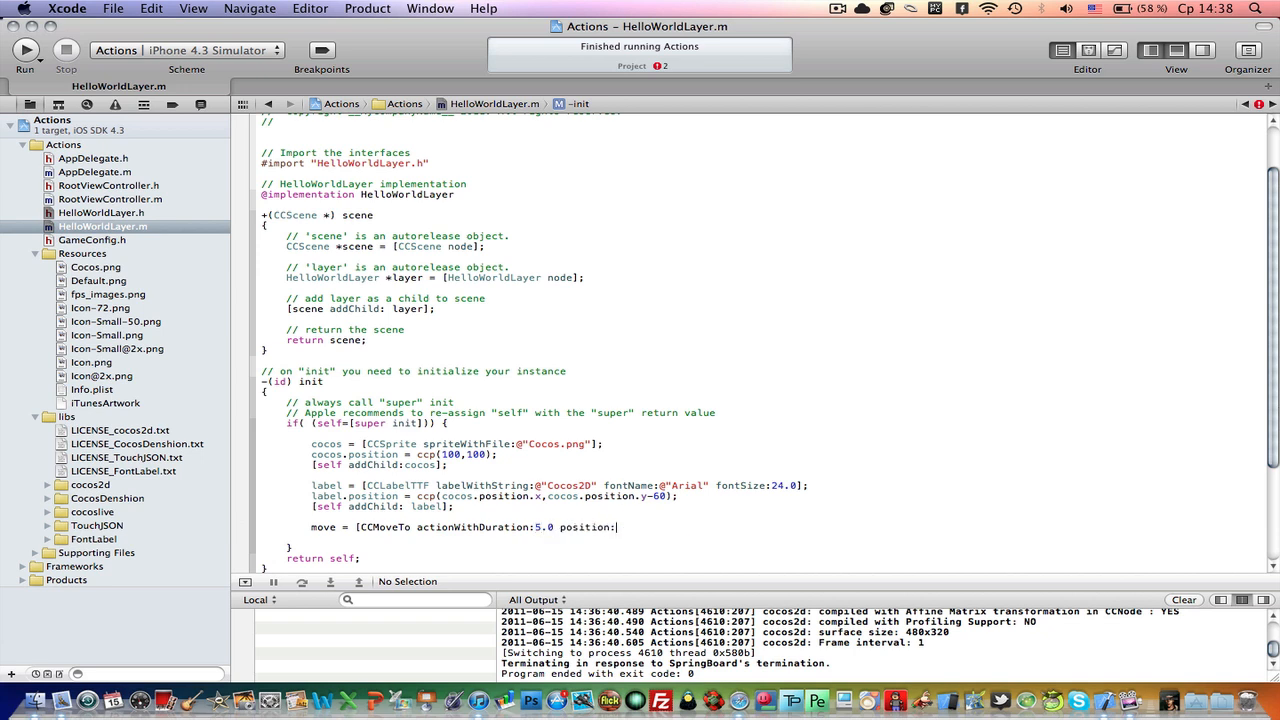
{"action": "type", "text": "cpp("}
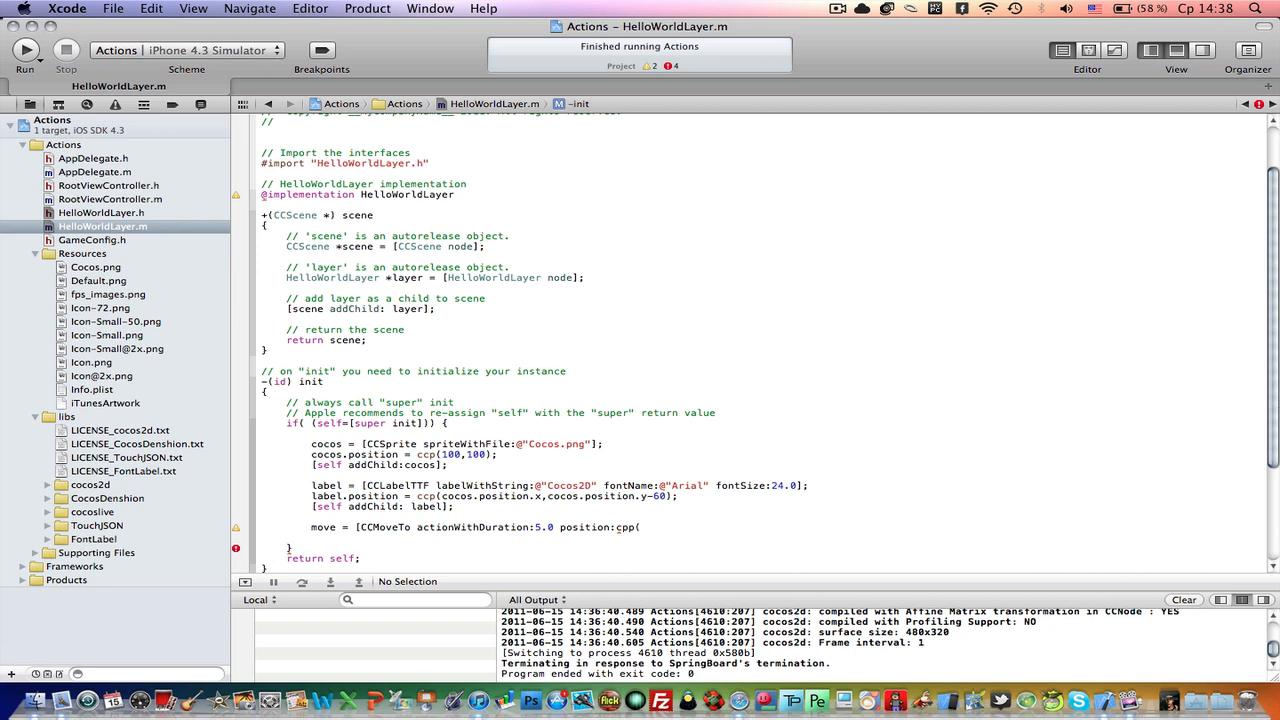
{"action": "type", "text": "300,100)];"}
{"action": "type", "text": "["}
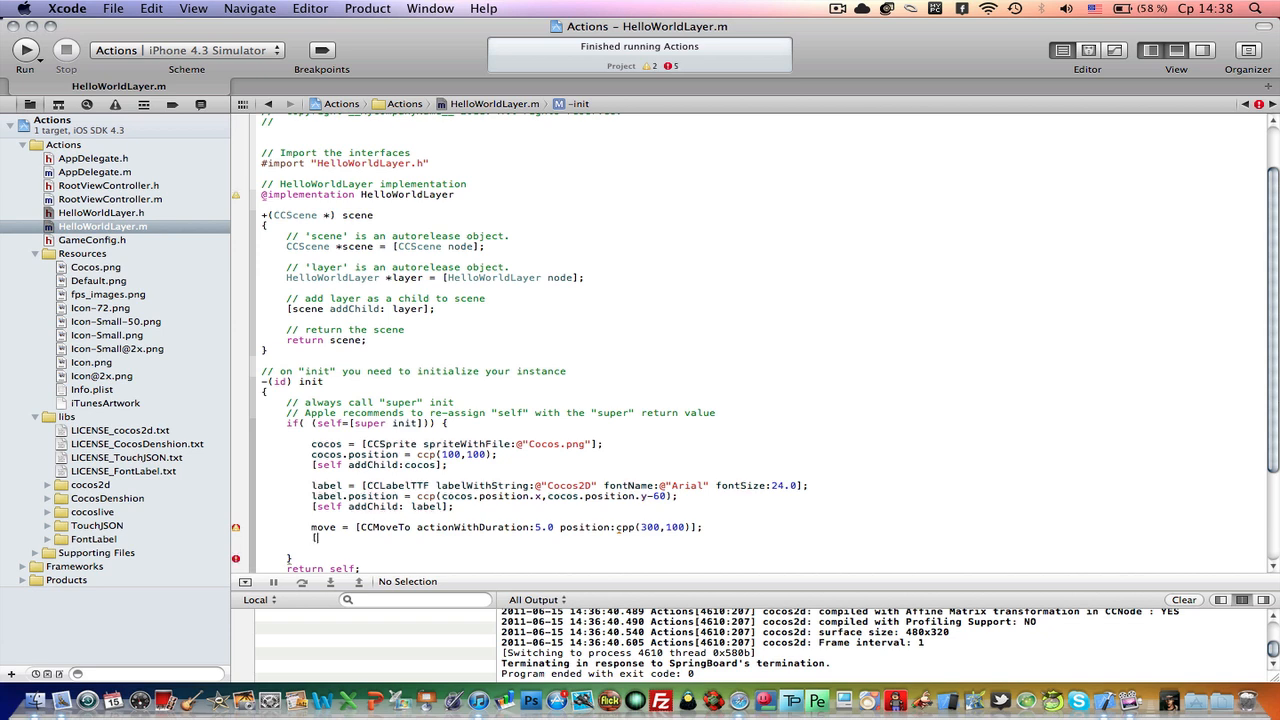
Step: Add a runAction call on cocos and run the app, which stops with SIGABRT
{"action": "type", "text": "cocos"}
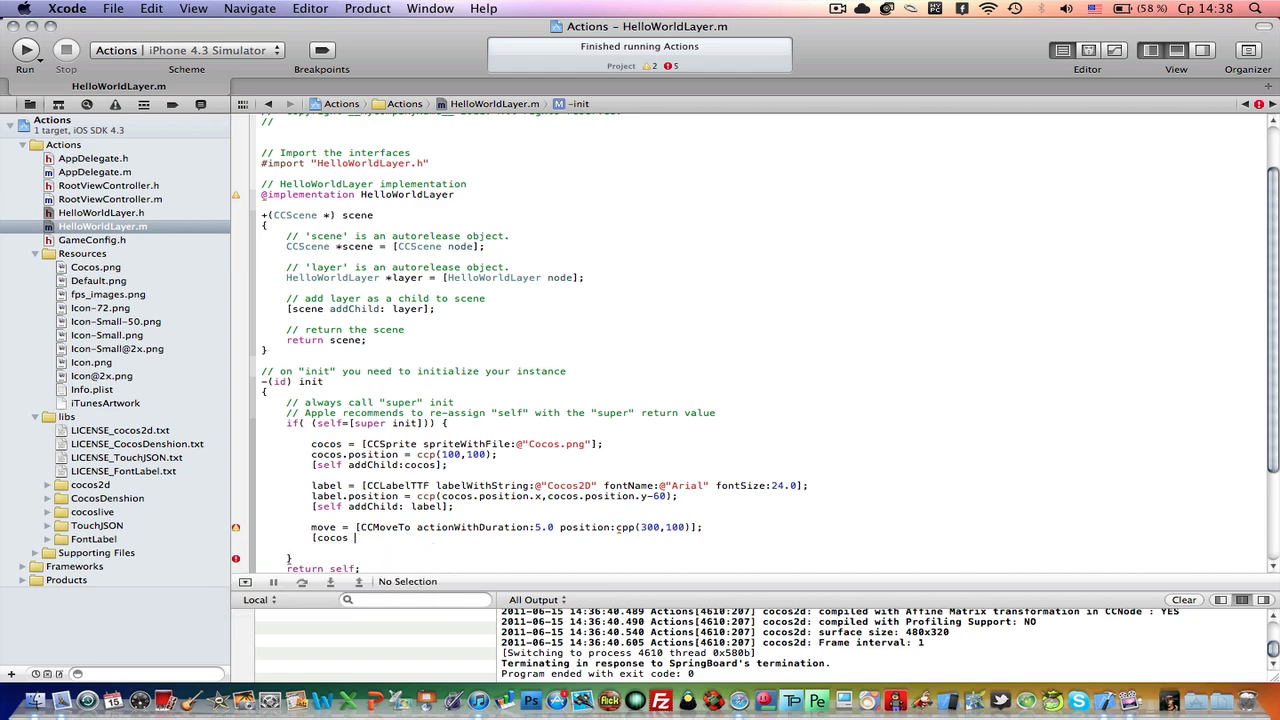
{"action": "type", "text": "runAction:cocos];"}
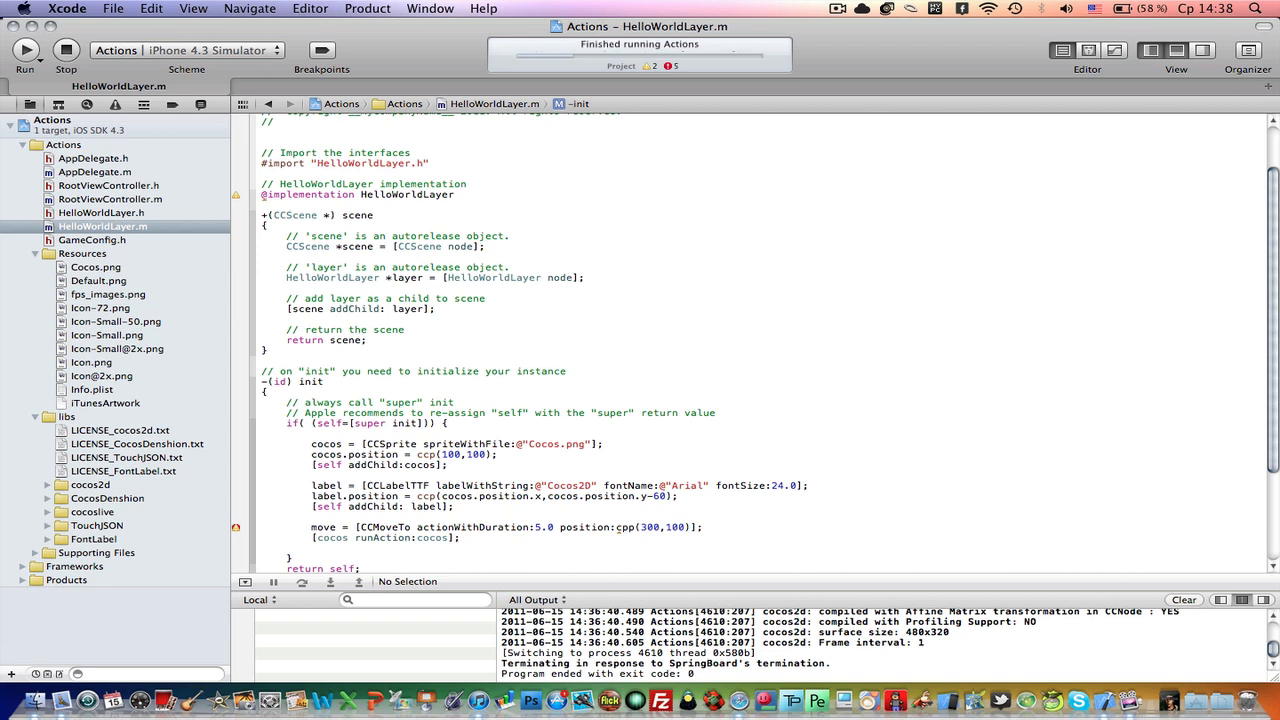
{"action": "left_click", "coordinate": [30, 54]}
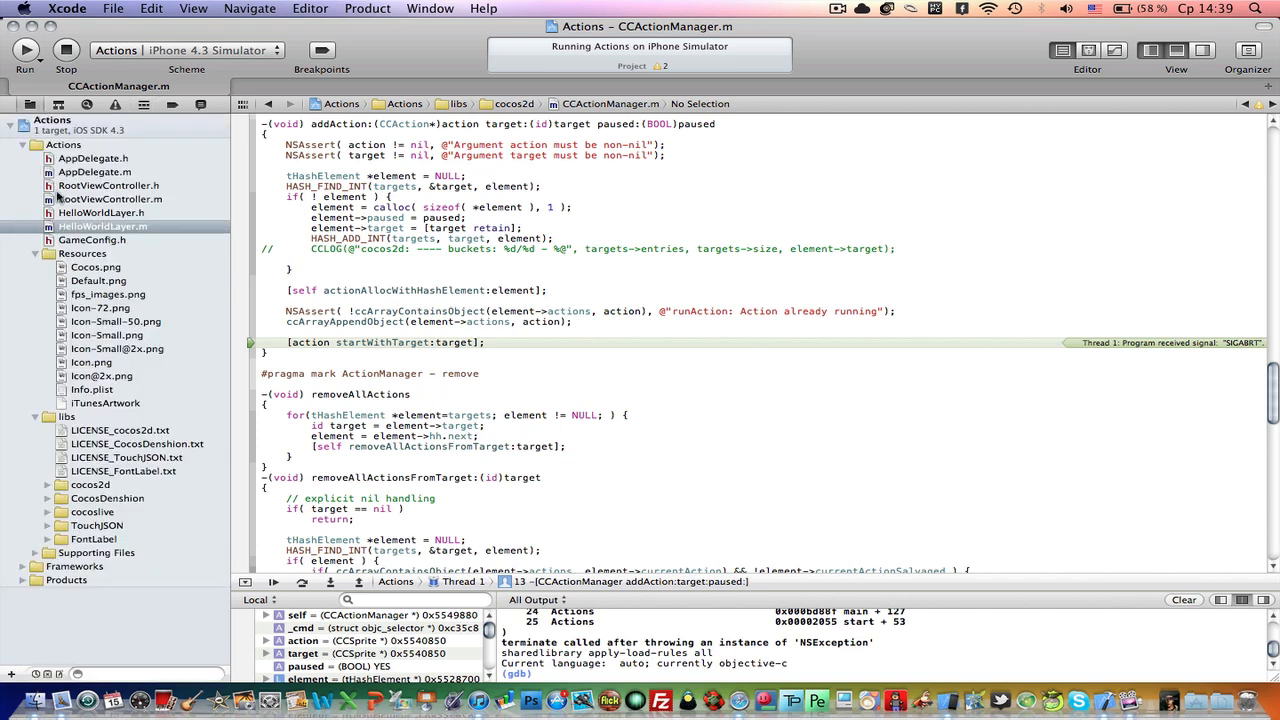
Step: Return to init in HelloWorldLayer.m and run the app to watch the sprite move
{"action": "left_click", "coordinate": [103, 227]}
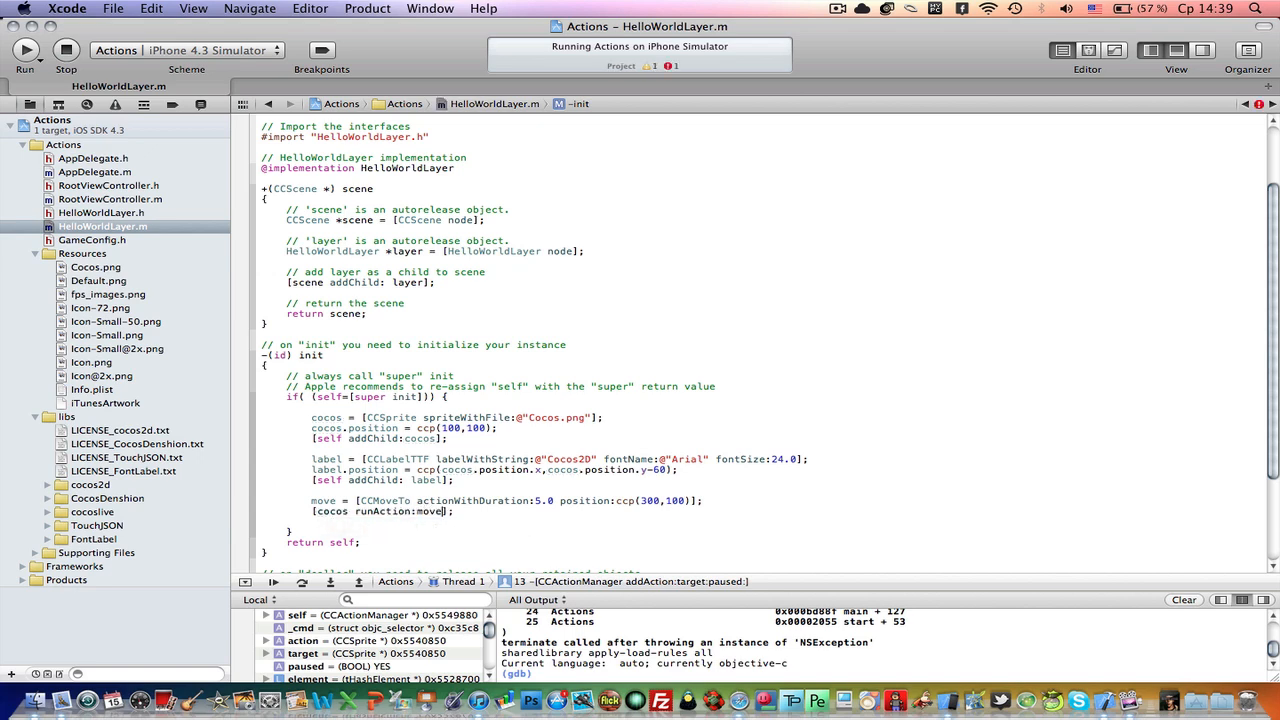
{"action": "left_click", "coordinate": [831, 10]}
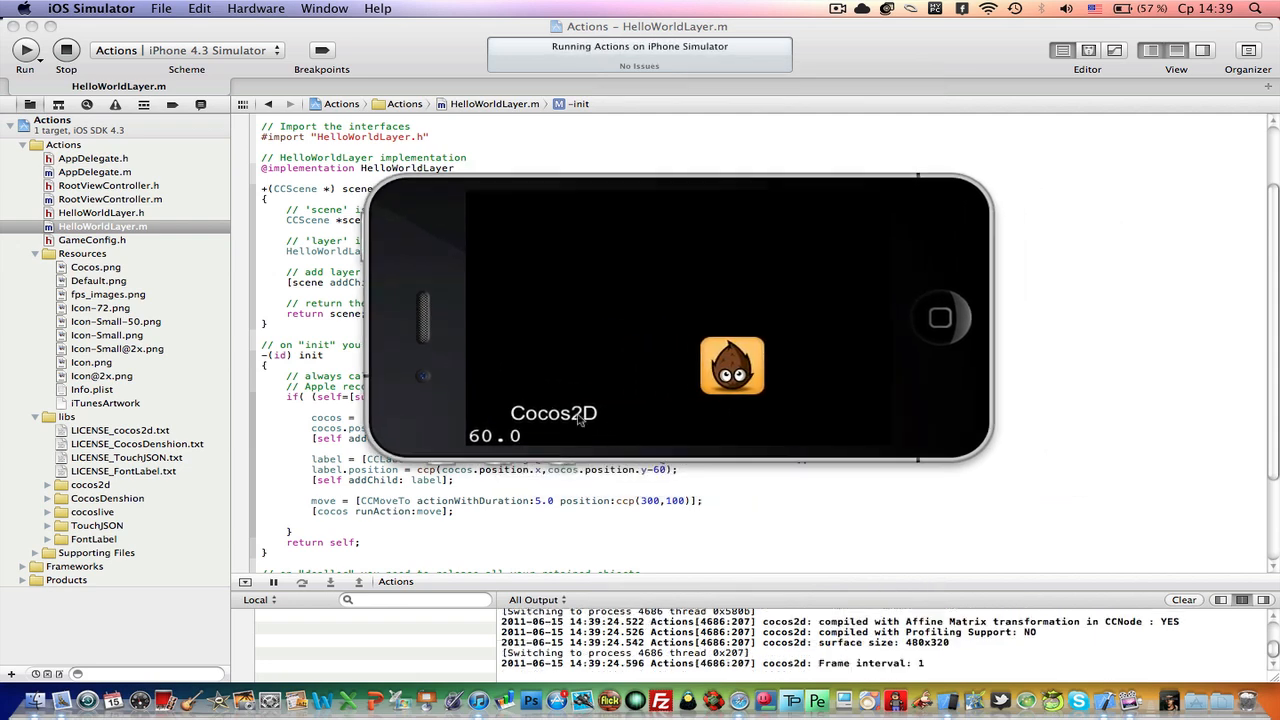
{"action": "mouse_move", "coordinate": [733, 365]}
{"action": "type", "text": "[label runAction:move];"}
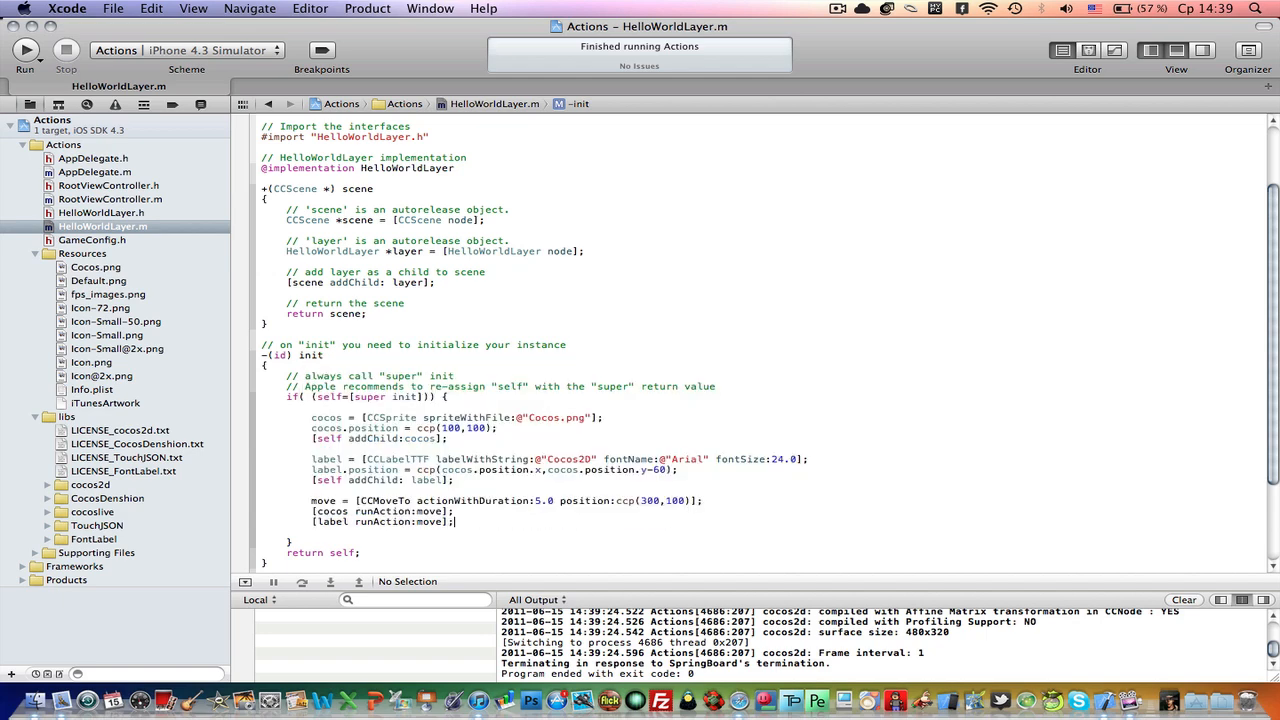
Step: Rebuild and run the app with the label also running the move action
{"action": "left_click", "coordinate": [27, 52]}
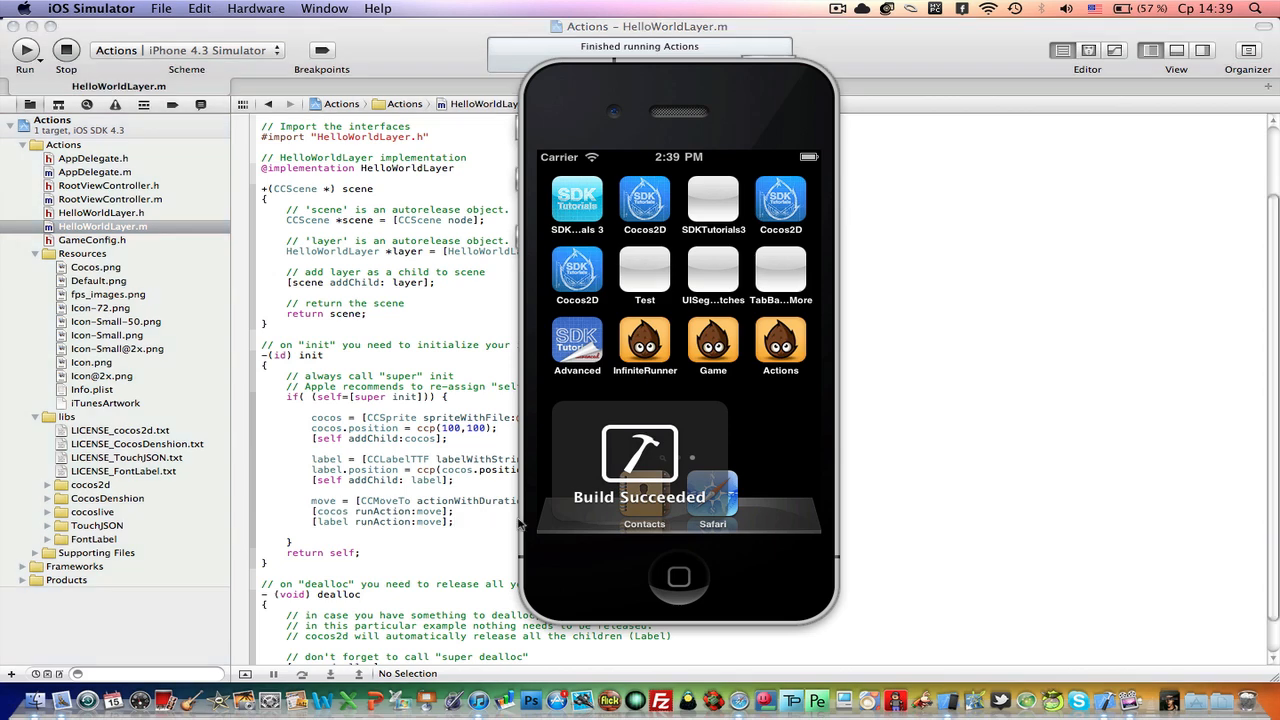
{"action": "left_click", "coordinate": [26, 52]}
{"action": "type", "text": "cocos"}
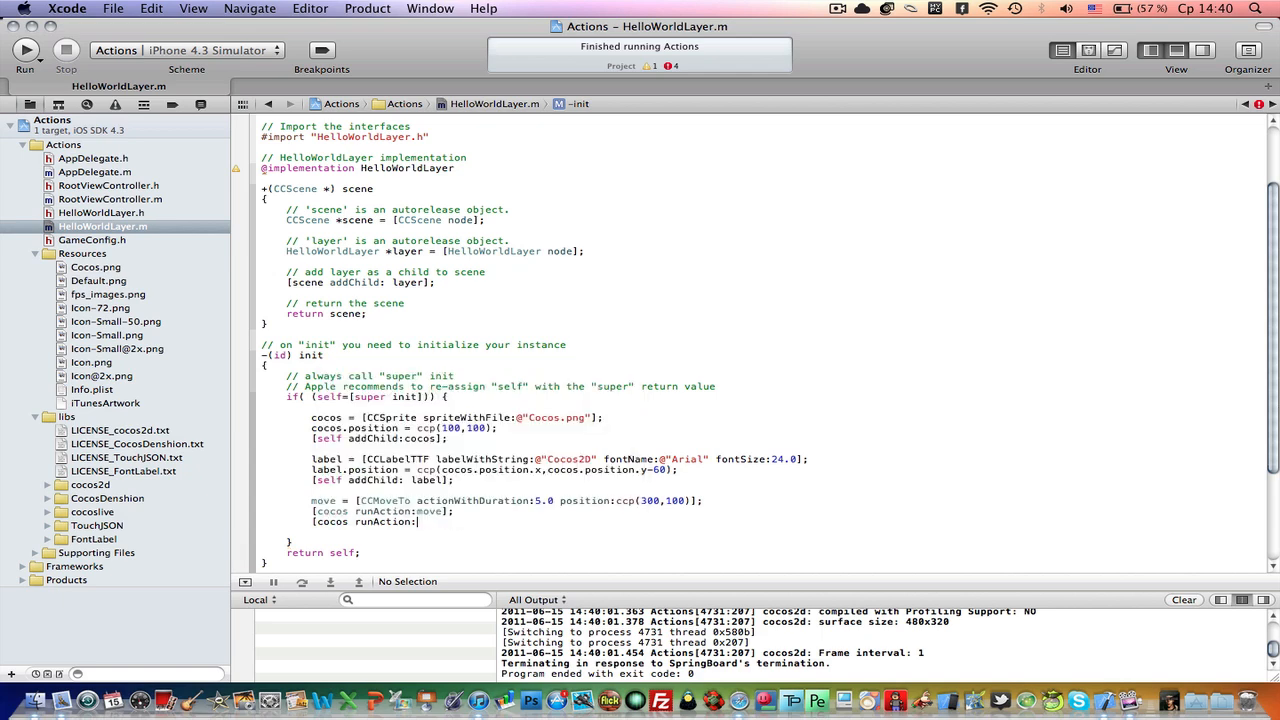
Step: Run the sprite on [move reverse], which crashes, then return to HelloWorldLayer.m
{"action": "type", "text": "move"}
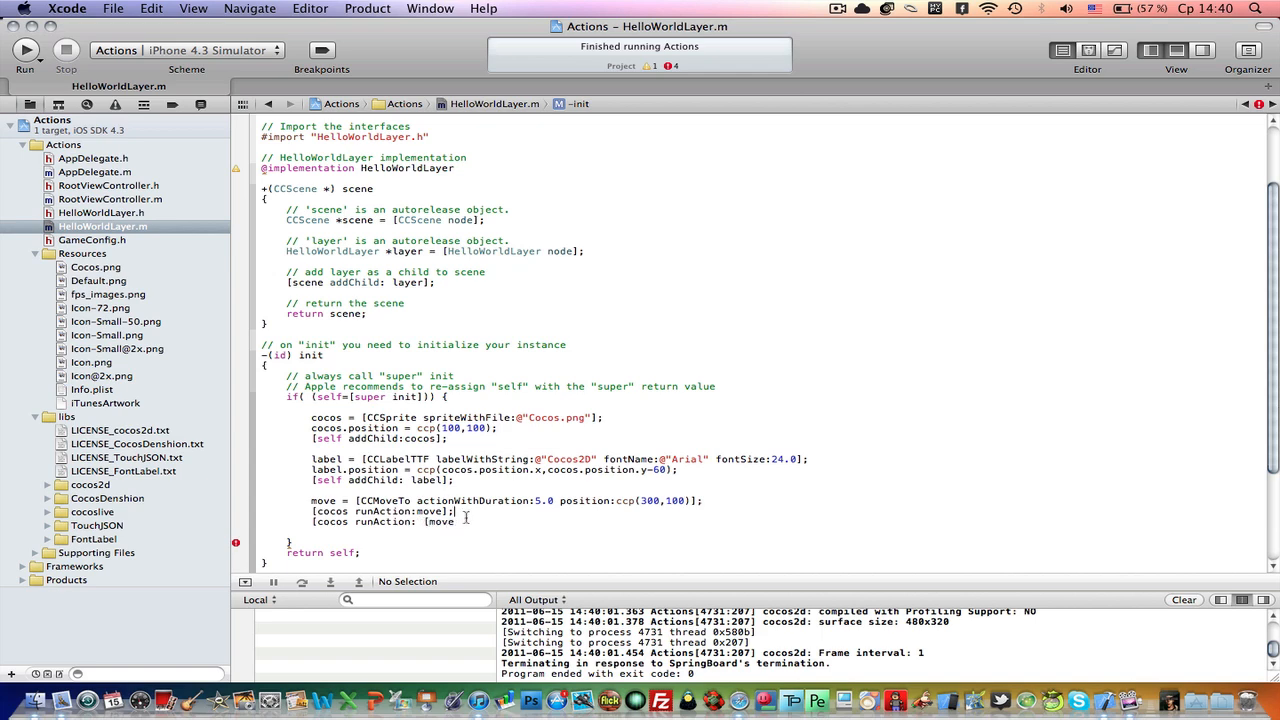
{"action": "type", "text": "reverse"}
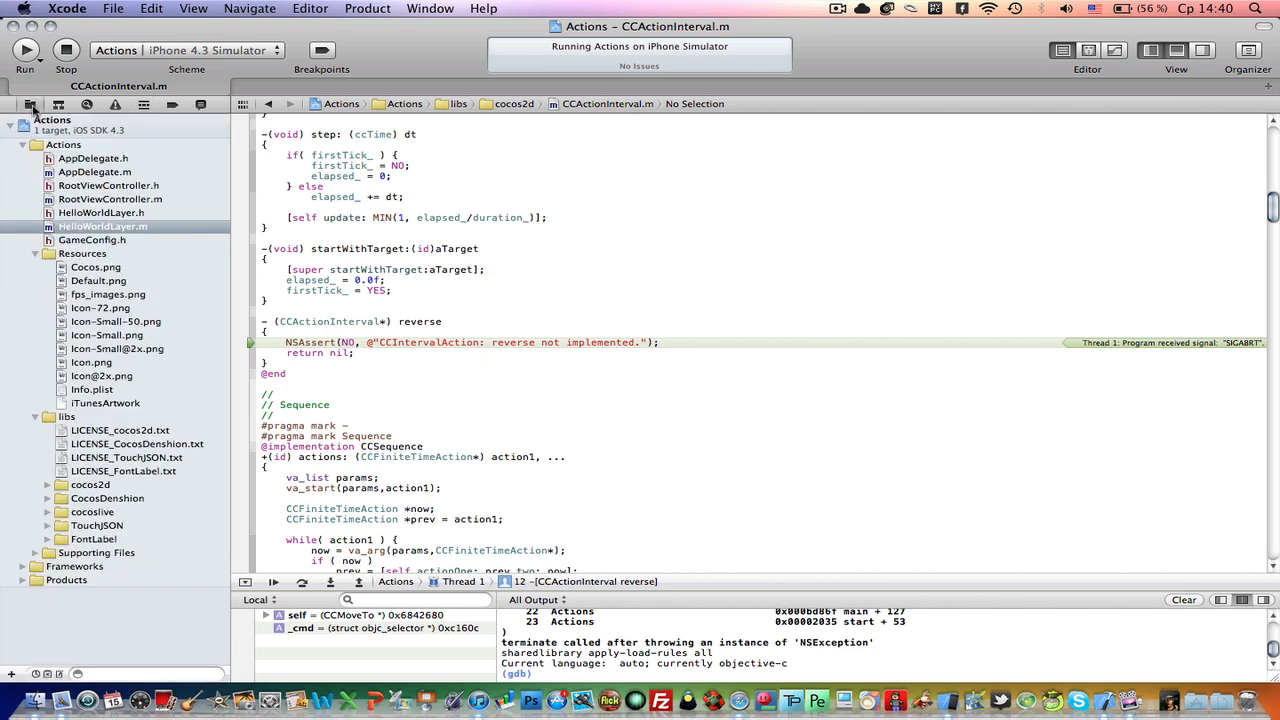
{"action": "left_click", "coordinate": [105, 213]}
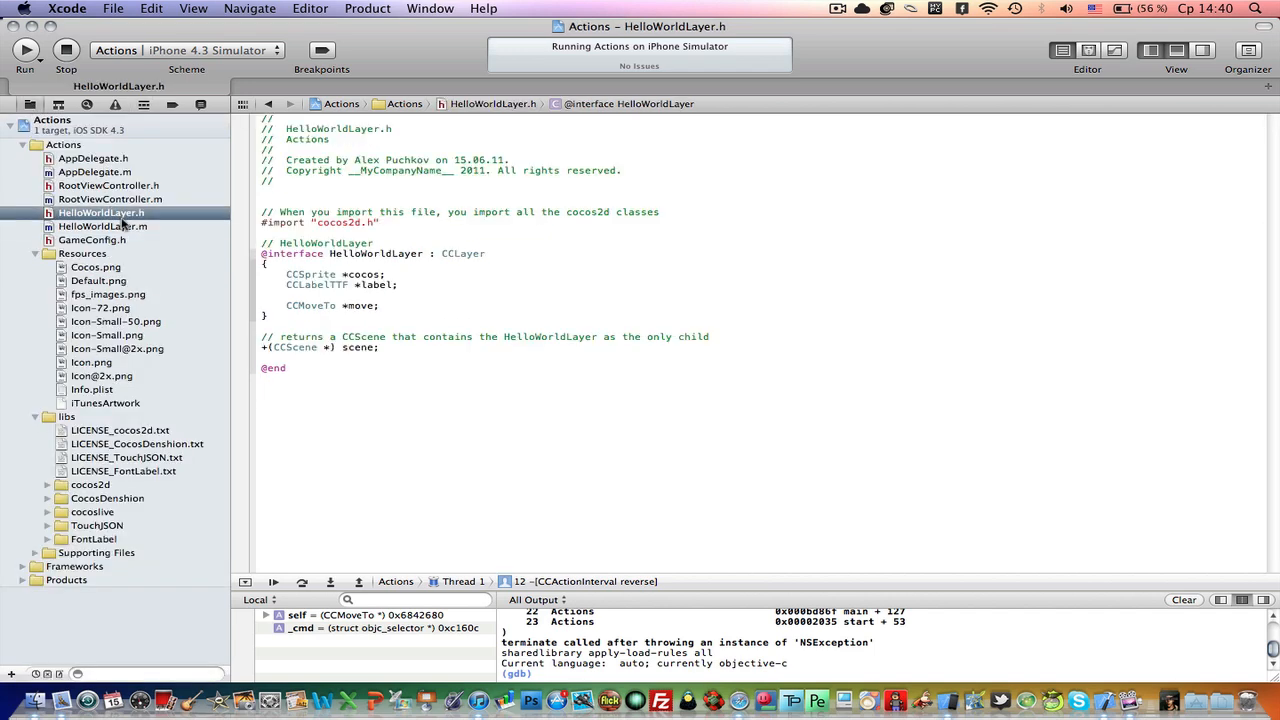
{"action": "left_click", "coordinate": [102, 226]}
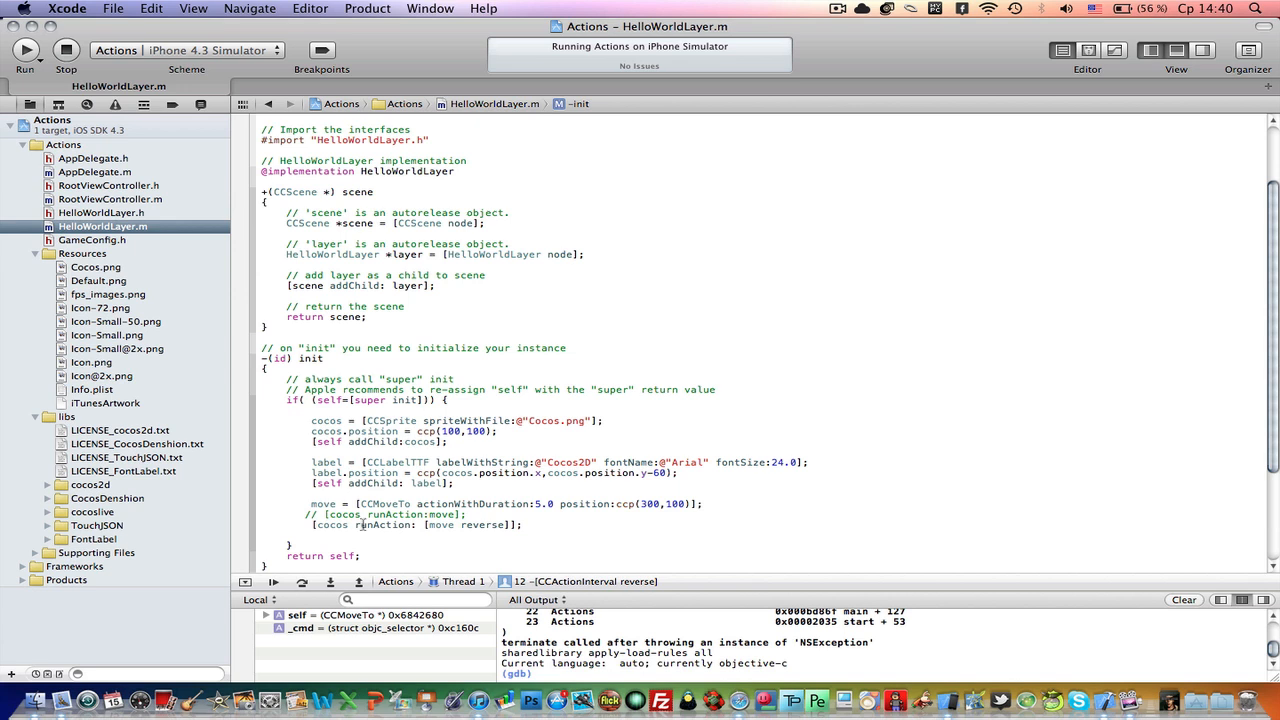
Step: Delete both runAction lines from init
{"action": "triple_click", "coordinate": [410, 525]}
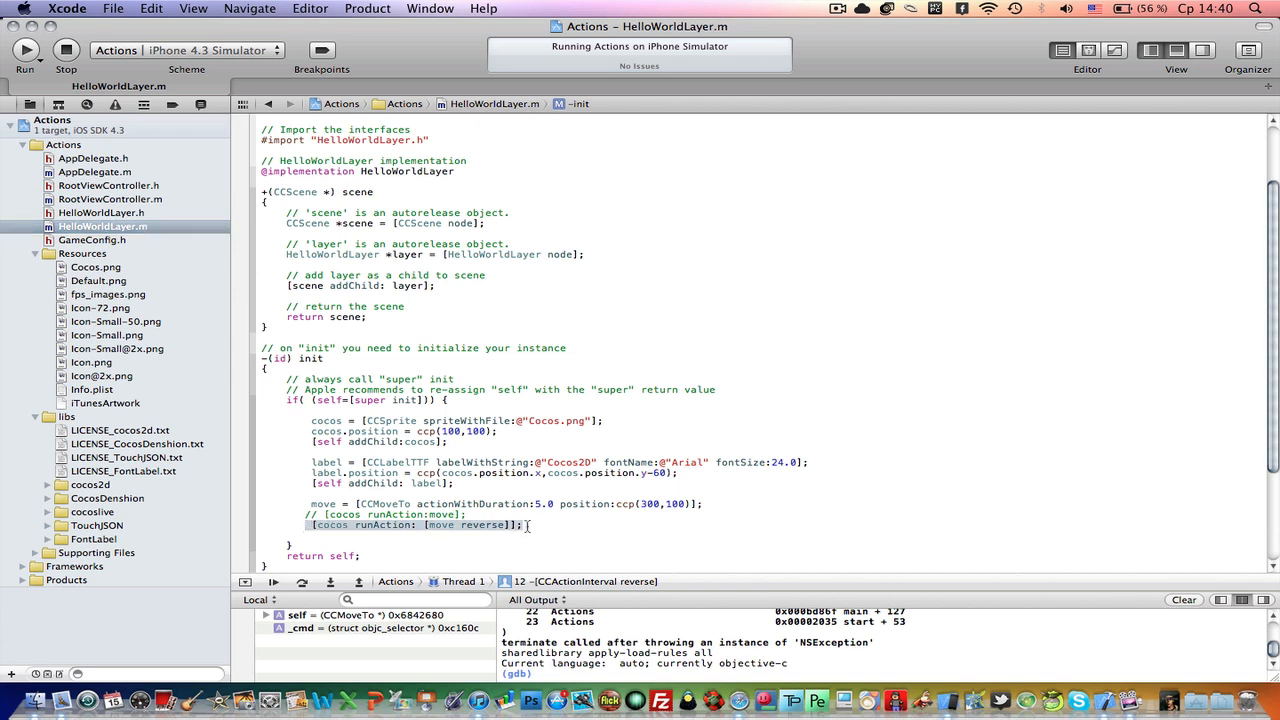
{"action": "left_click", "coordinate": [835, 11]}
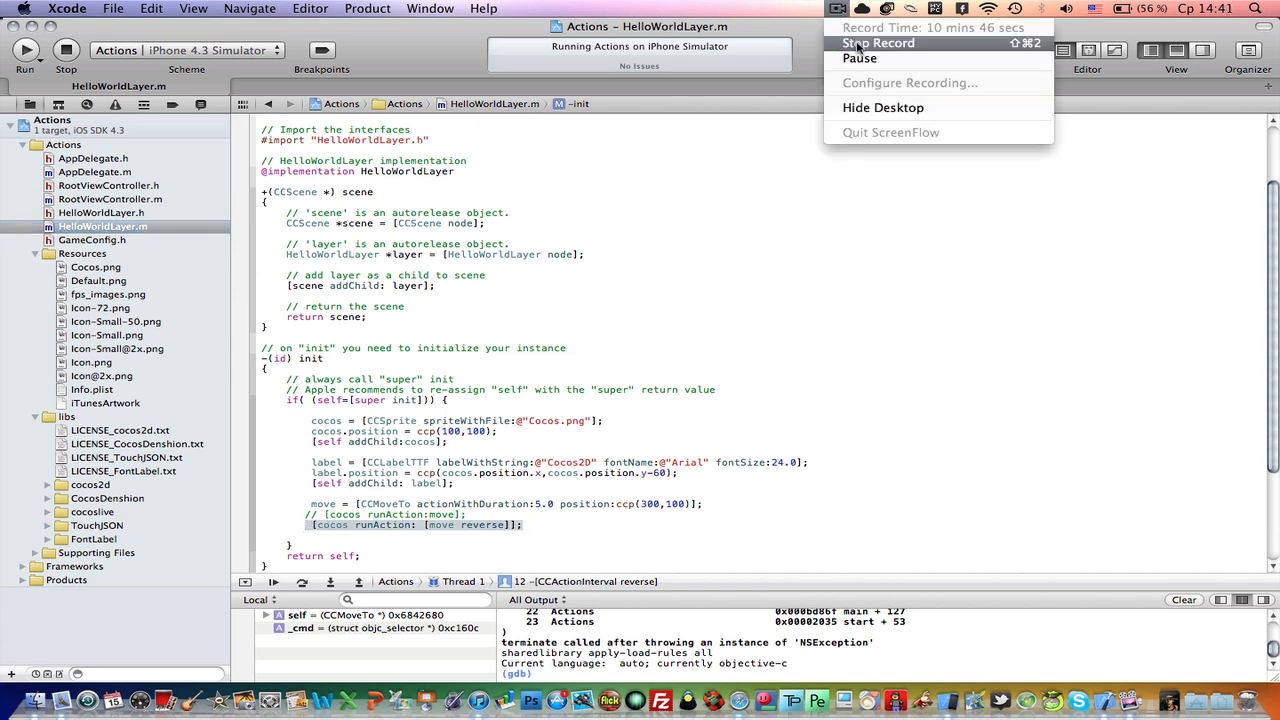
{"action": "left_click", "coordinate": [877, 42]}
{"action": "type", "text": "id"}
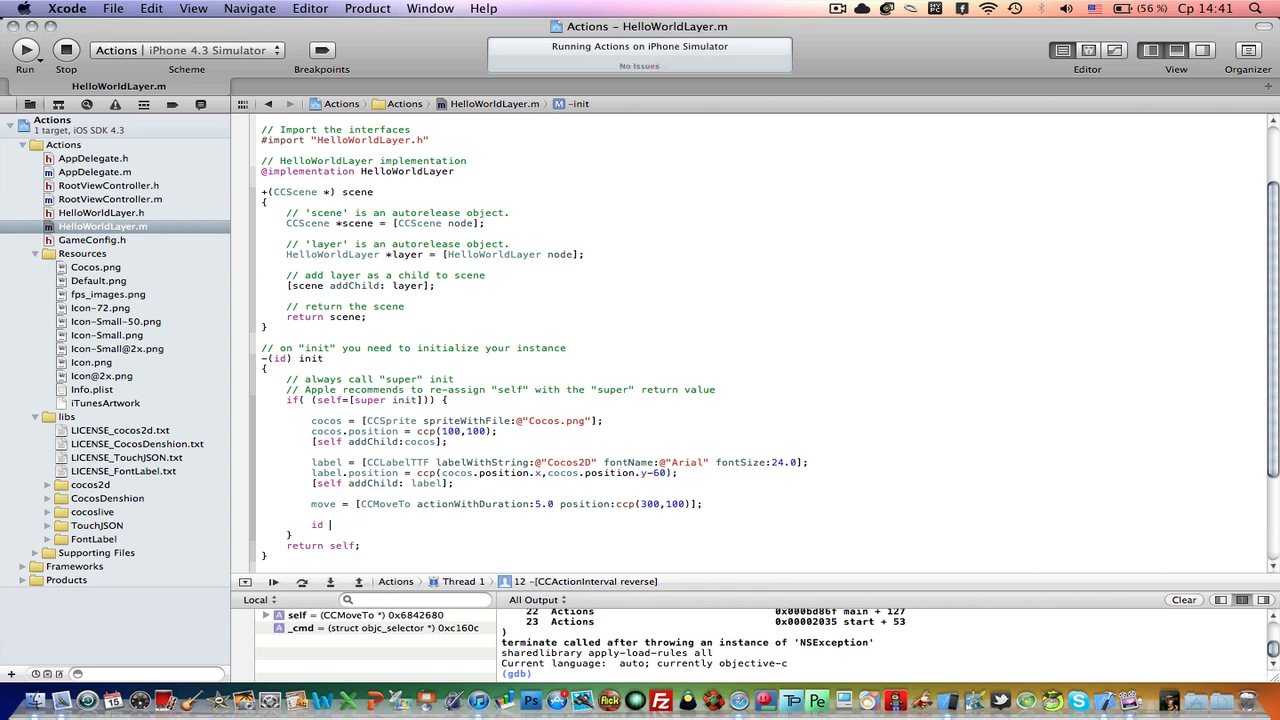
Step: Declare move_reverse, run the sprite on it, and hit SIGABRT again
{"action": "type", "text": "move_reverse"}
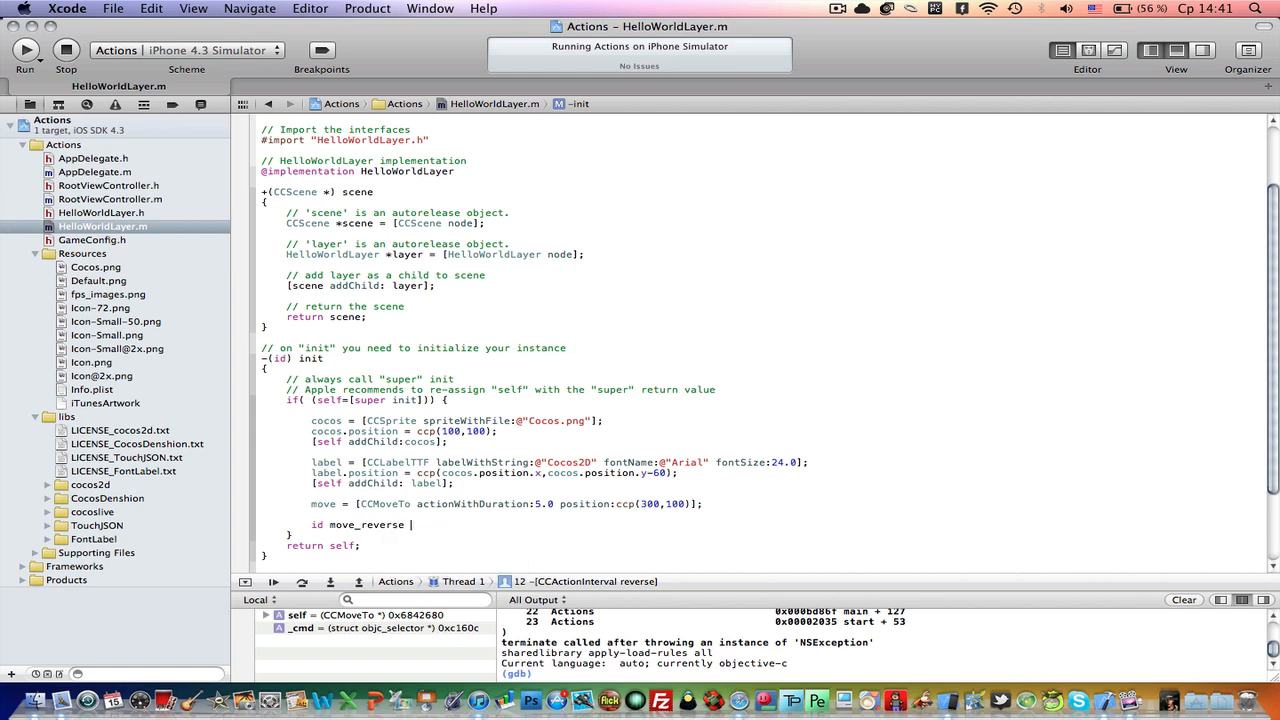
{"action": "type", "text": "parent_"}
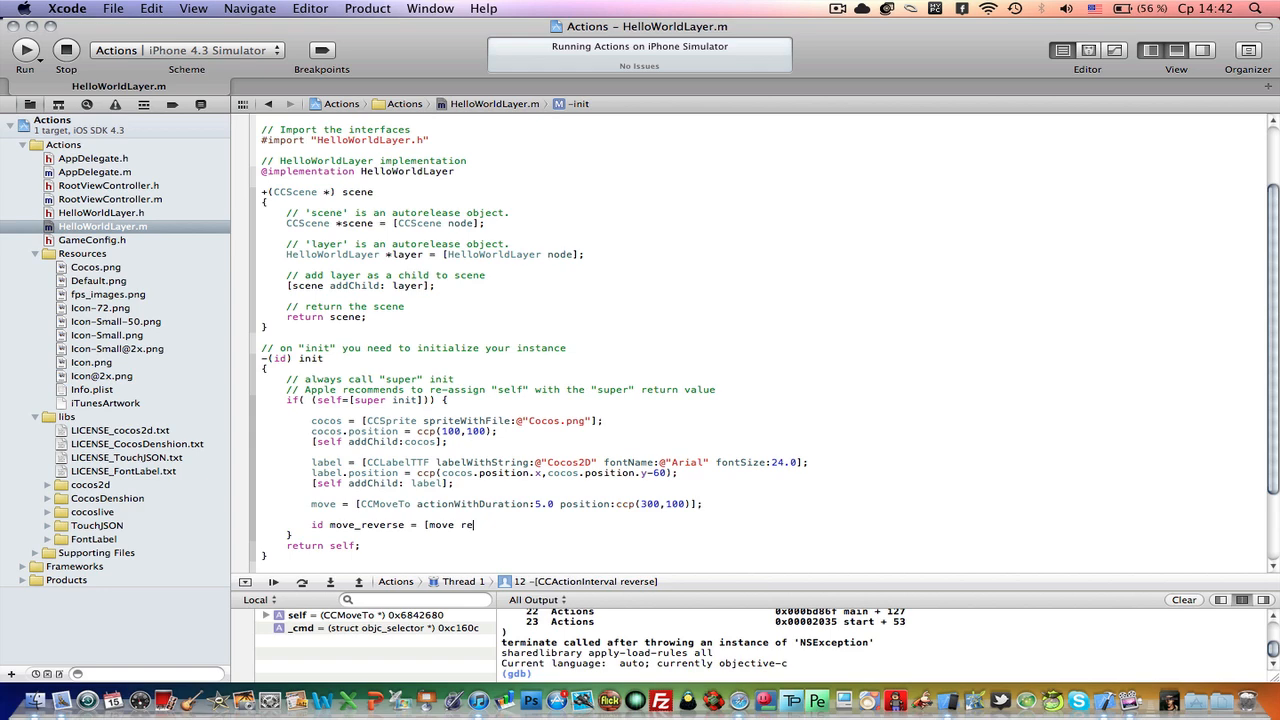
{"action": "type", "text": "verse];"}
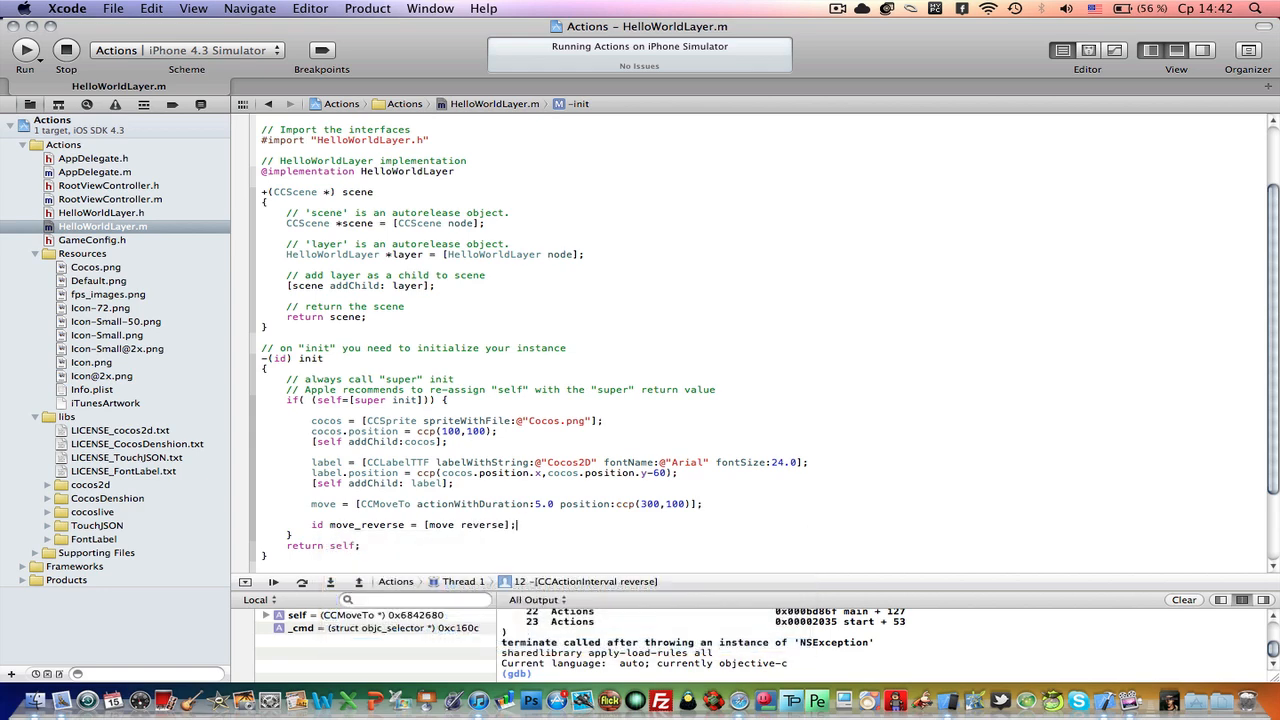
{"action": "key", "text": "Return"}
{"action": "type", "text": "[cocos runAction:move_reverse];"}
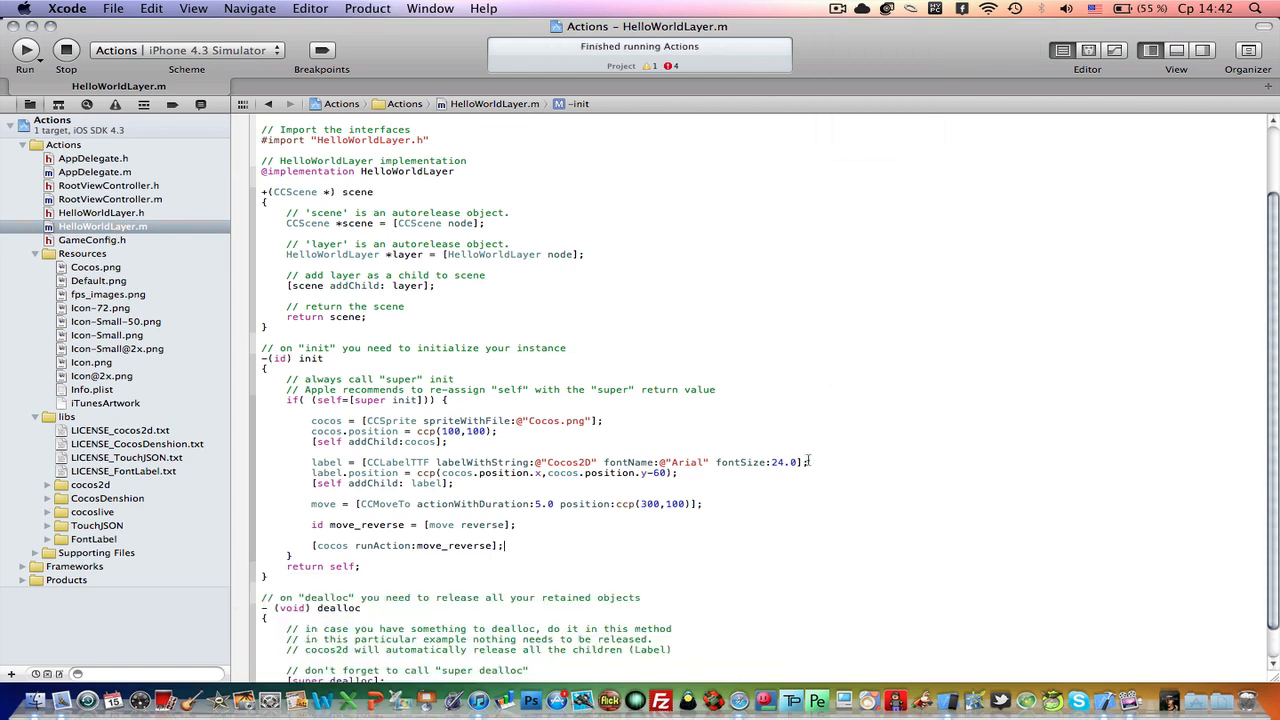
{"action": "left_click", "coordinate": [24, 50]}
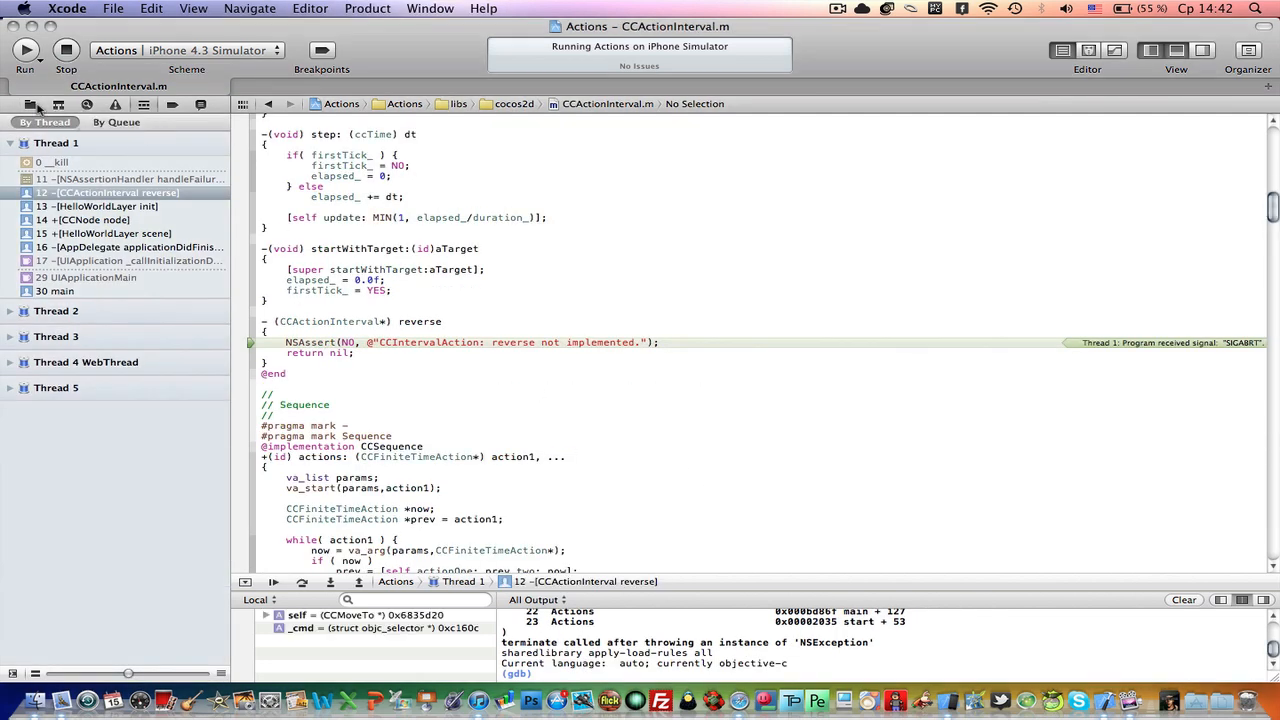
Step: Reopen HelloWorldLayer.m from the Project navigator and scroll to the move line
{"action": "left_click", "coordinate": [30, 107]}
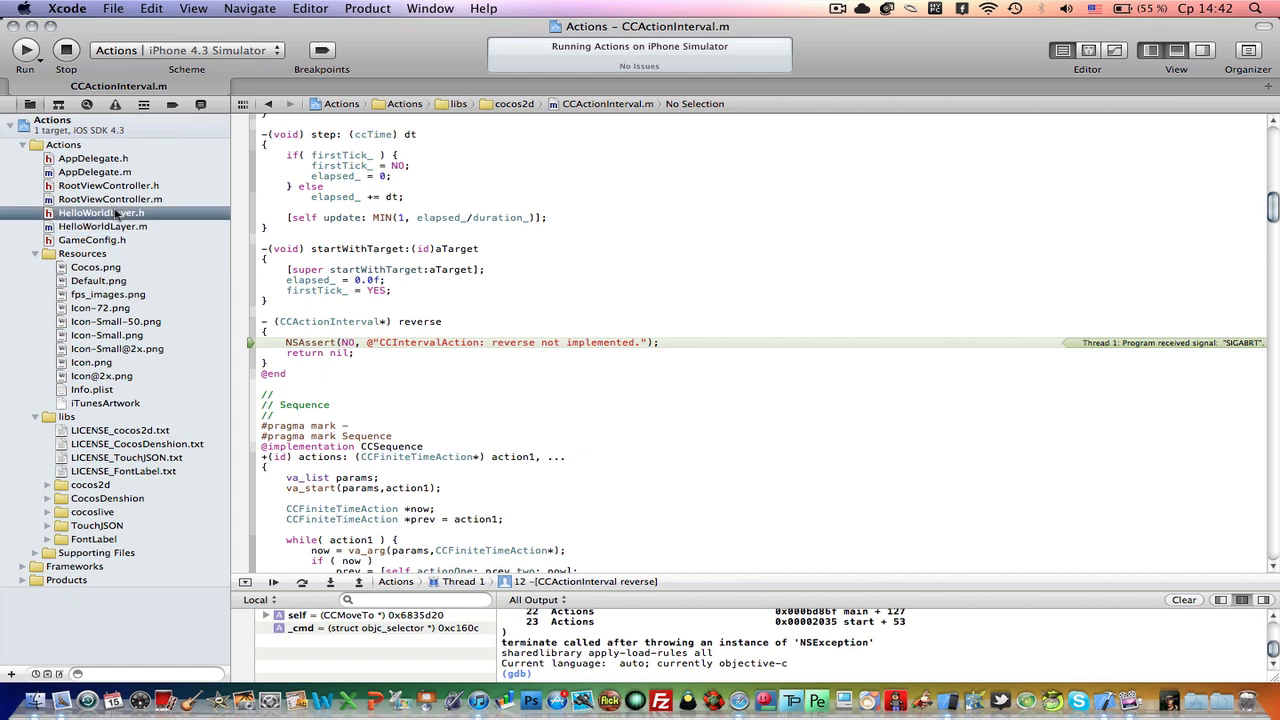
{"action": "left_click", "coordinate": [101, 226]}
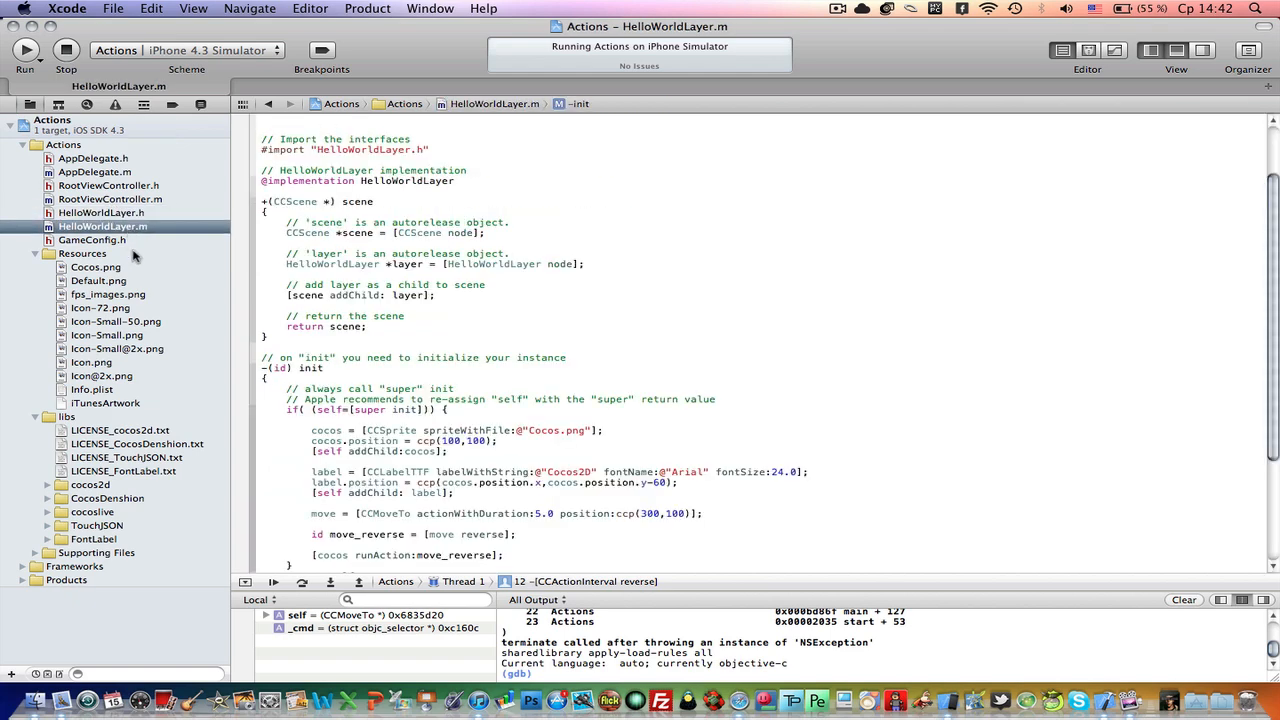
{"action": "mouse_move", "coordinate": [440, 244]}
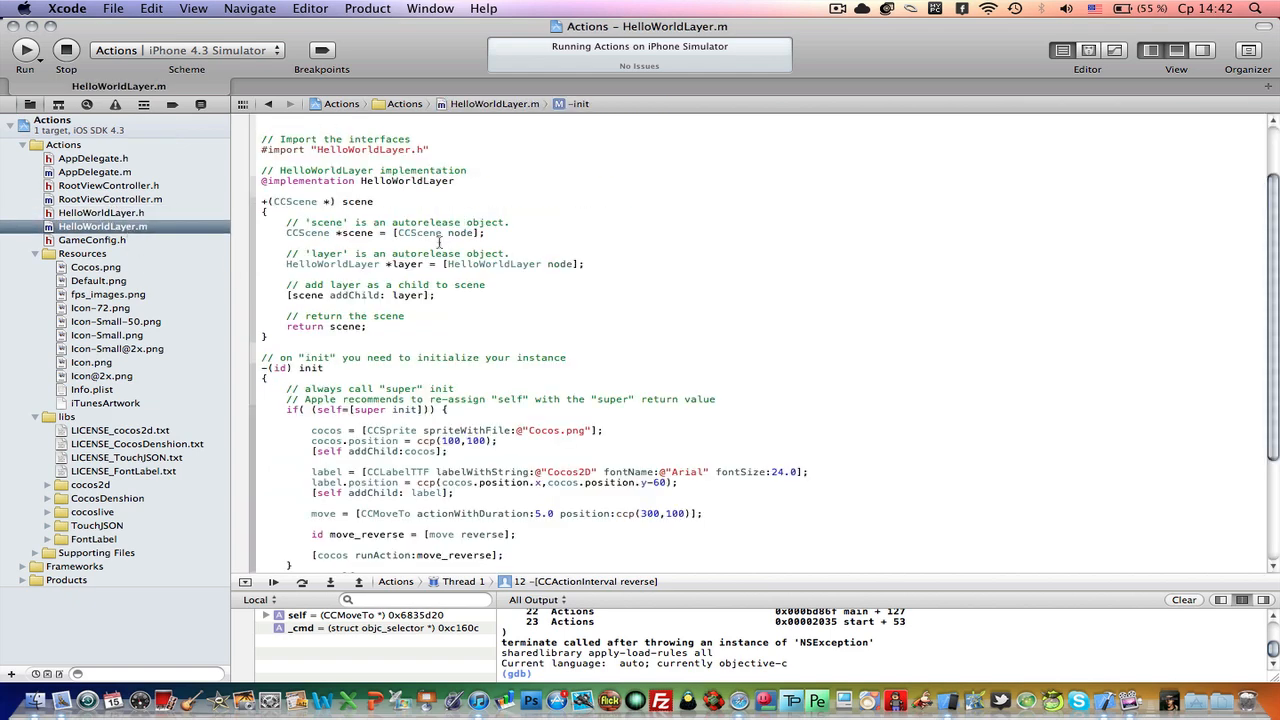
{"action": "scroll", "scroll_direction": "down", "scroll_amount": 3}
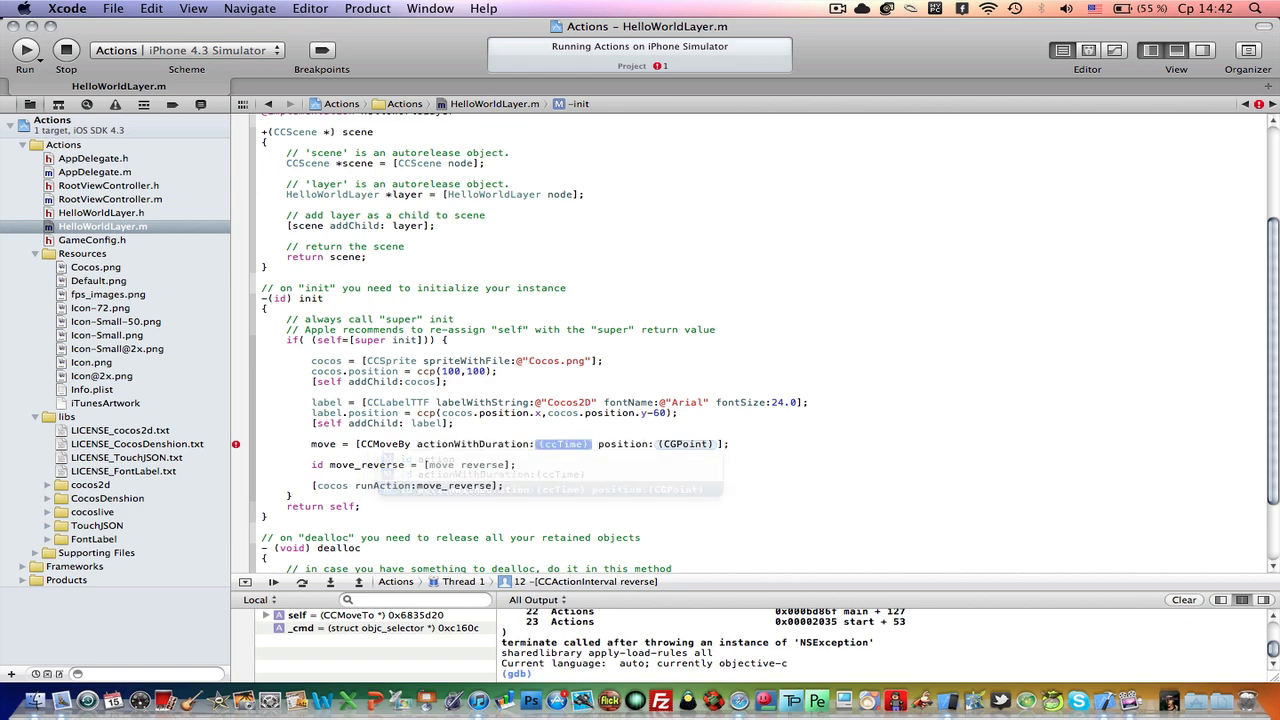
Step: Make the move a 2-second CCMoveBy of (80,80) and run the app to a normal exit
{"action": "type", "text": "2"}
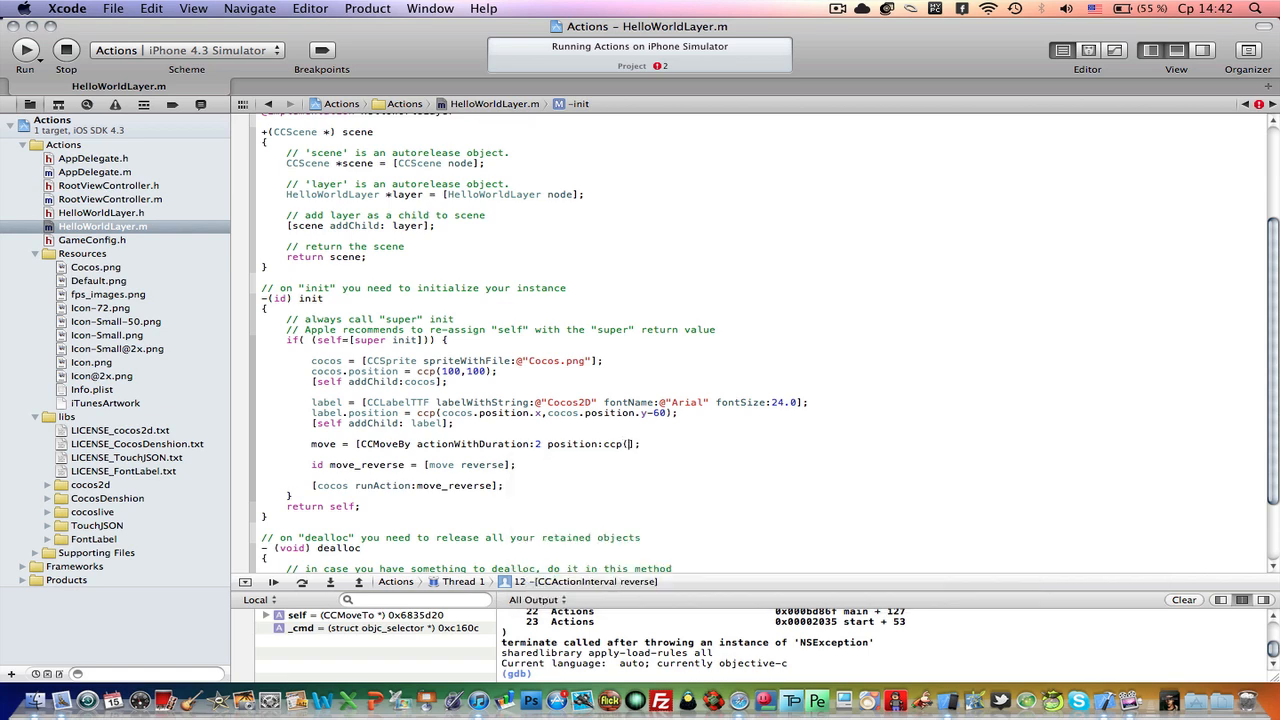
{"action": "type", "text": "80,80"}
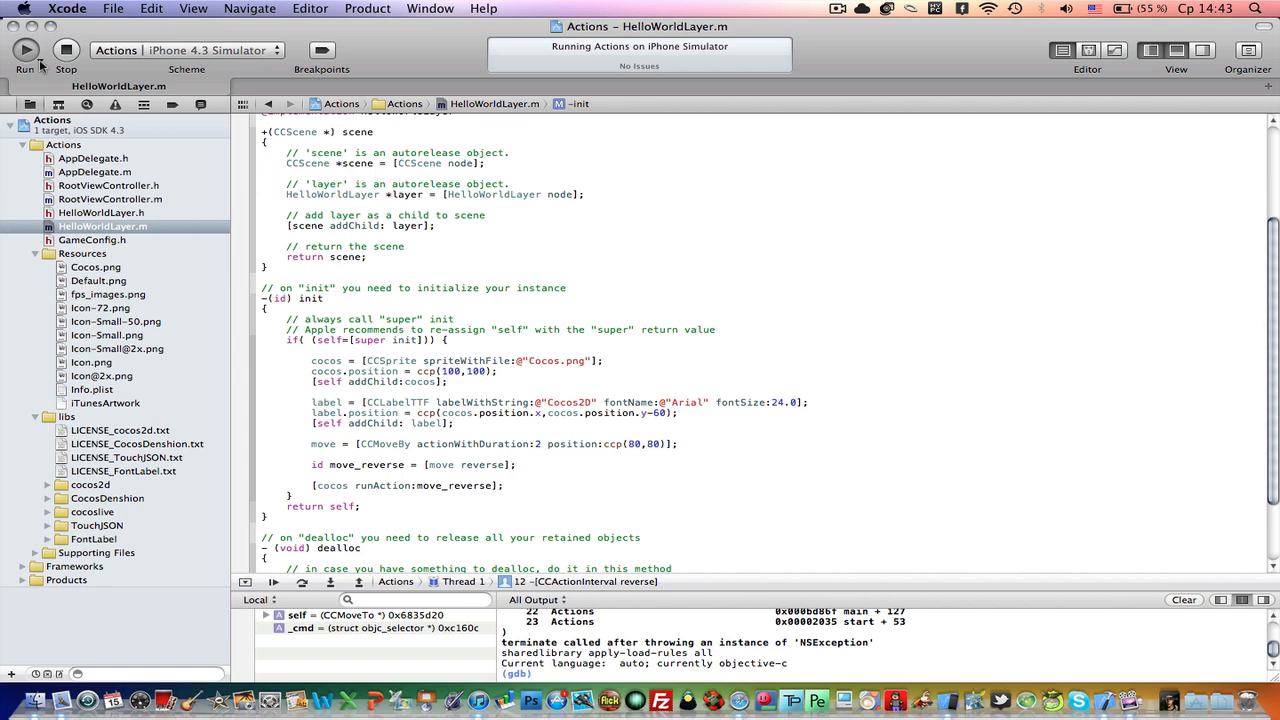
{"action": "left_click", "coordinate": [24, 52]}
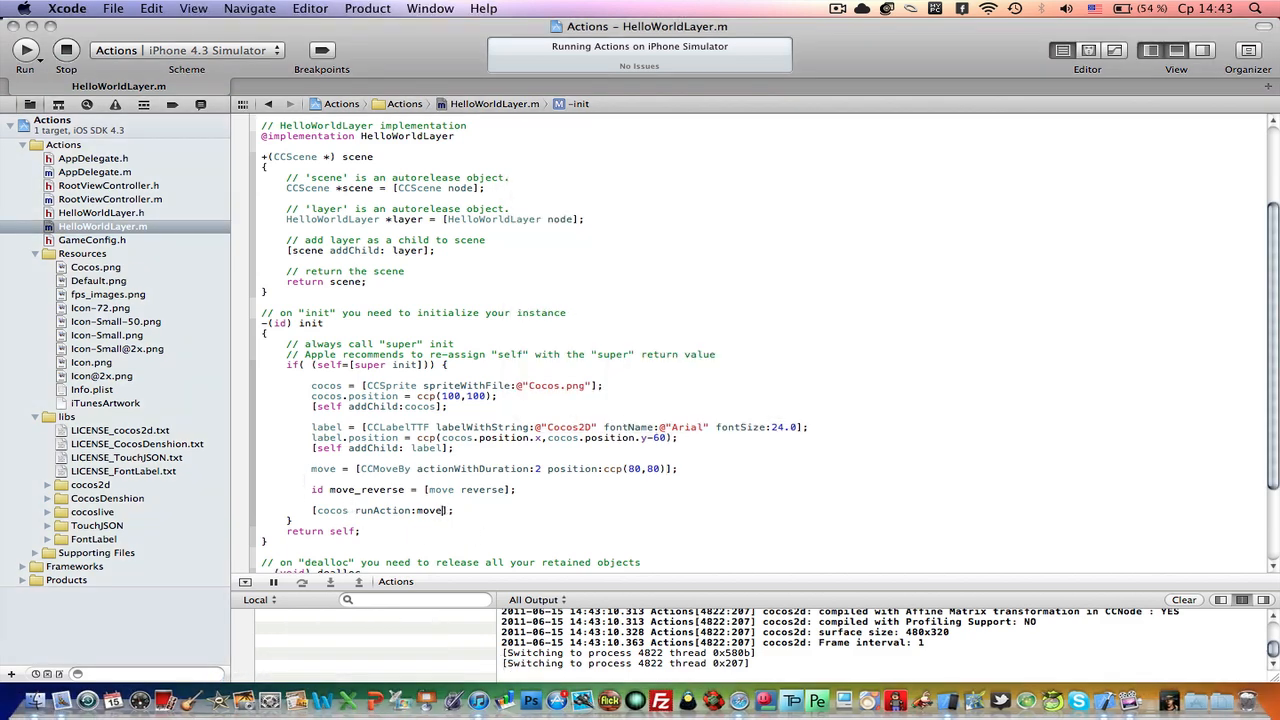
{"action": "left_click", "coordinate": [18, 52]}
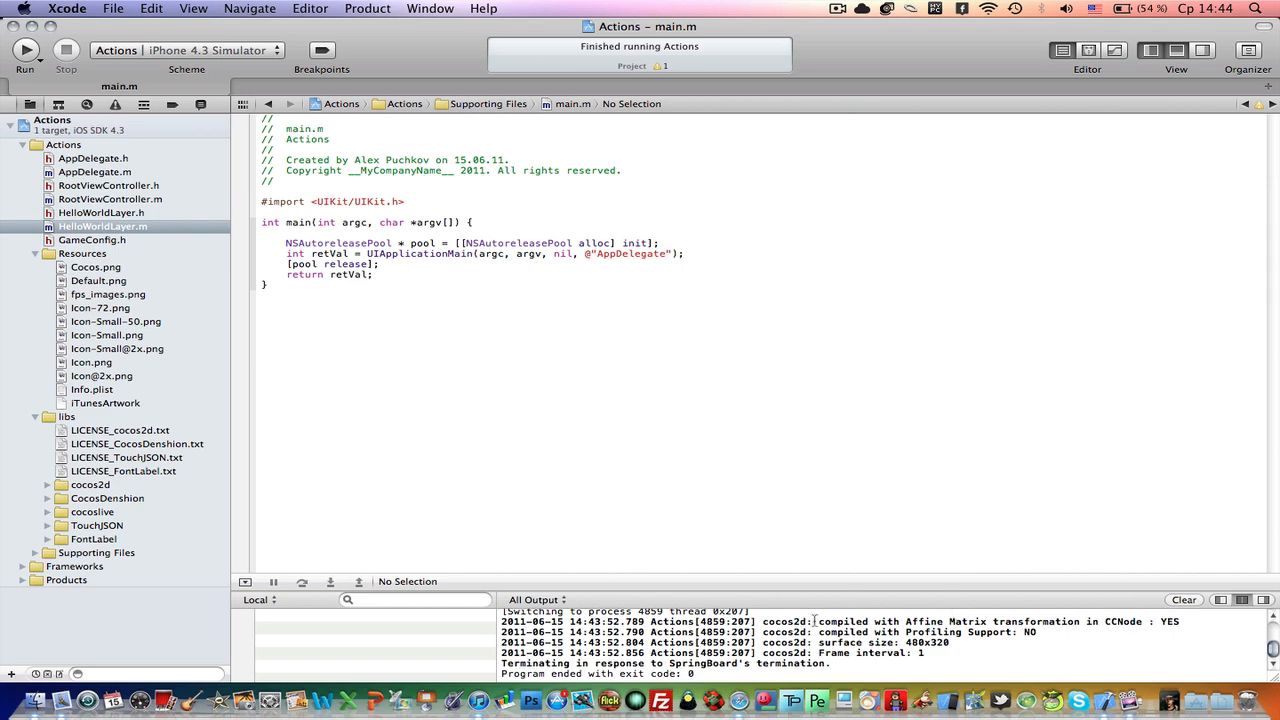
Step: Reopen HelloWorldLayer.m and delete the move, move_reverse and runAction lines in init
{"action": "left_click", "coordinate": [101, 212]}
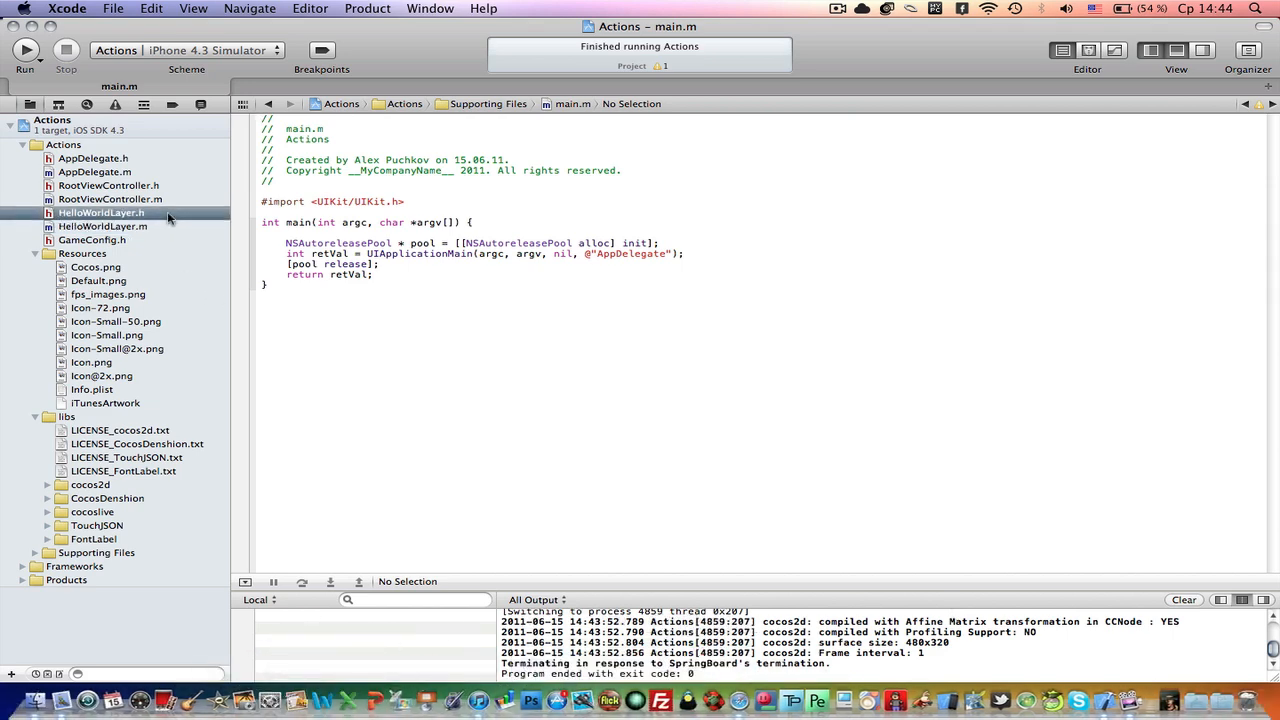
{"action": "left_click", "coordinate": [103, 226]}
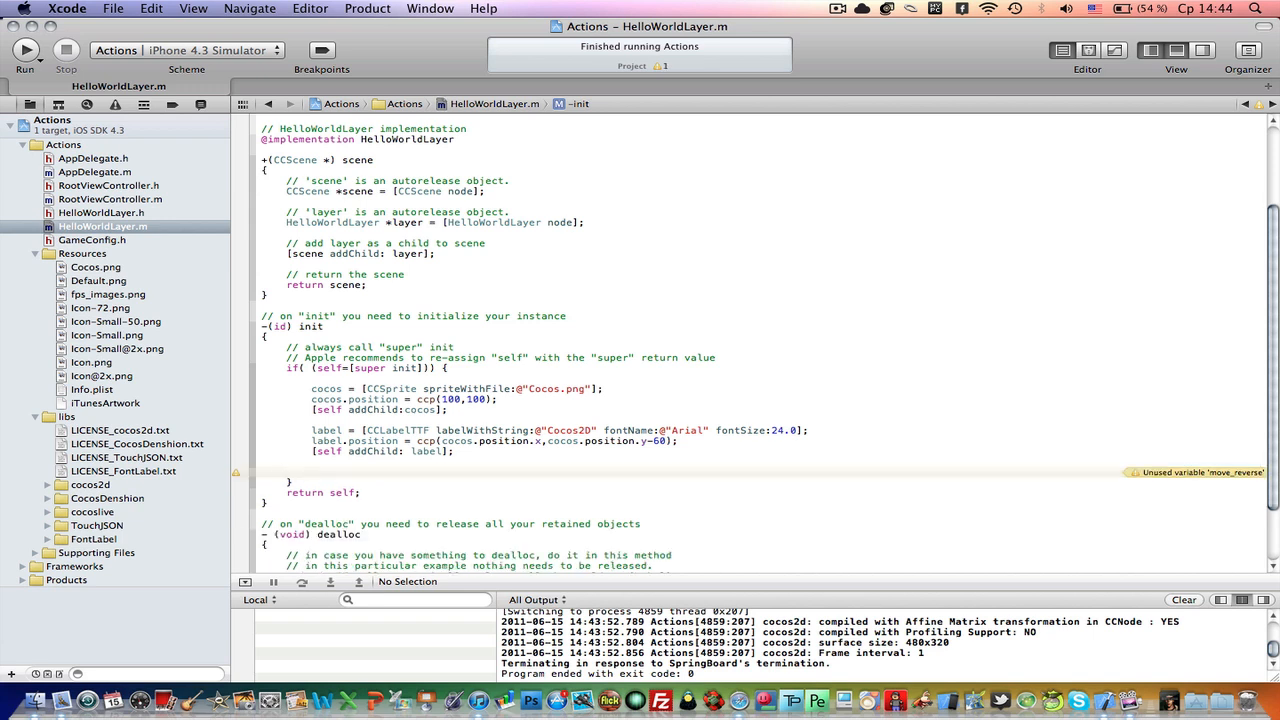
Step: Declare action1 as a 5-second CCMoveTo to (200,400)
{"action": "type", "text": "id"}
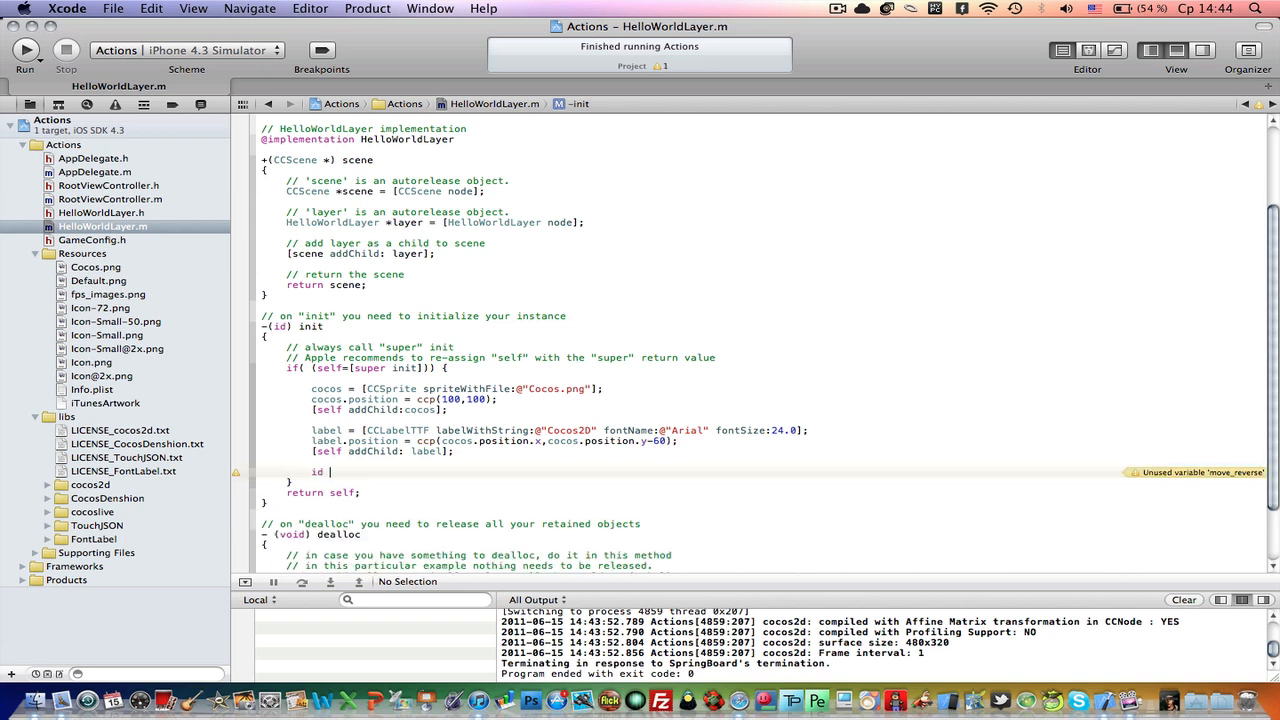
{"action": "type", "text": "action1 = [CCMoveTo actionWithDuration:(ccTime) position:(CGPoint"}
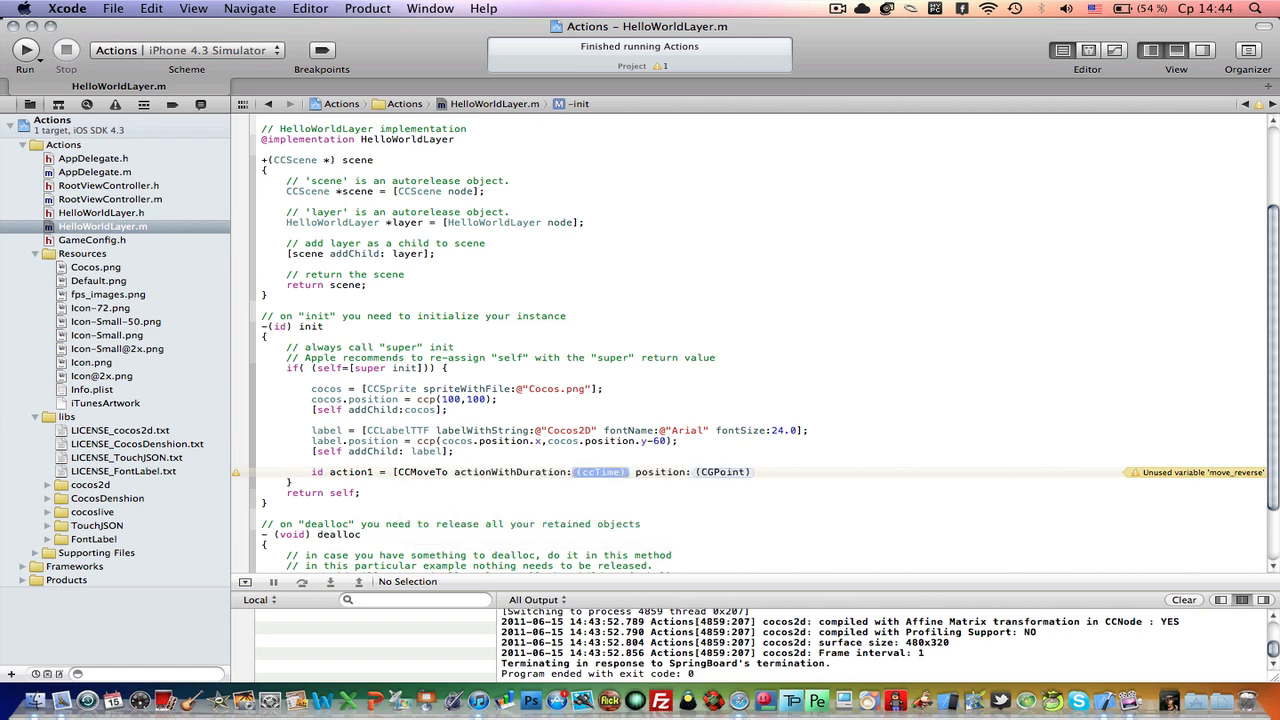
{"action": "type", "text": "5"}
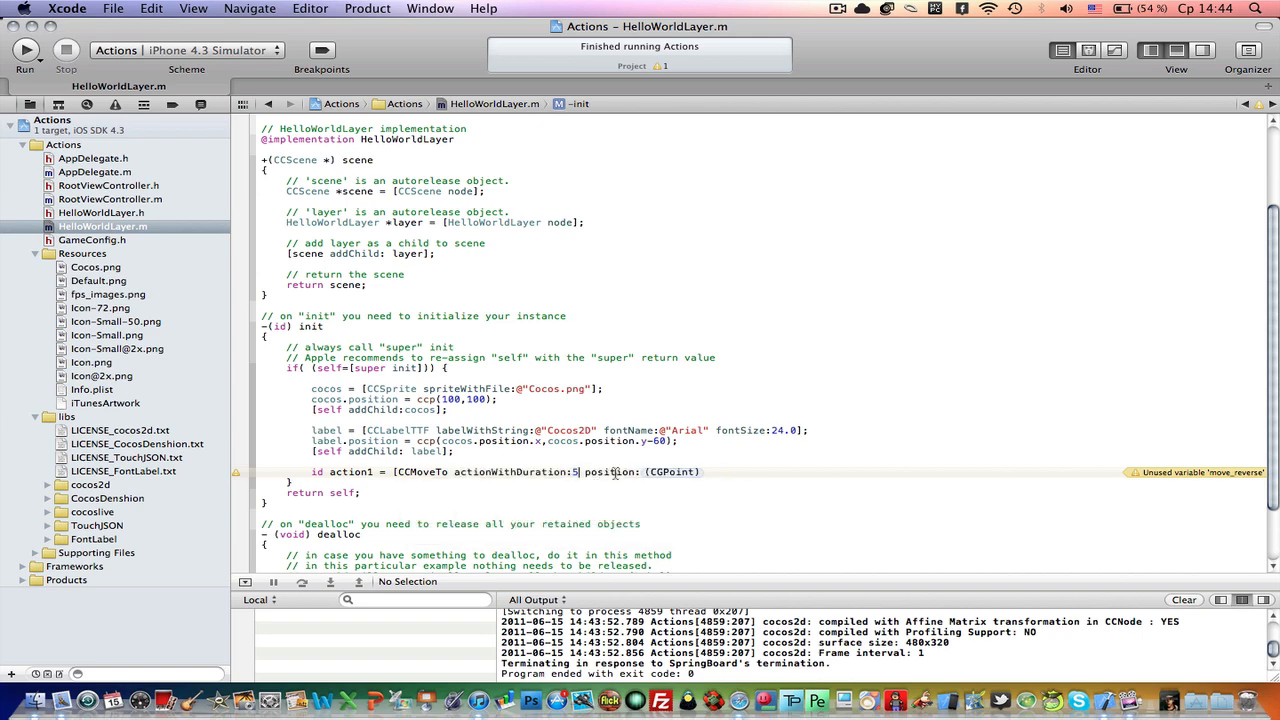
{"action": "type", "text": "ccp("}
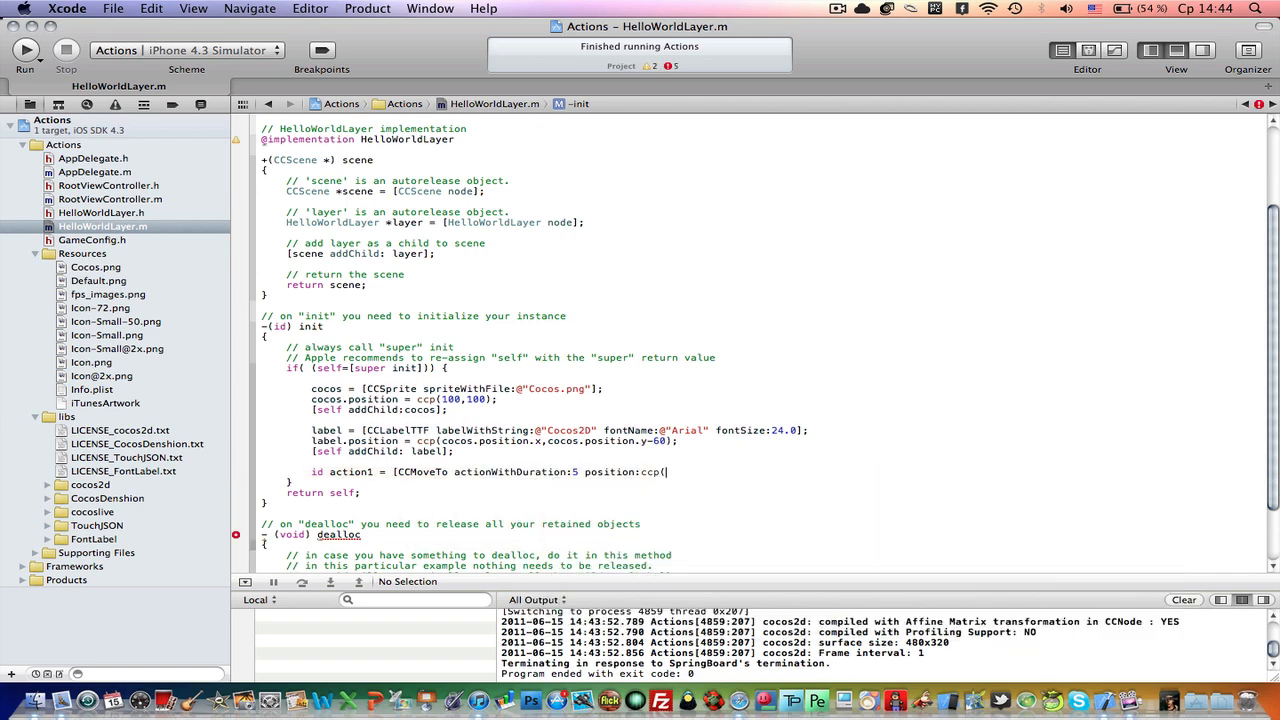
{"action": "type", "text": "100,100"}
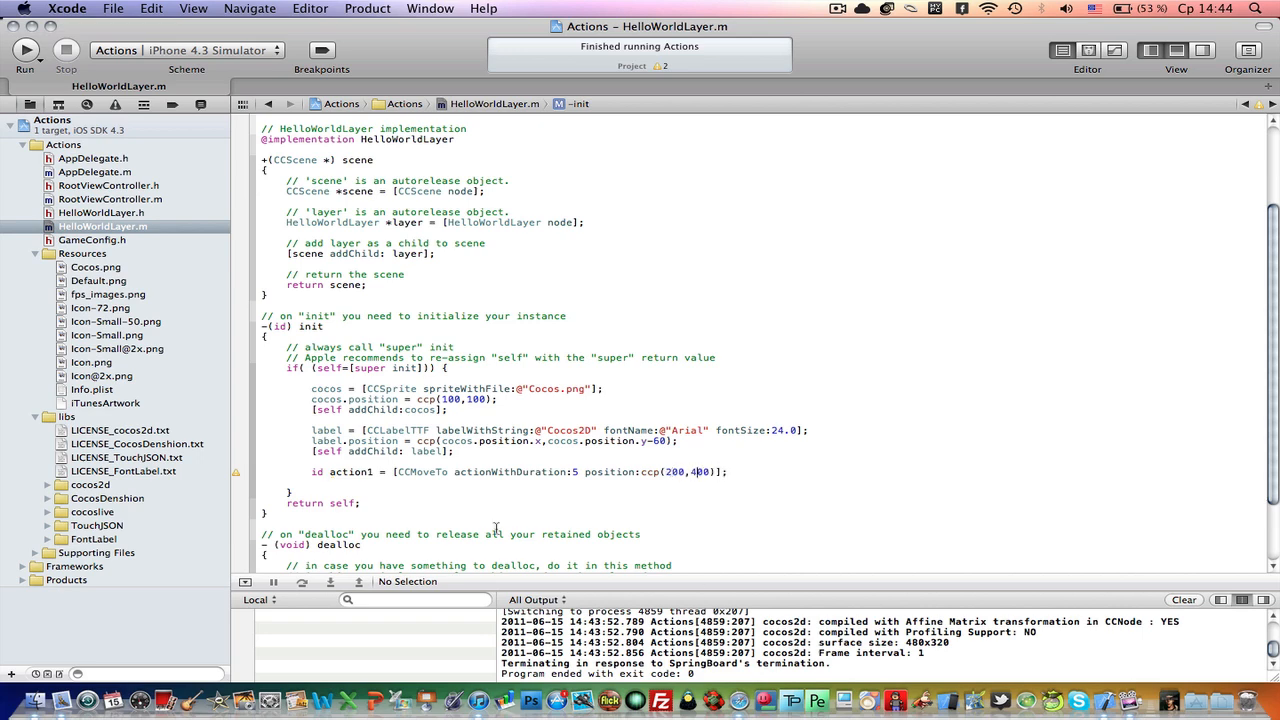
Step: Declare action2 as a 3-second CCMoveBy of (100,300)
{"action": "type", "text": "id"}
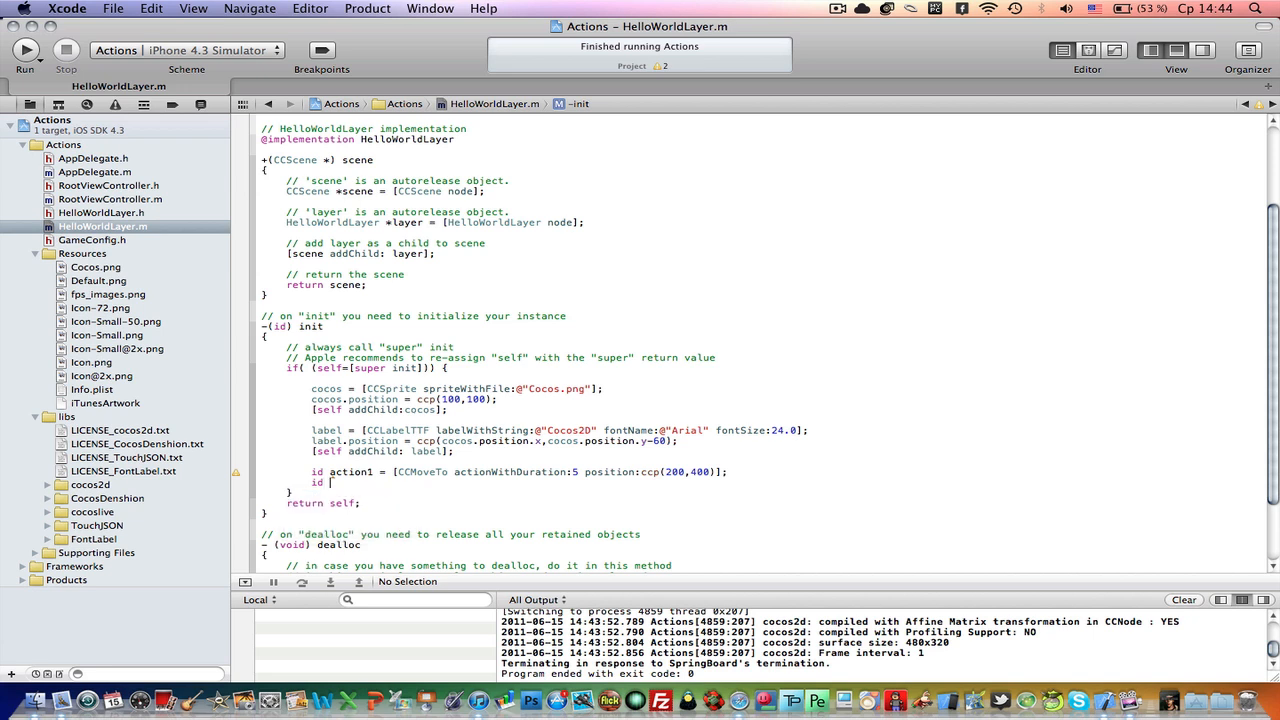
{"action": "type", "text": "actio"}
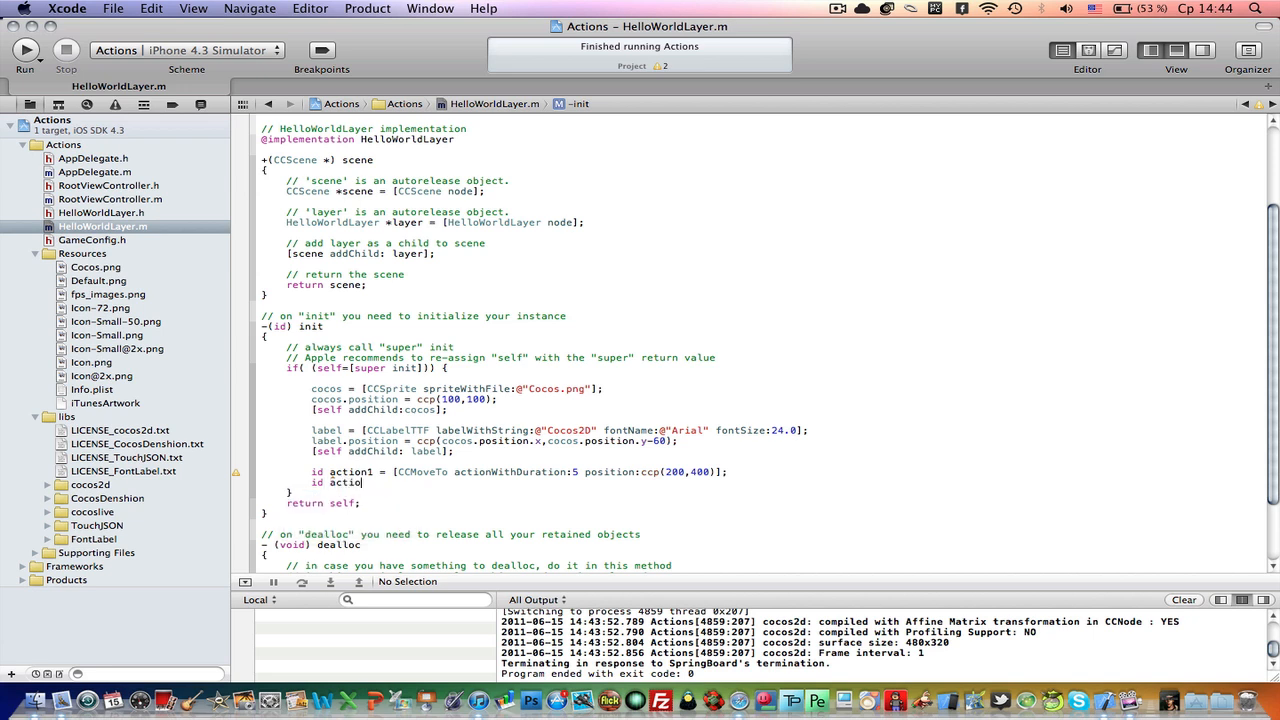
{"action": "left_click", "coordinate": [845, 8]}
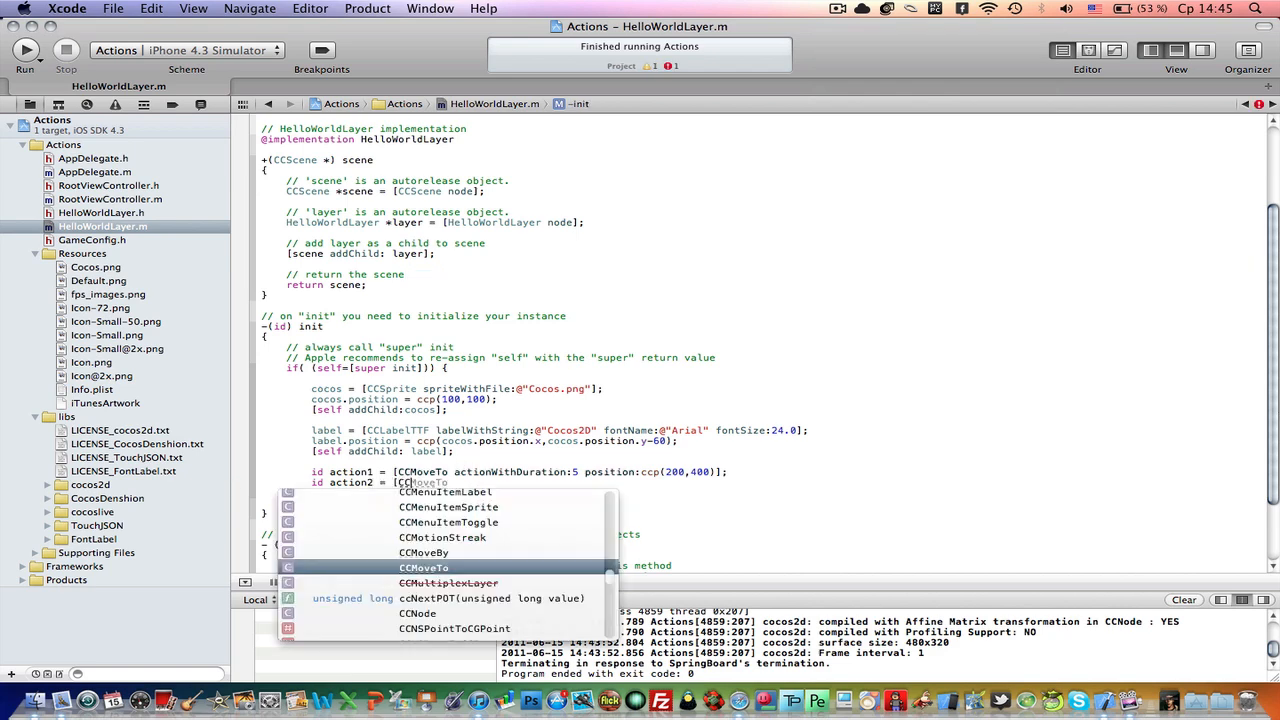
{"action": "left_click", "coordinate": [423, 552]}
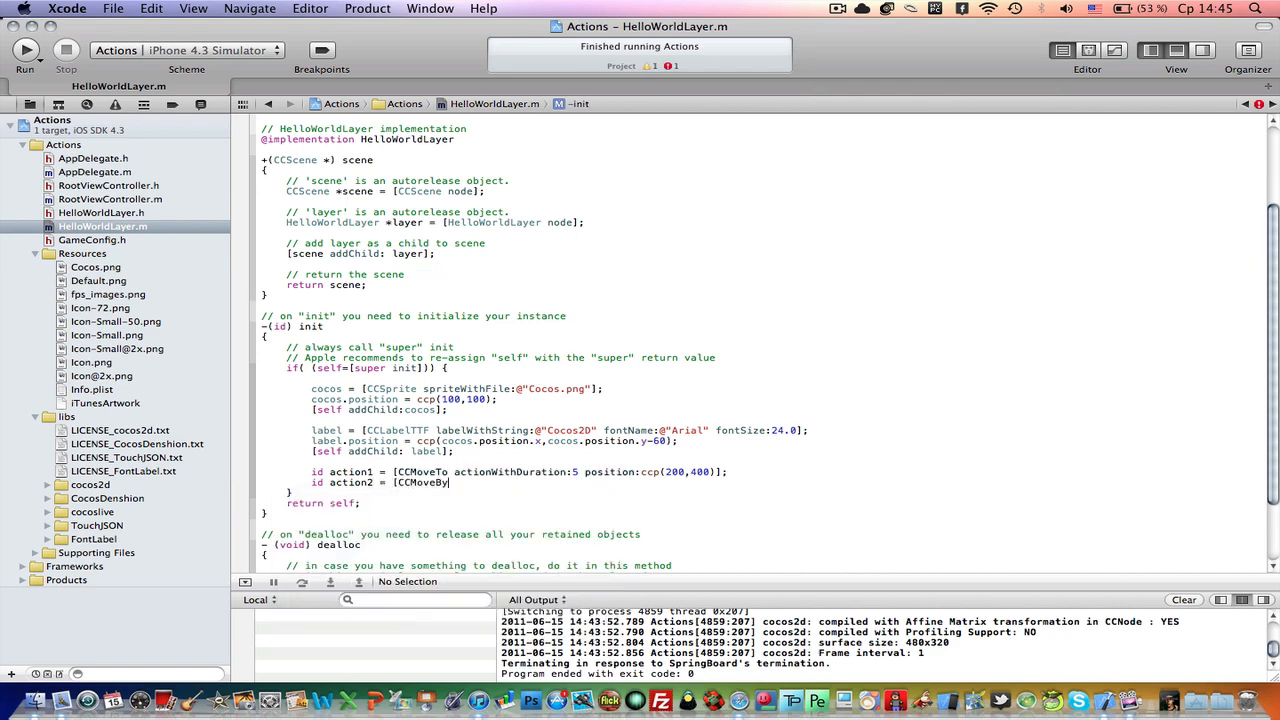
{"action": "type", "text": "actionWithDuration:3 position:ccp("}
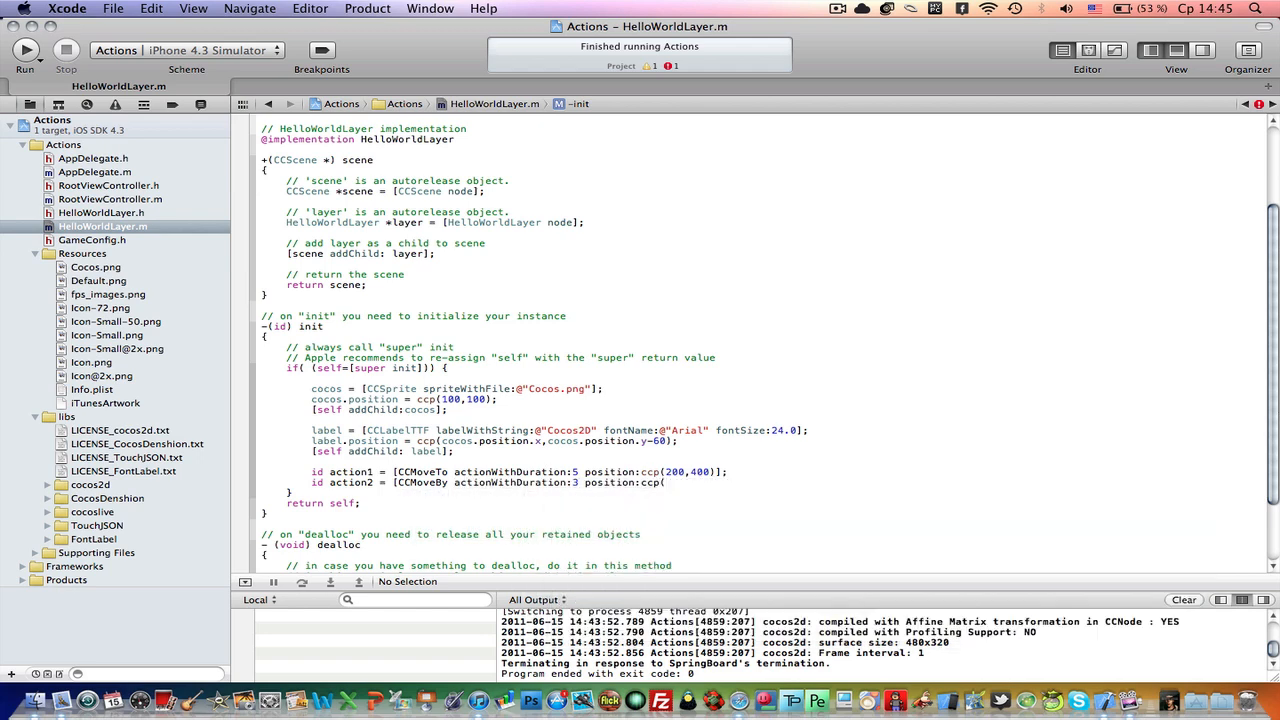
{"action": "type", "text": "100,300)];"}
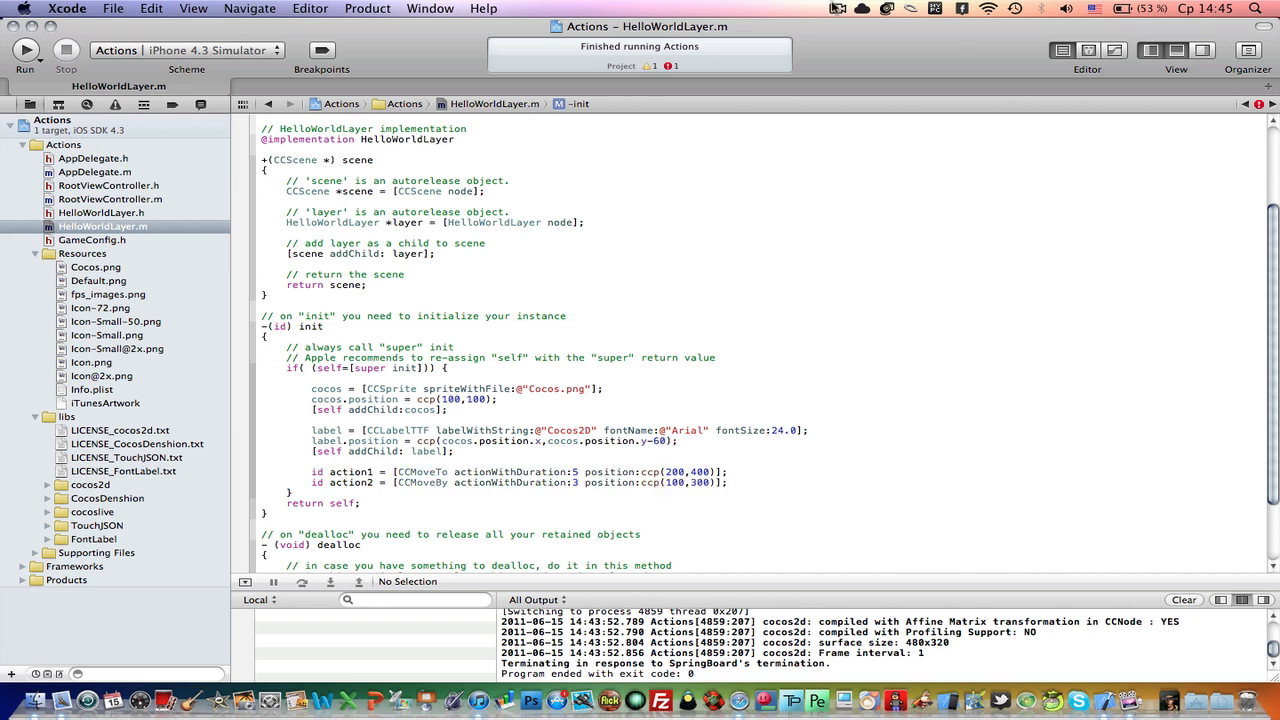
{"action": "left_click", "coordinate": [838, 12]}
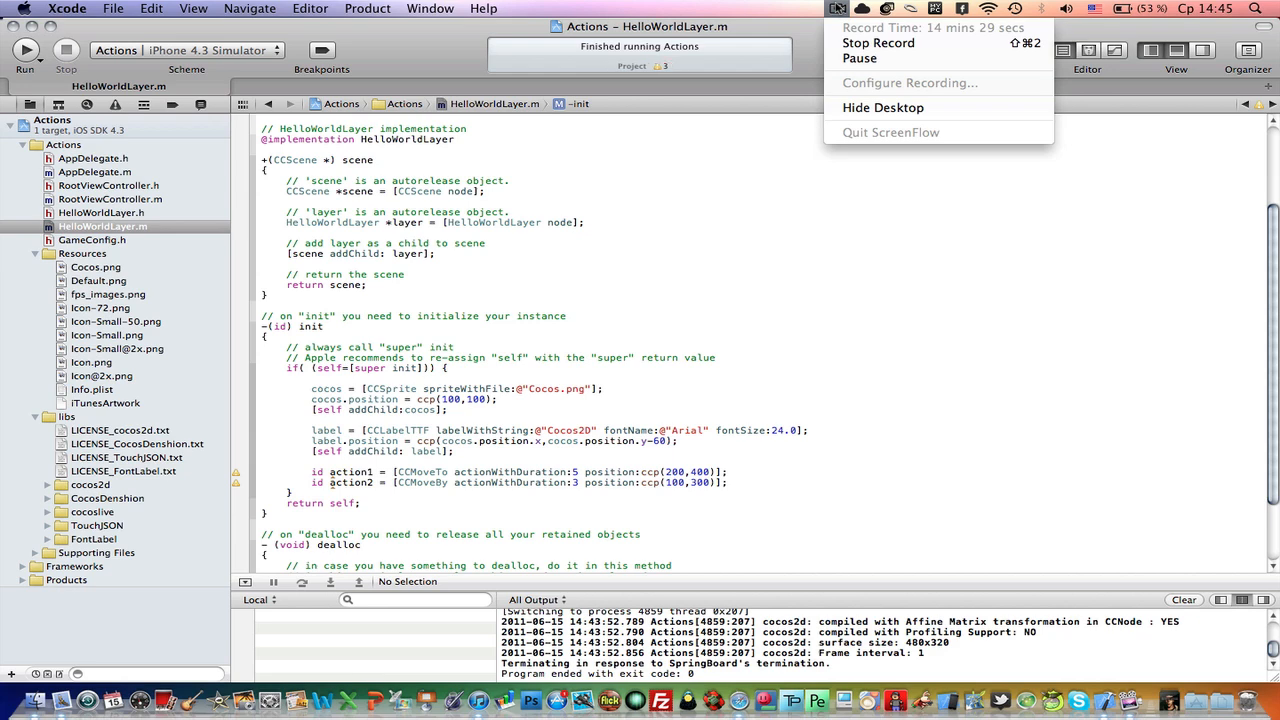
{"action": "mouse_move", "coordinate": [861, 59]}
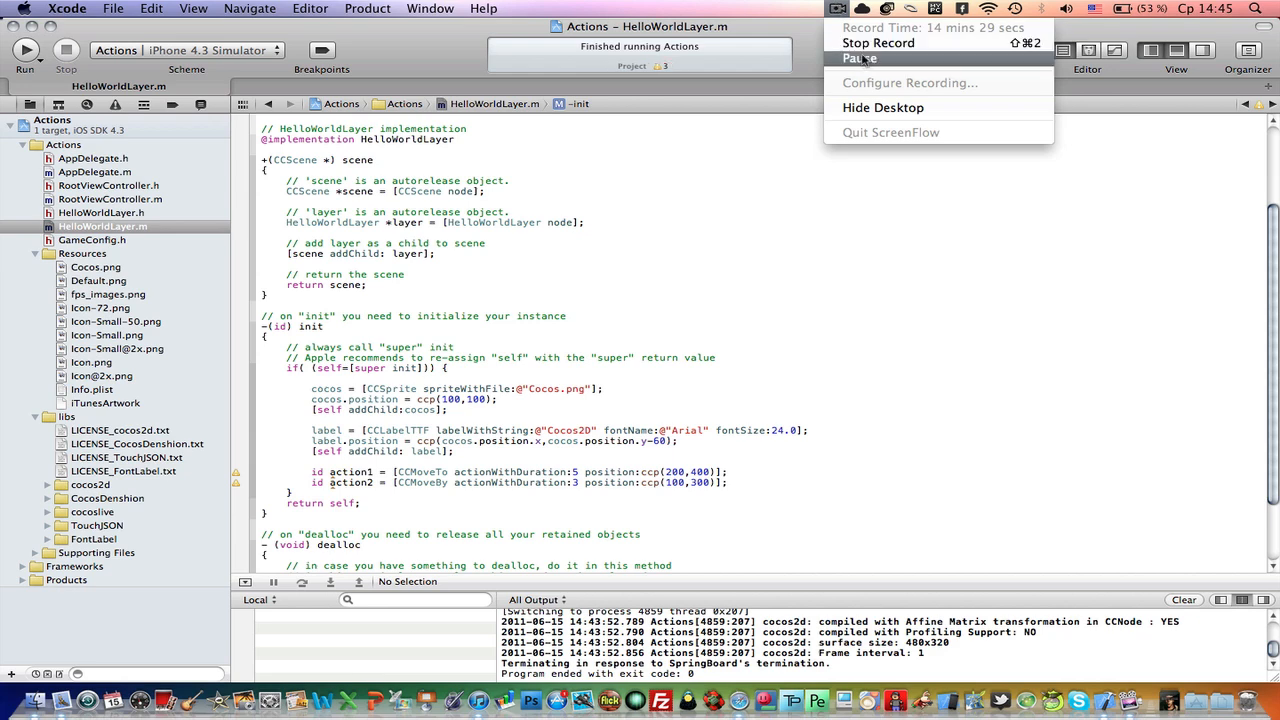